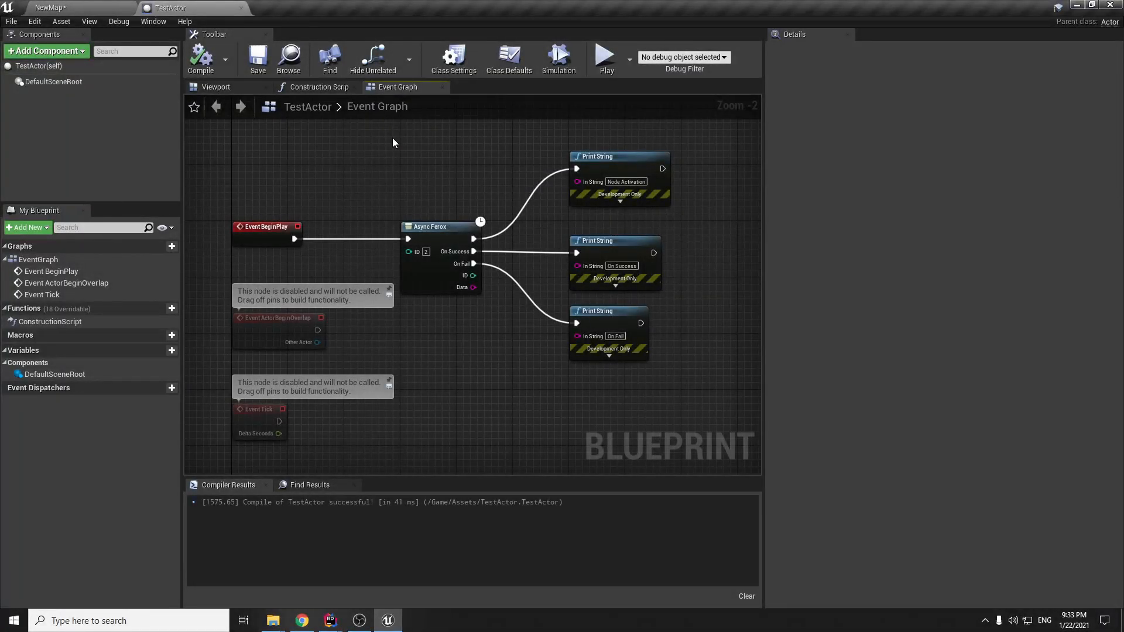
mouse_move(396, 168)
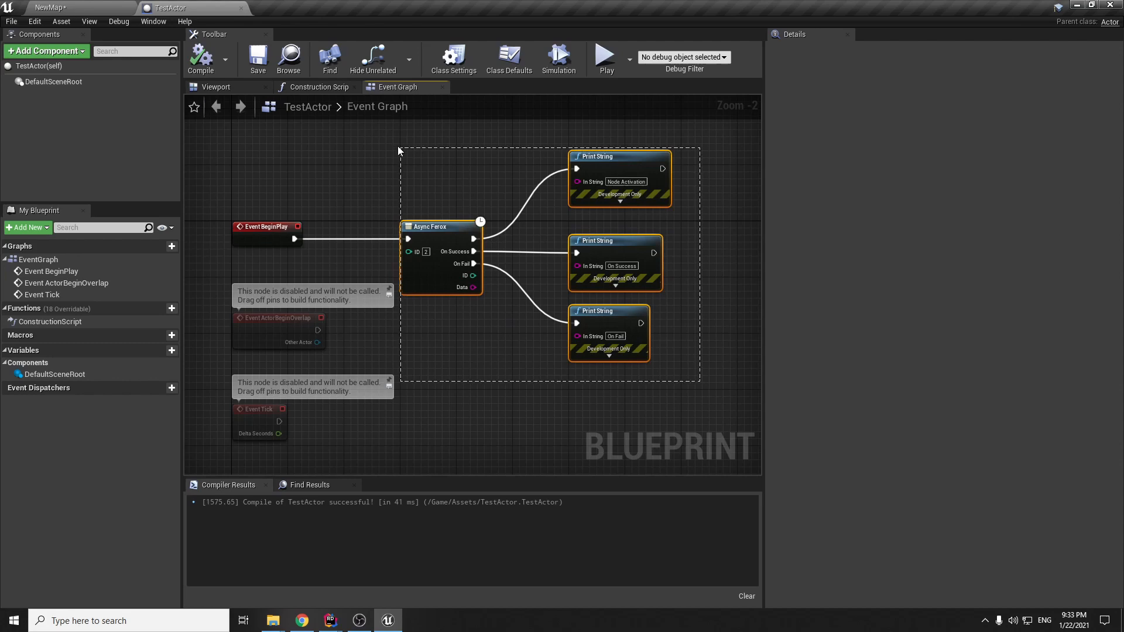
Review the Async Ferox node in the TestActor graph, then reach the File menu of the AsynchronousNode project.
left_click(419, 179)
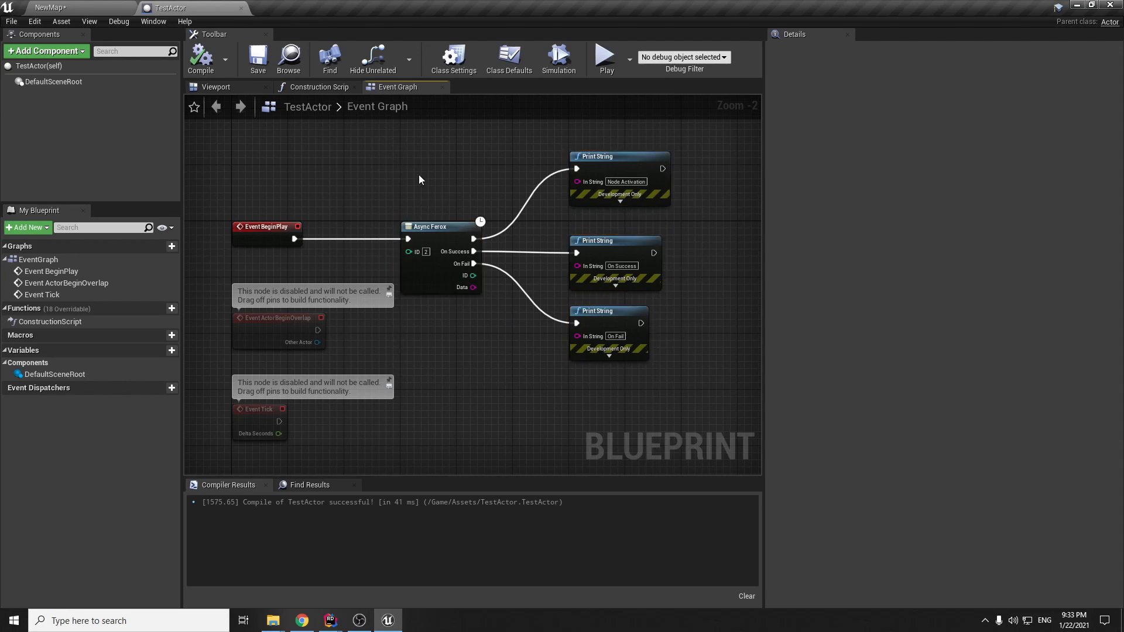
mouse_move(398, 139)
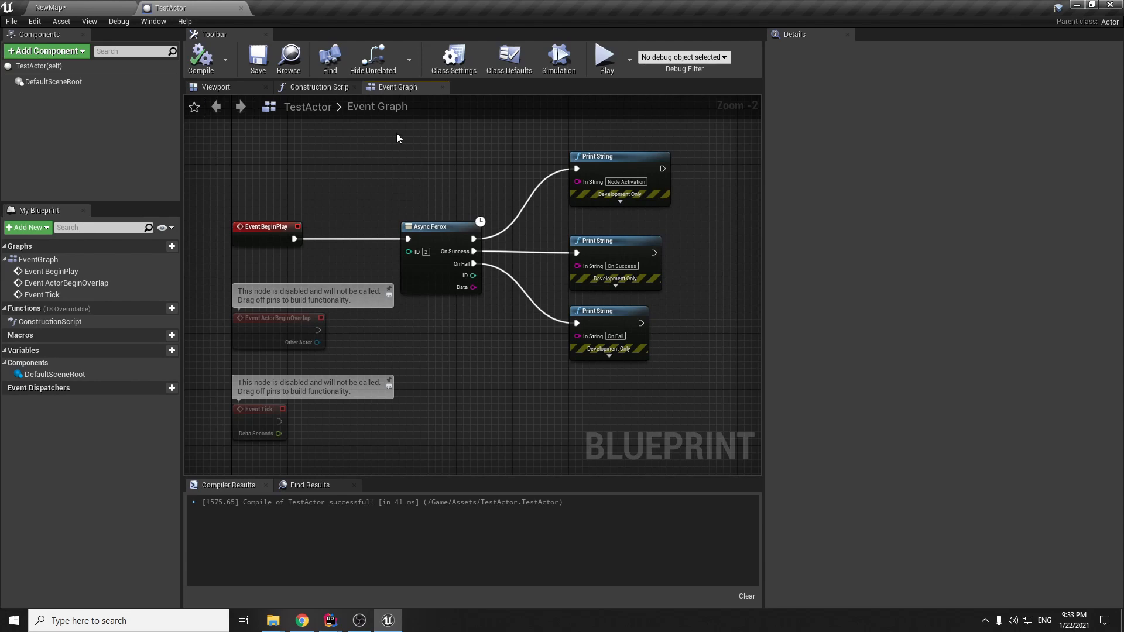
mouse_move(459, 197)
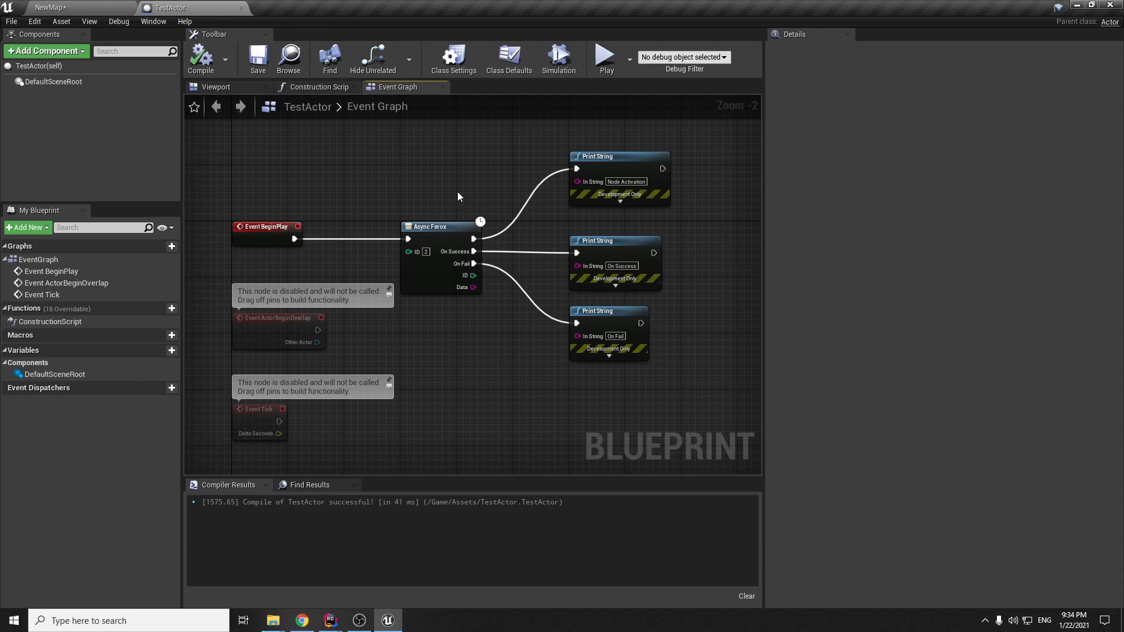
mouse_move(422, 177)
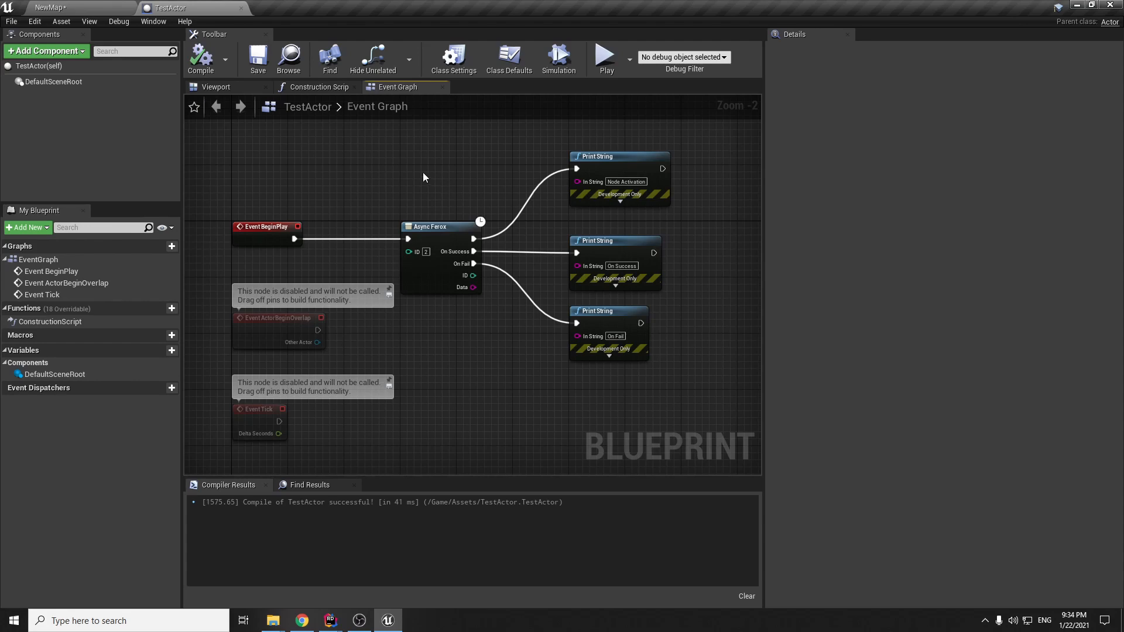
mouse_move(392, 133)
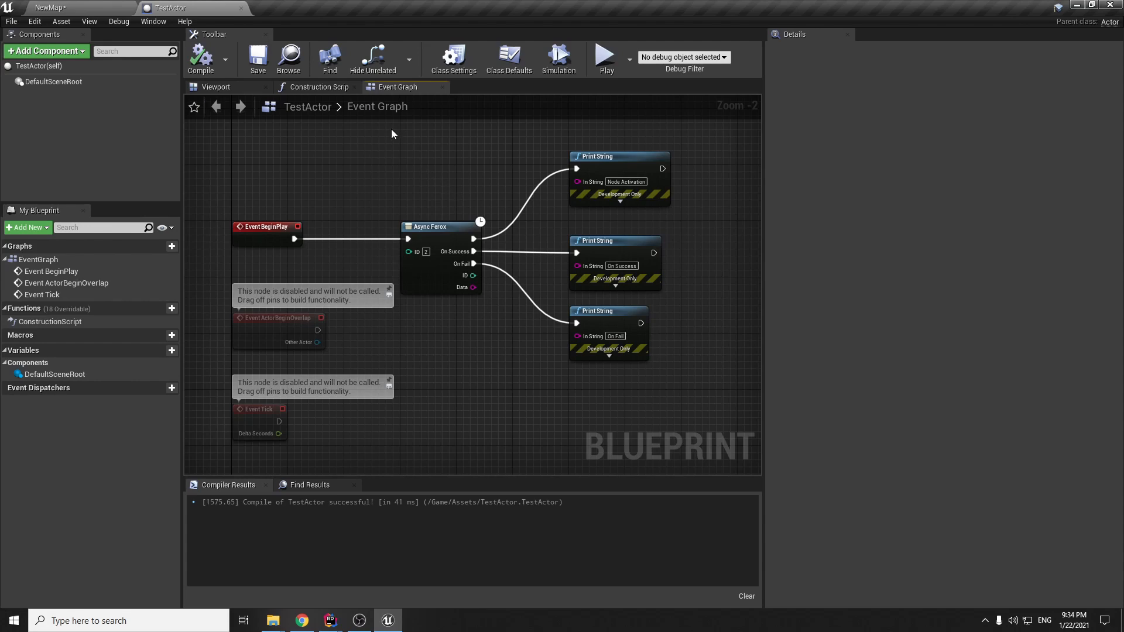
mouse_move(680, 391)
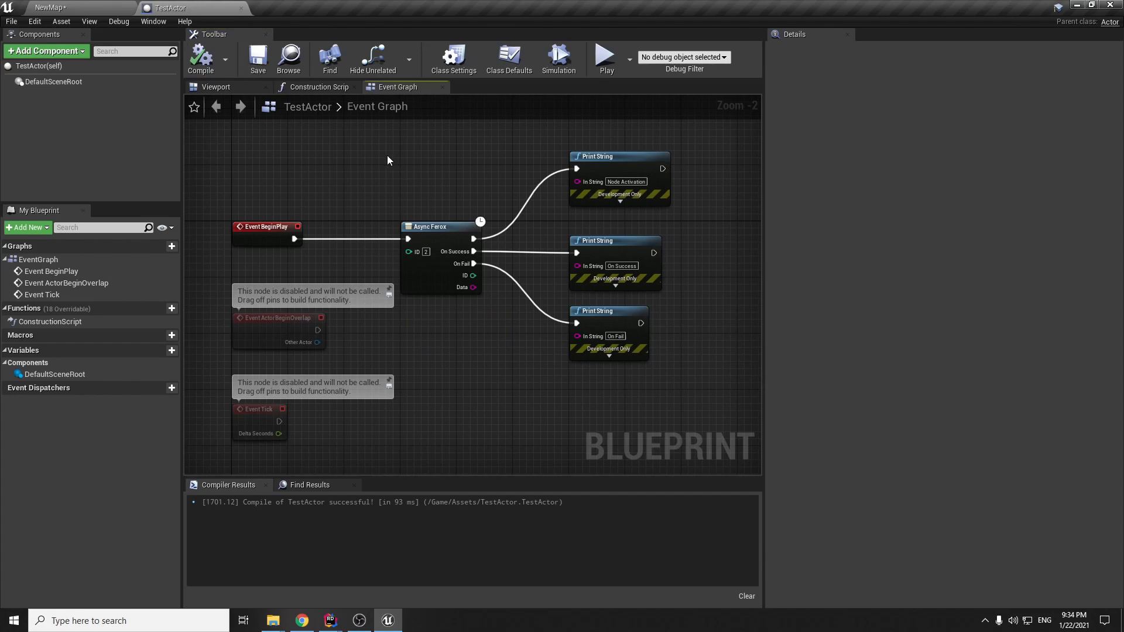
left_click(429, 226)
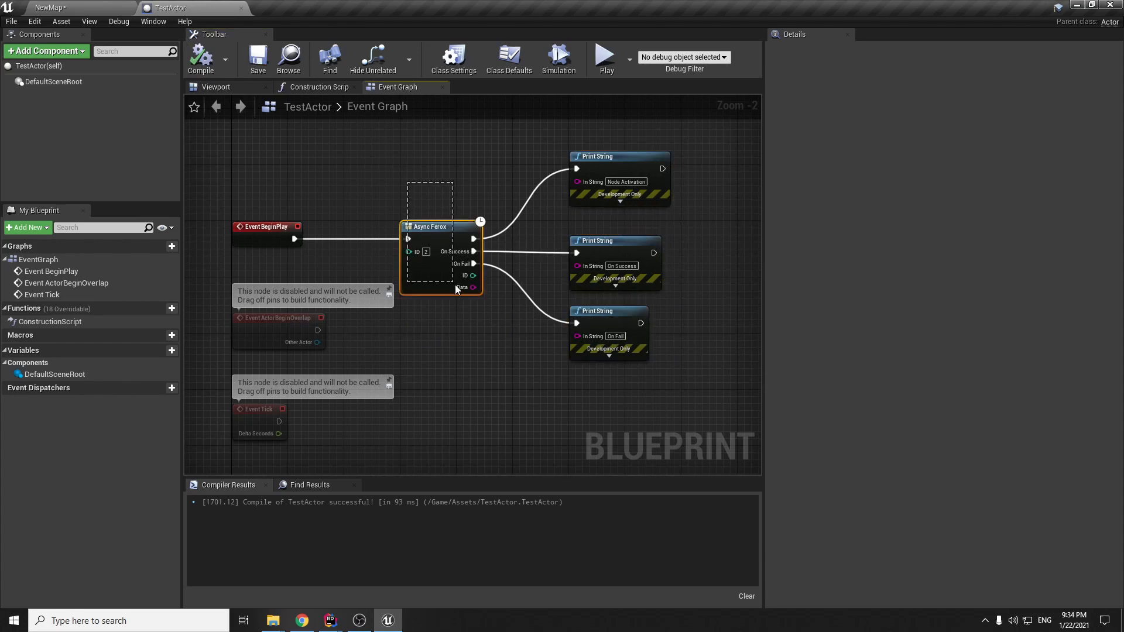
left_click(464, 311)
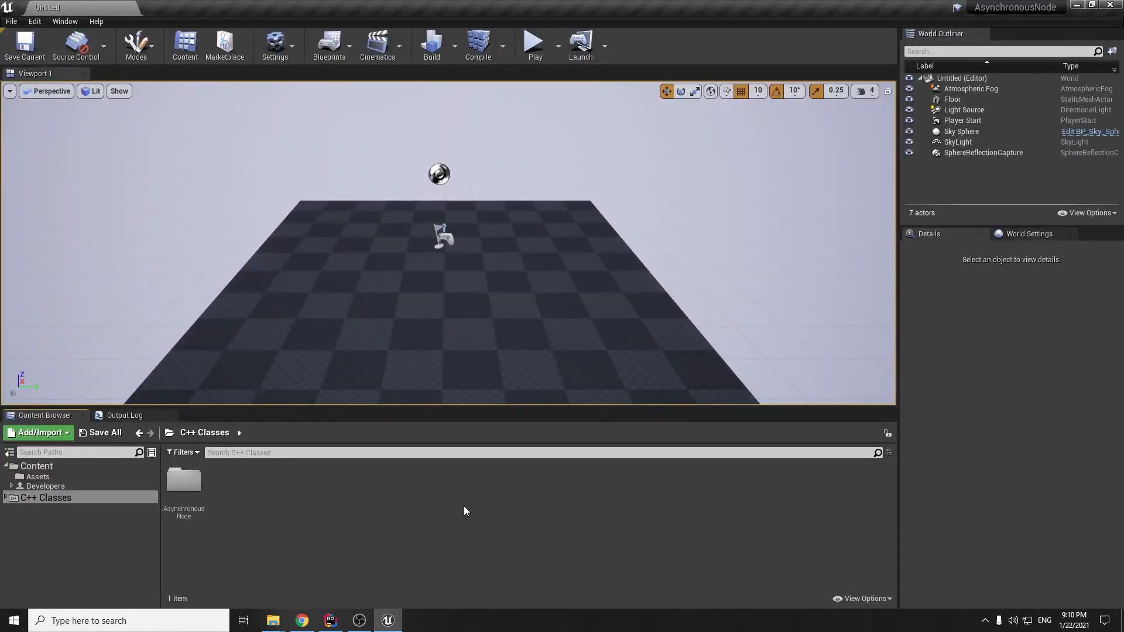
mouse_move(651, 481)
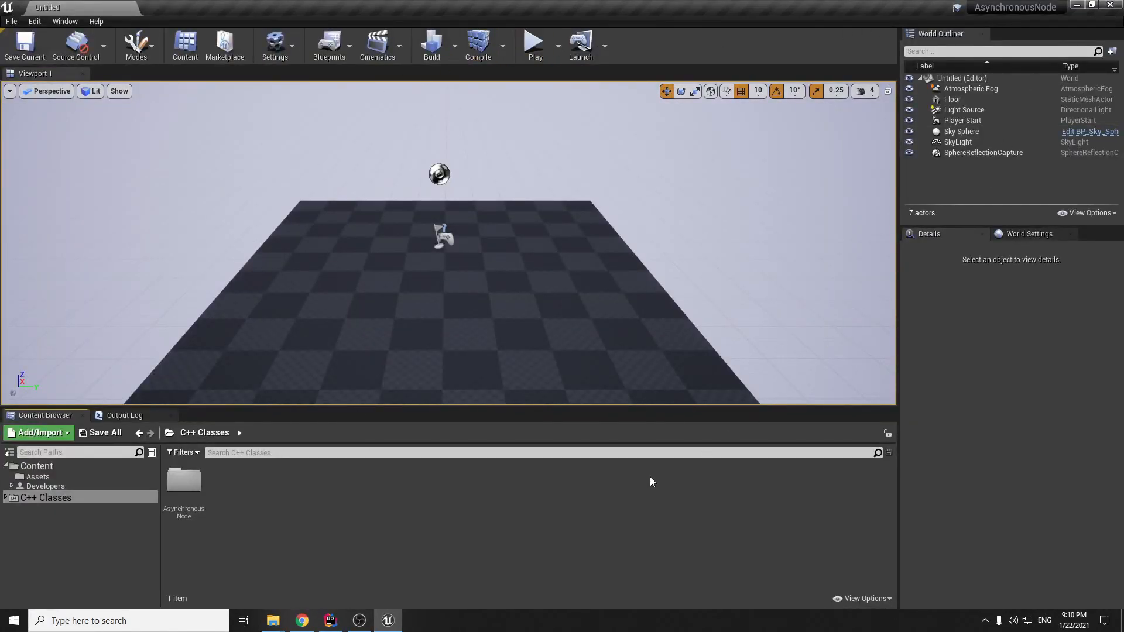
left_click(12, 21)
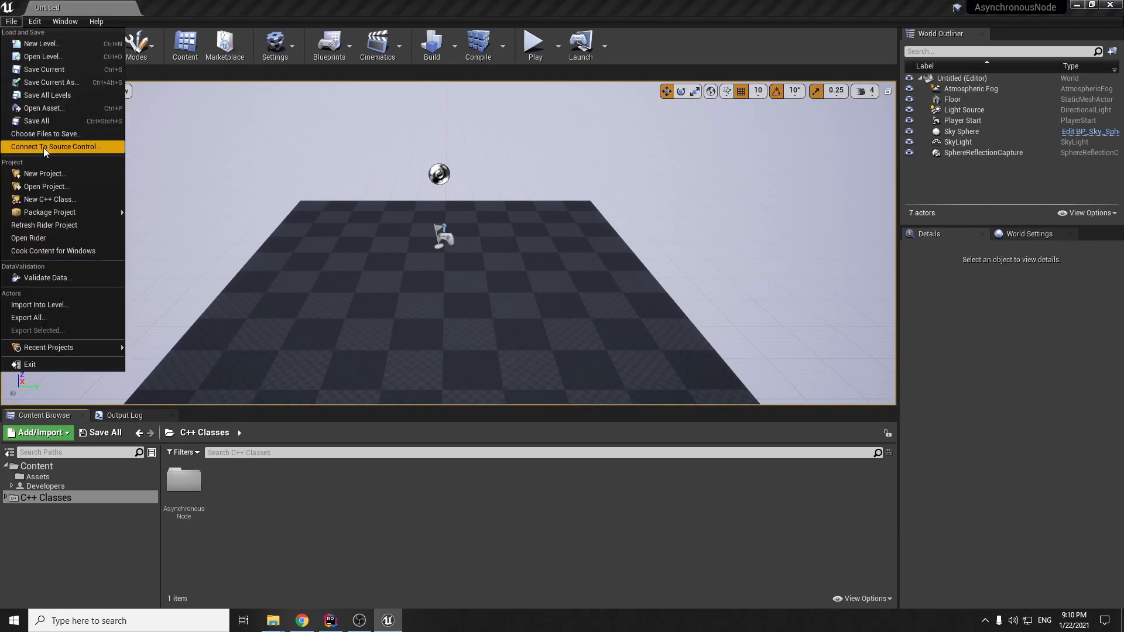
Begin a new C++ class with BlueprintAsyncActionBase as parent, found via Show All Classes search, and proceed to naming.
left_click(49, 199)
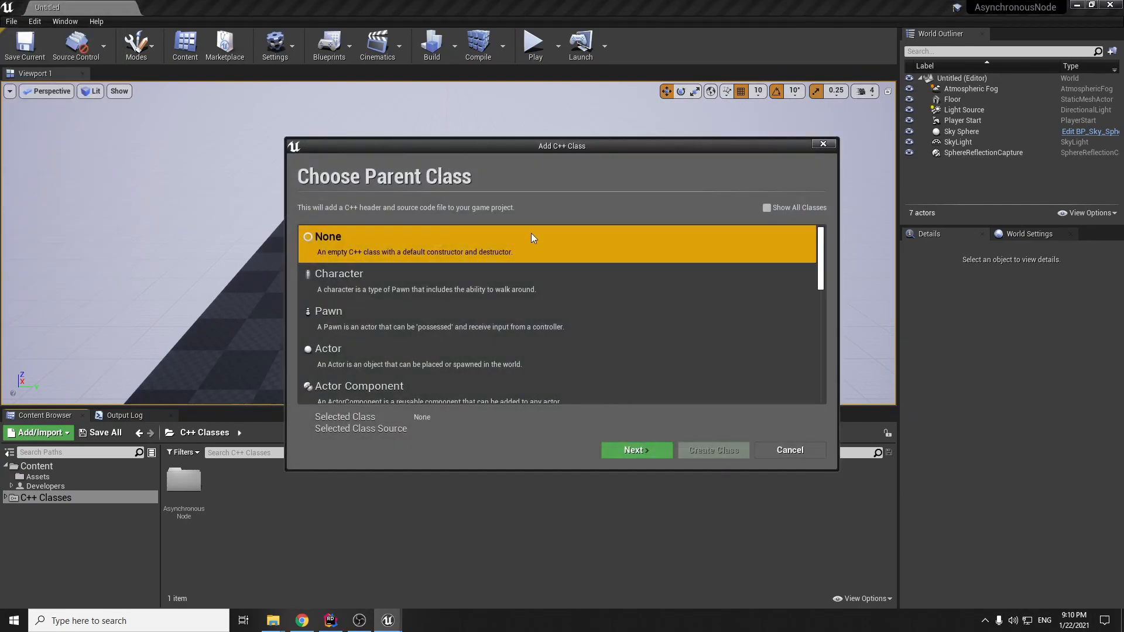
scroll("down", 3)
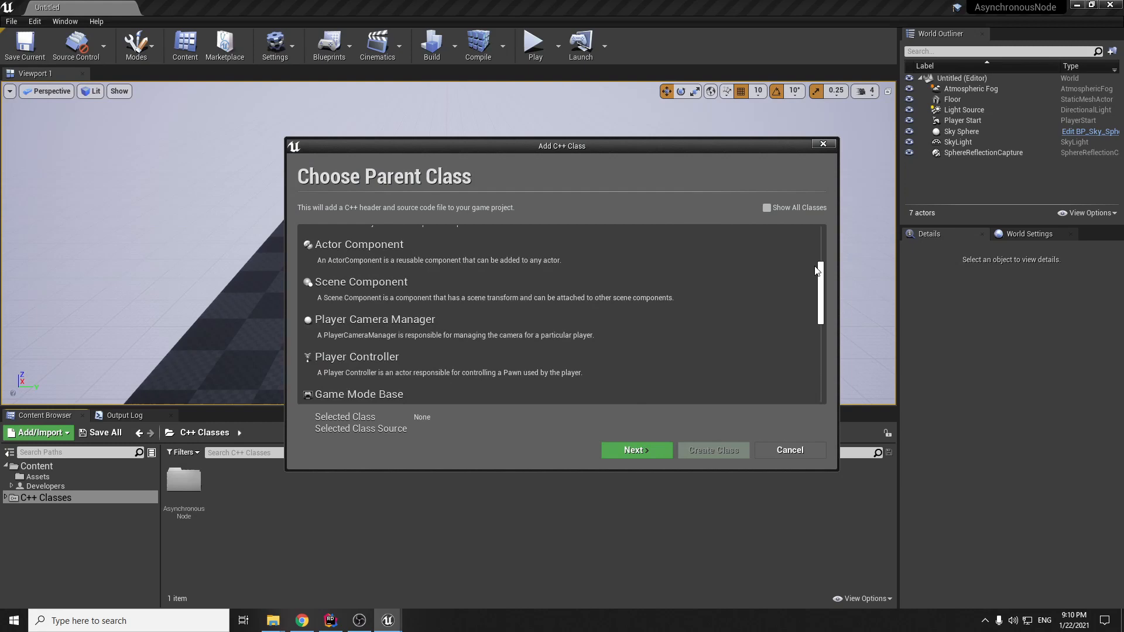
left_click(766, 208)
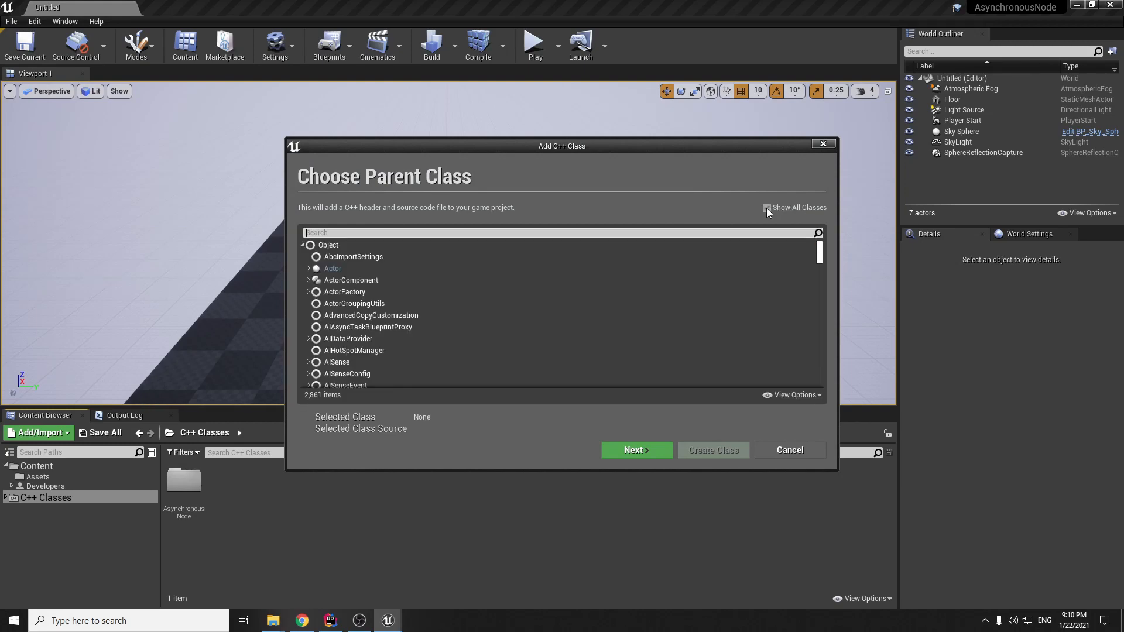
left_click(766, 208)
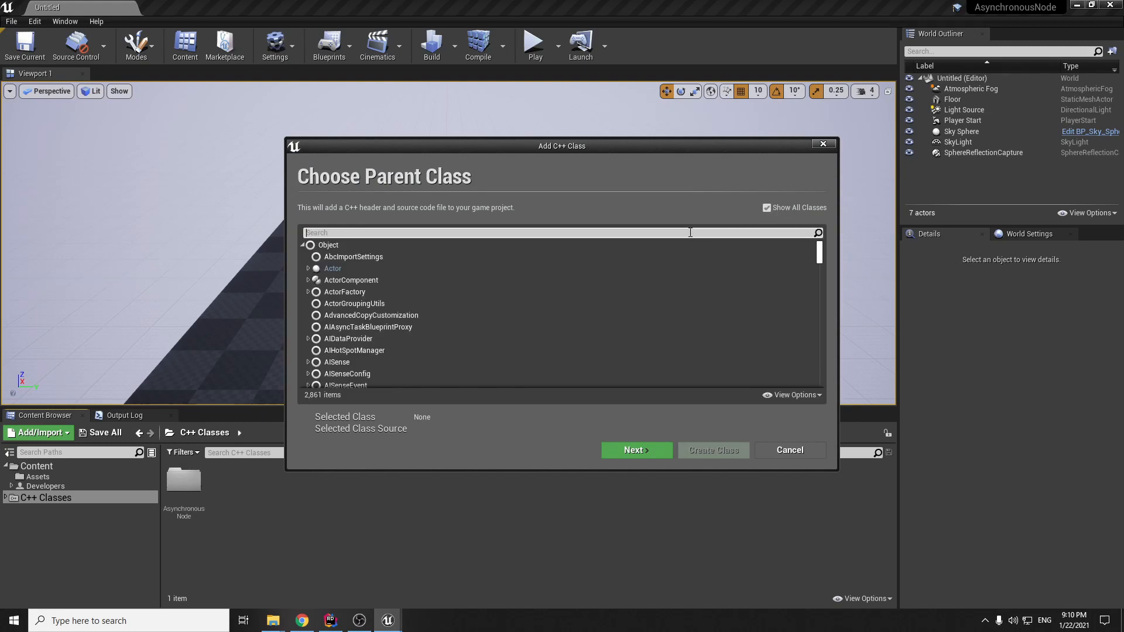
type("ac")
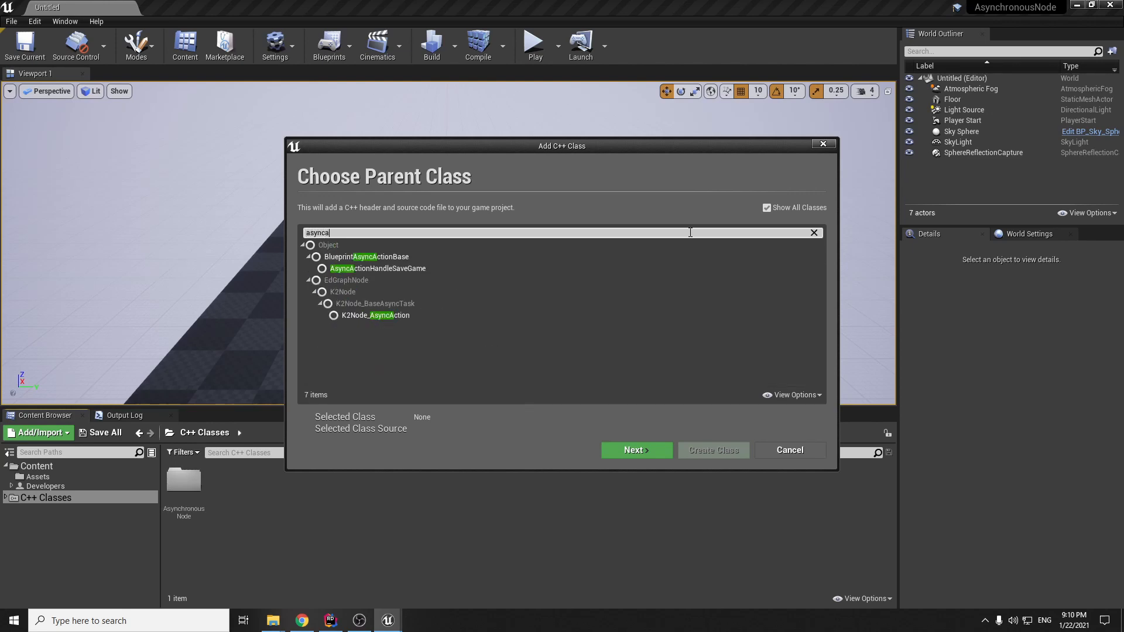
type("ctionb")
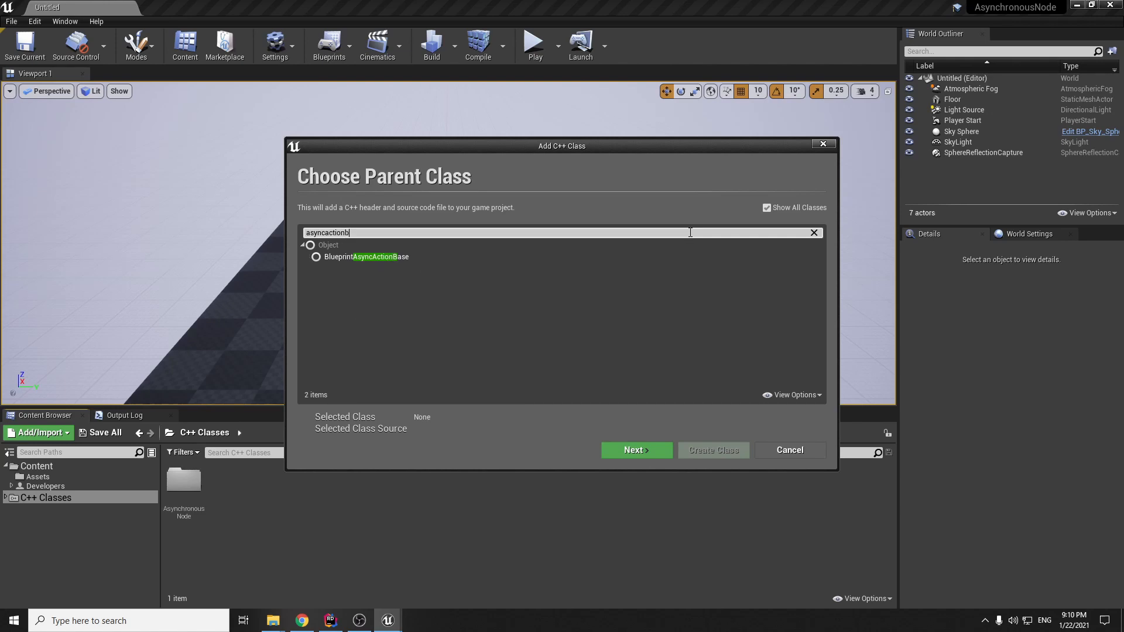
left_click(379, 256)
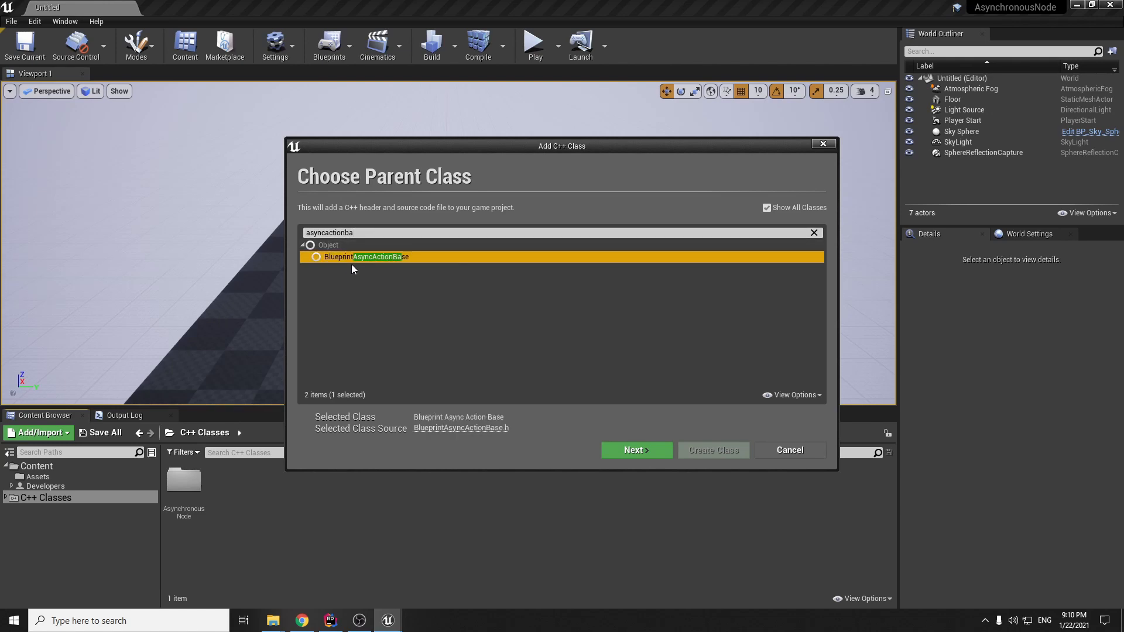
mouse_move(634, 449)
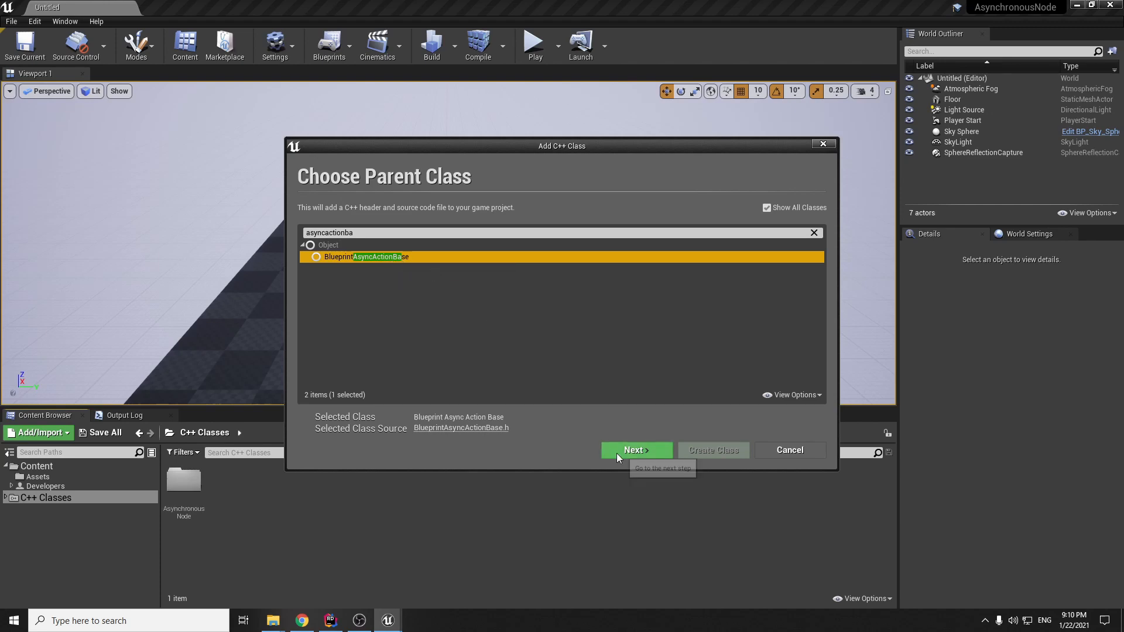
left_click(634, 450)
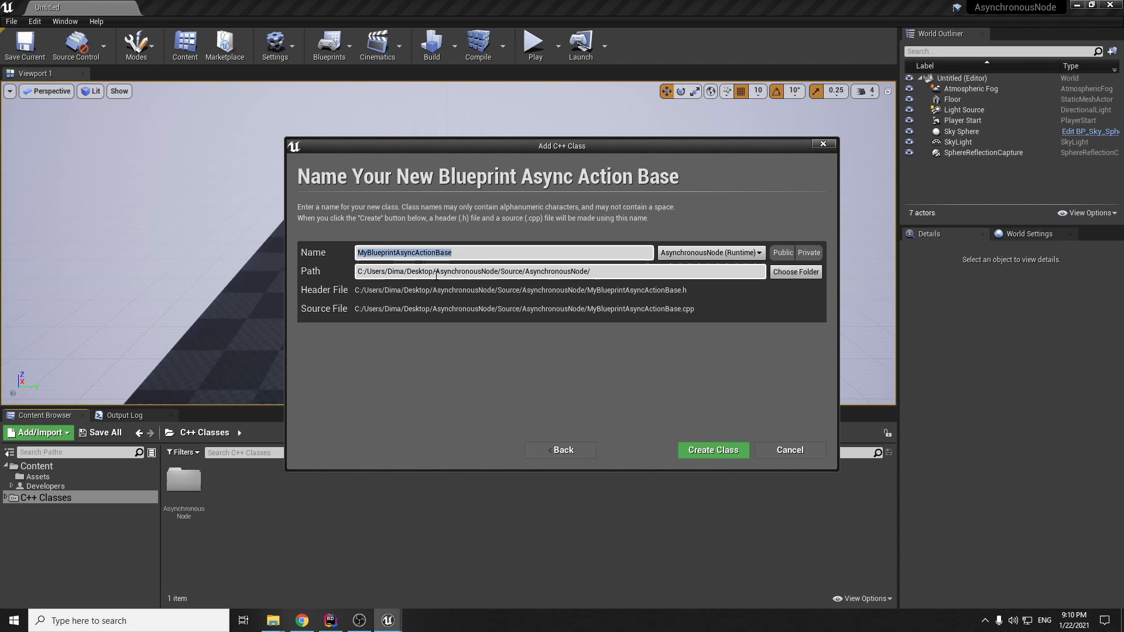
mouse_move(439, 356)
type("Async")
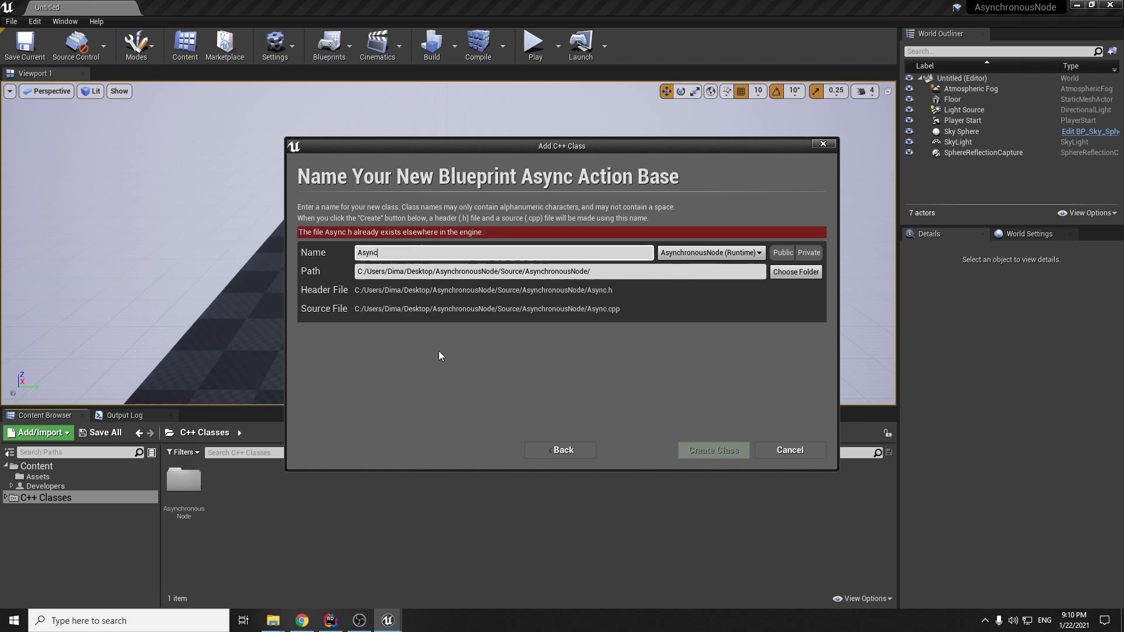
Name the class AsyncNode and create it, leaving AsyncNode.cpp open in Rider.
type("Node")
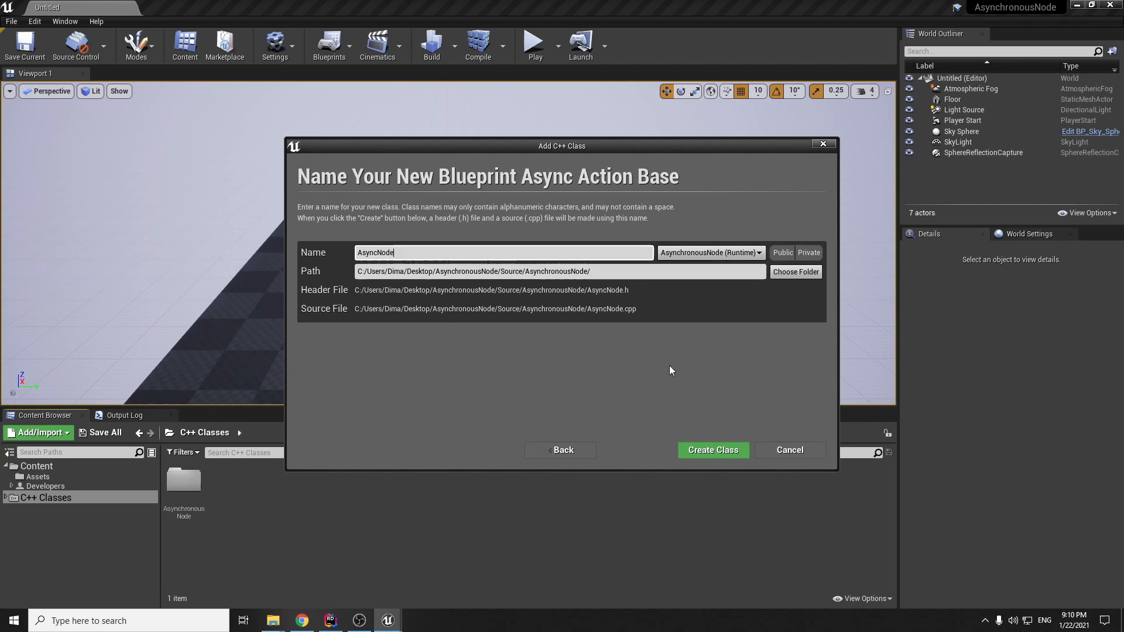
left_click(712, 449)
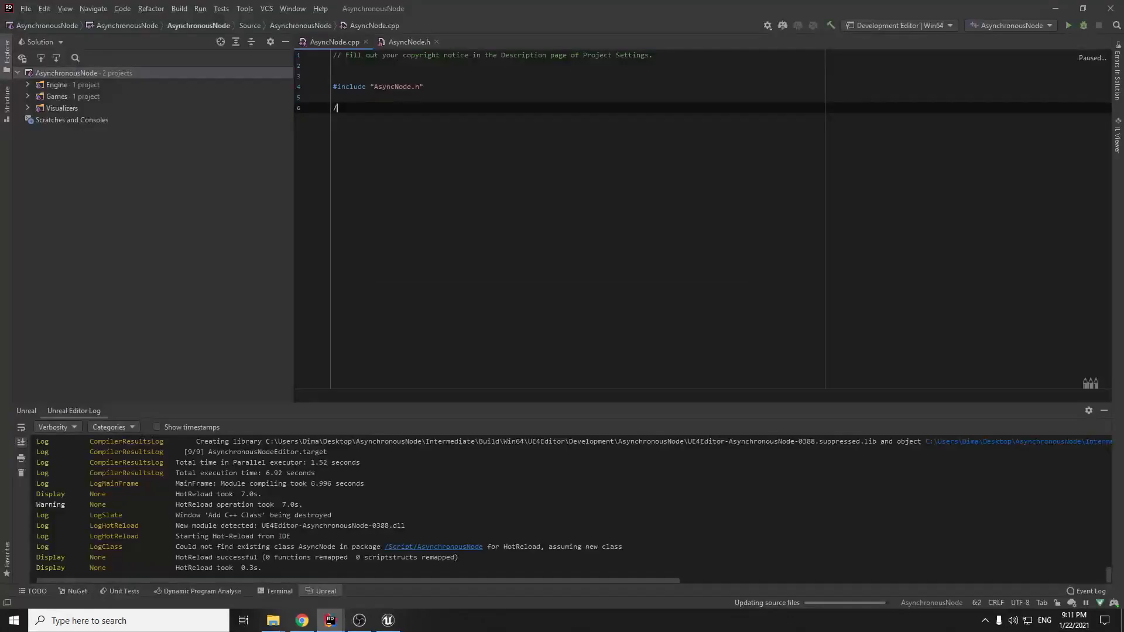
Split the Rider editor so AsyncNode.h sits beside AsyncNode.cpp.
key("Backspace")
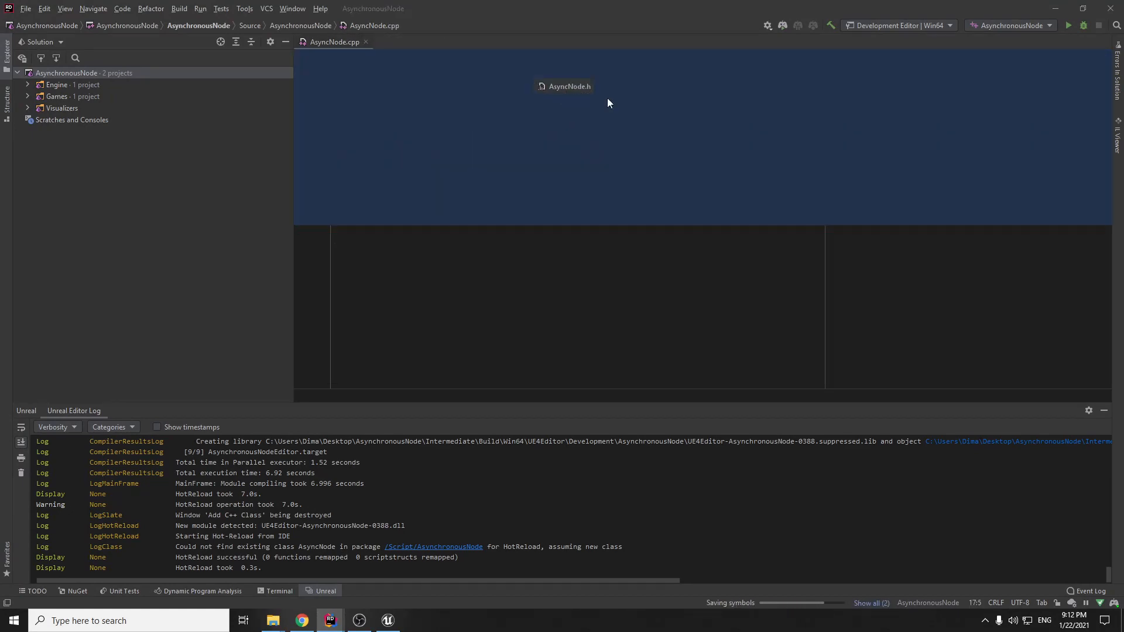
left_click(569, 85)
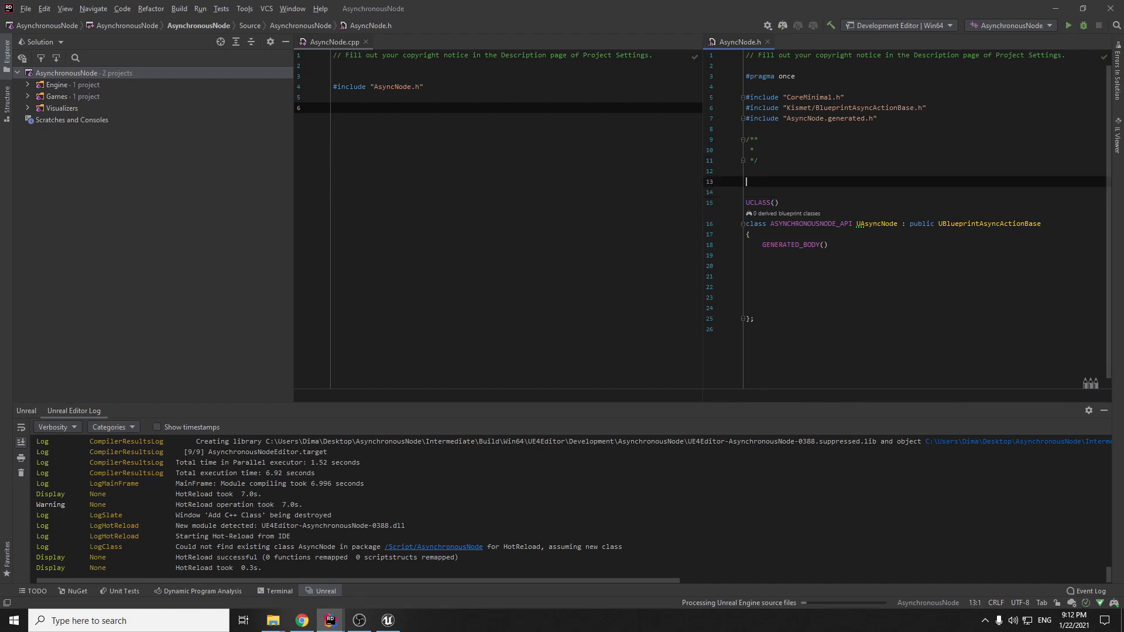
Add a DECLARE_DYNAMIC_MULTICAST_DELEGATE_TwoParams line above UAsyncNode in AsyncNode.h.
type("d")
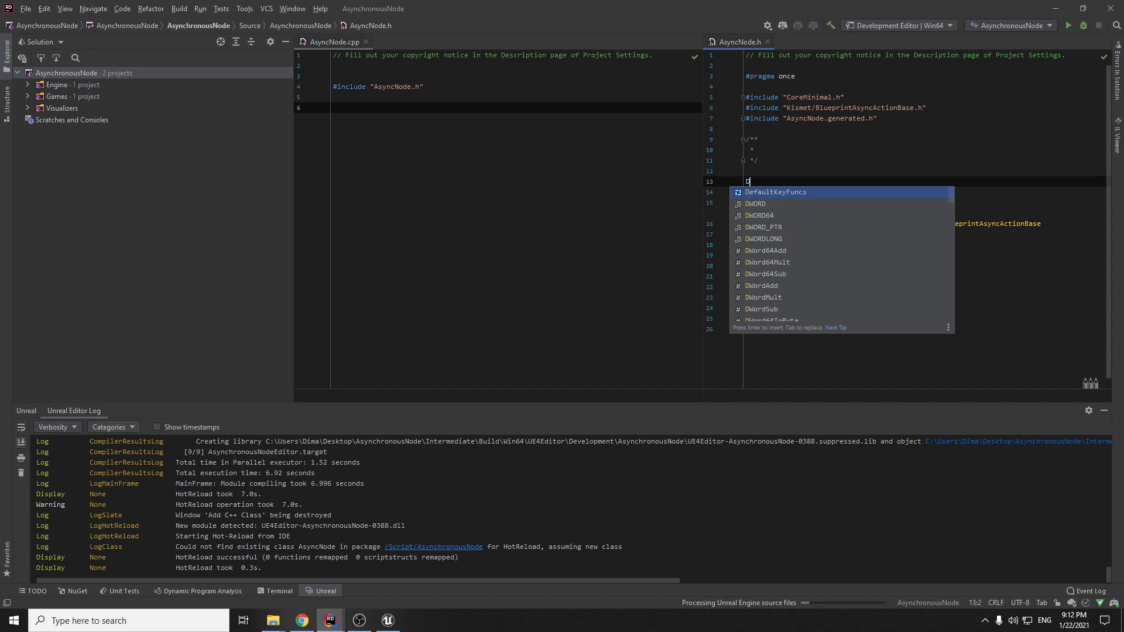
type("E")
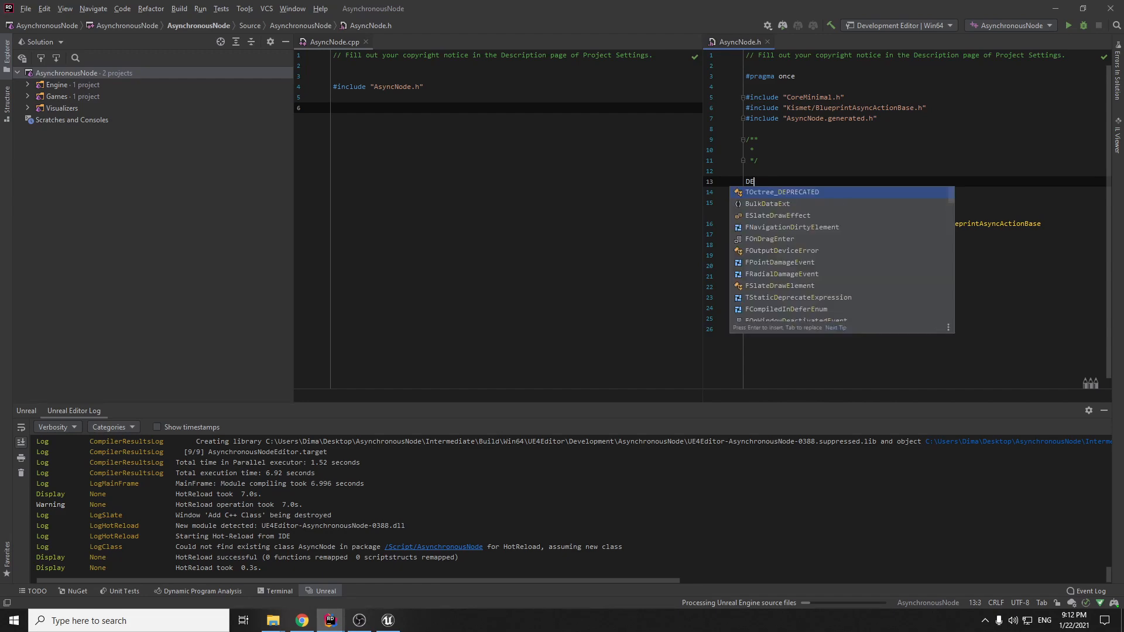
type("C1")
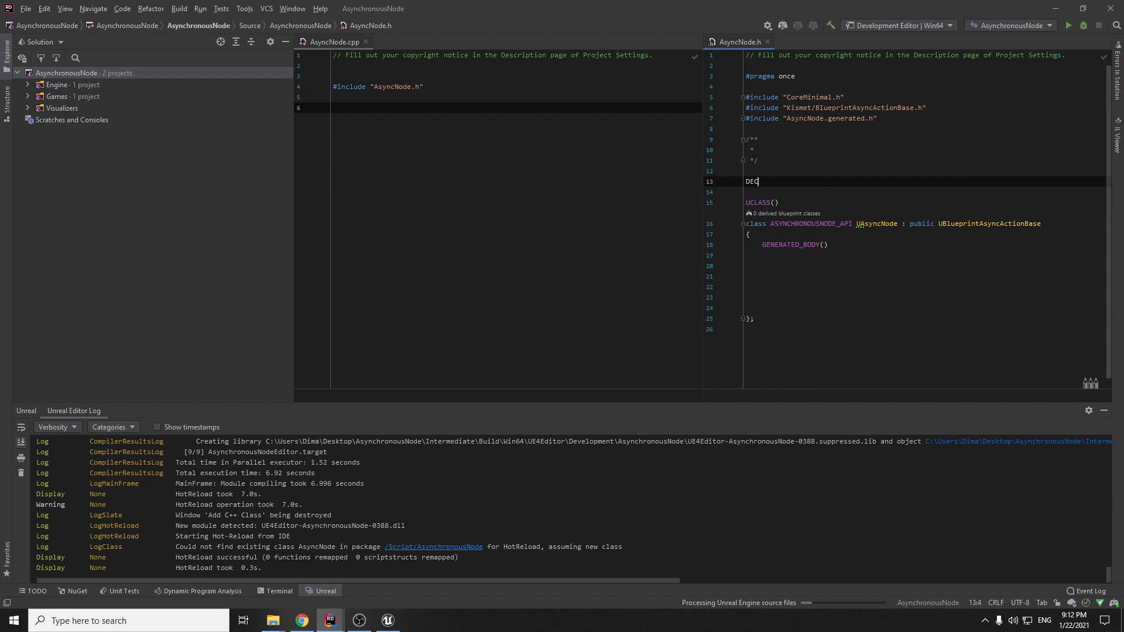
type("LARE_")
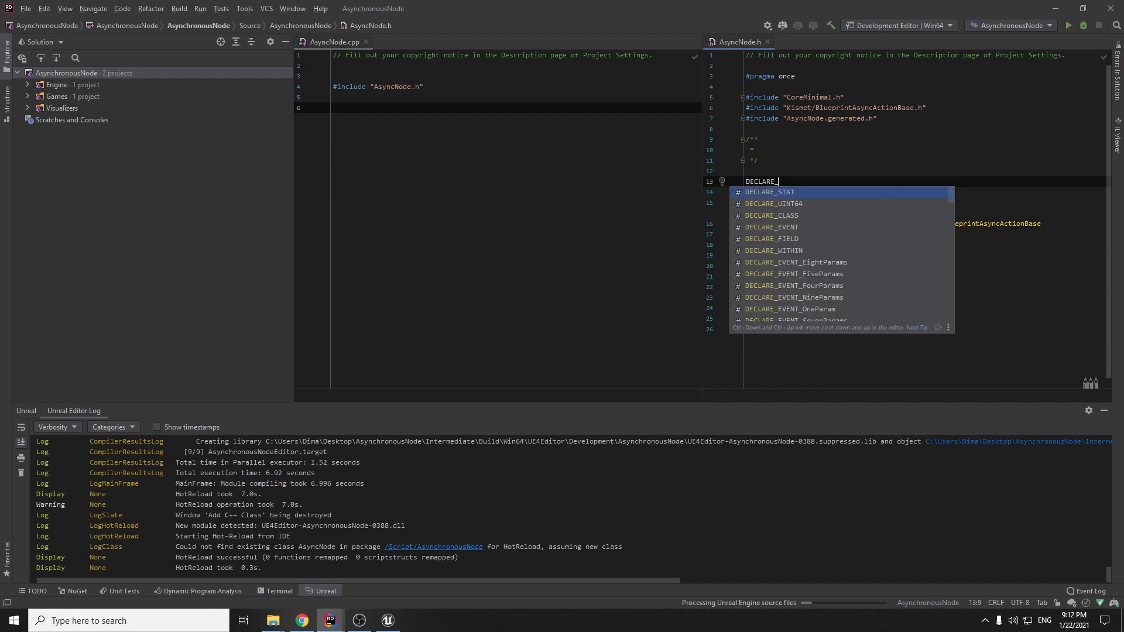
type("_DYNA")
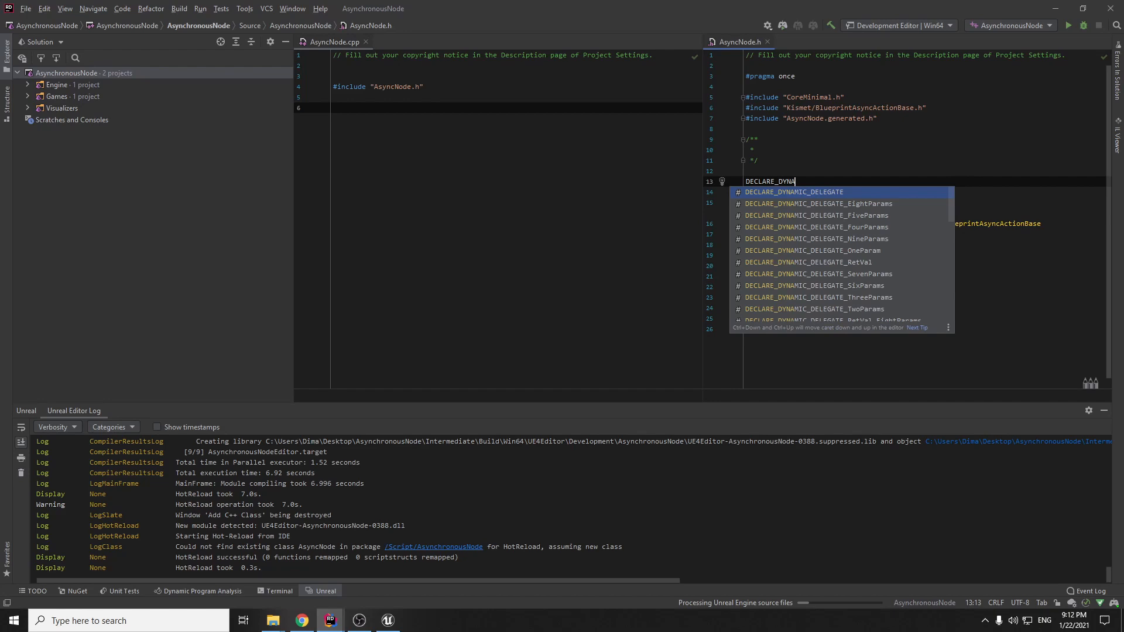
type("MIC")
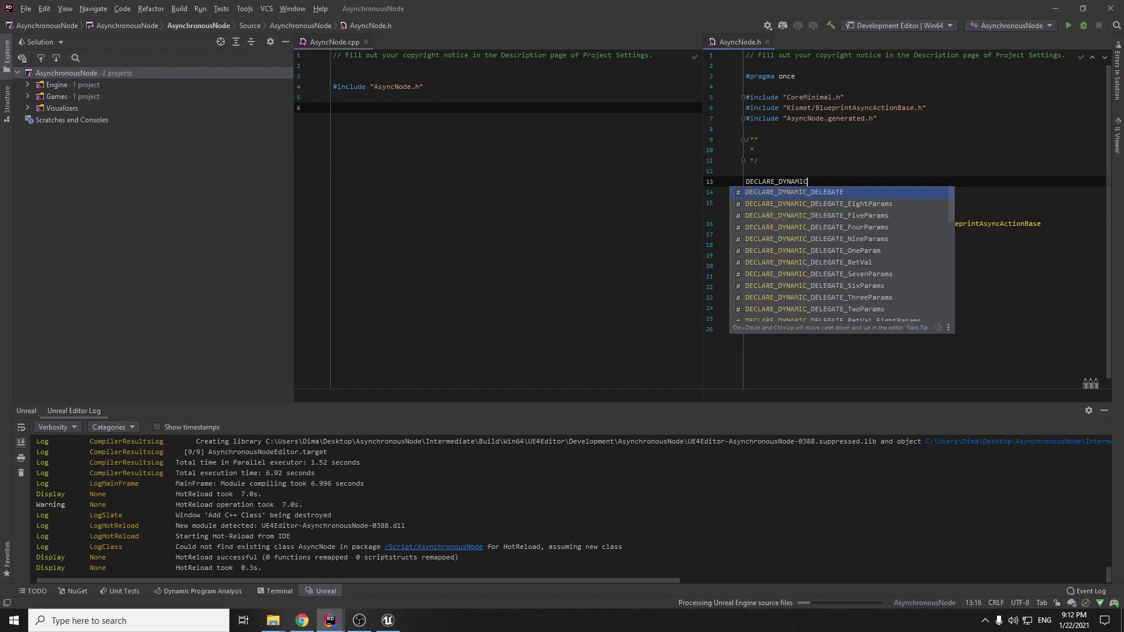
type("_MU")
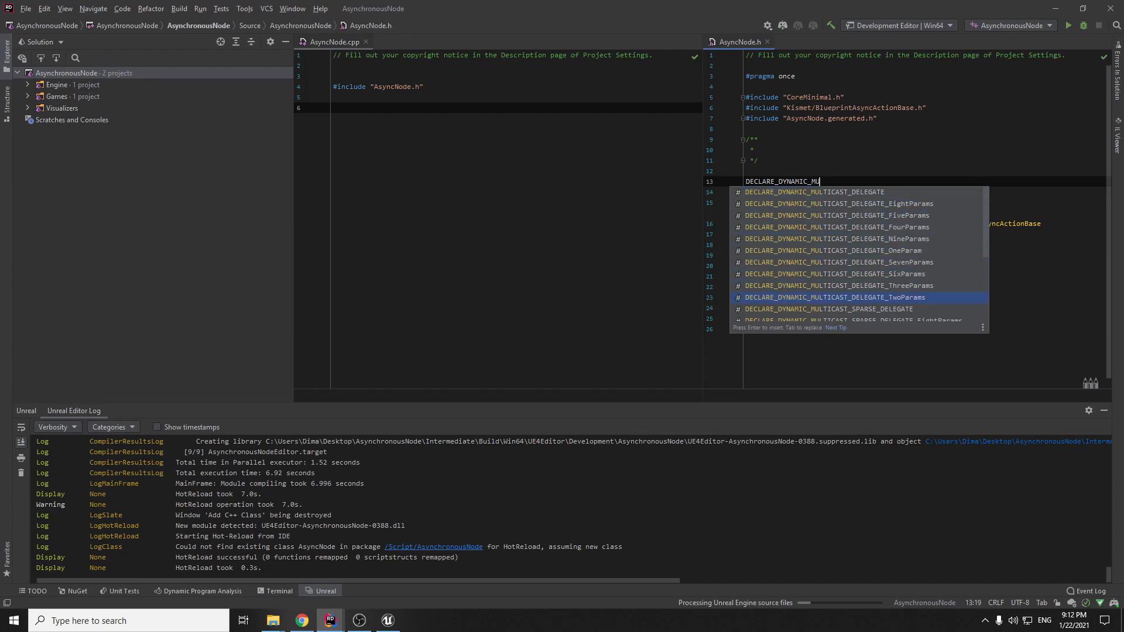
left_click(835, 296)
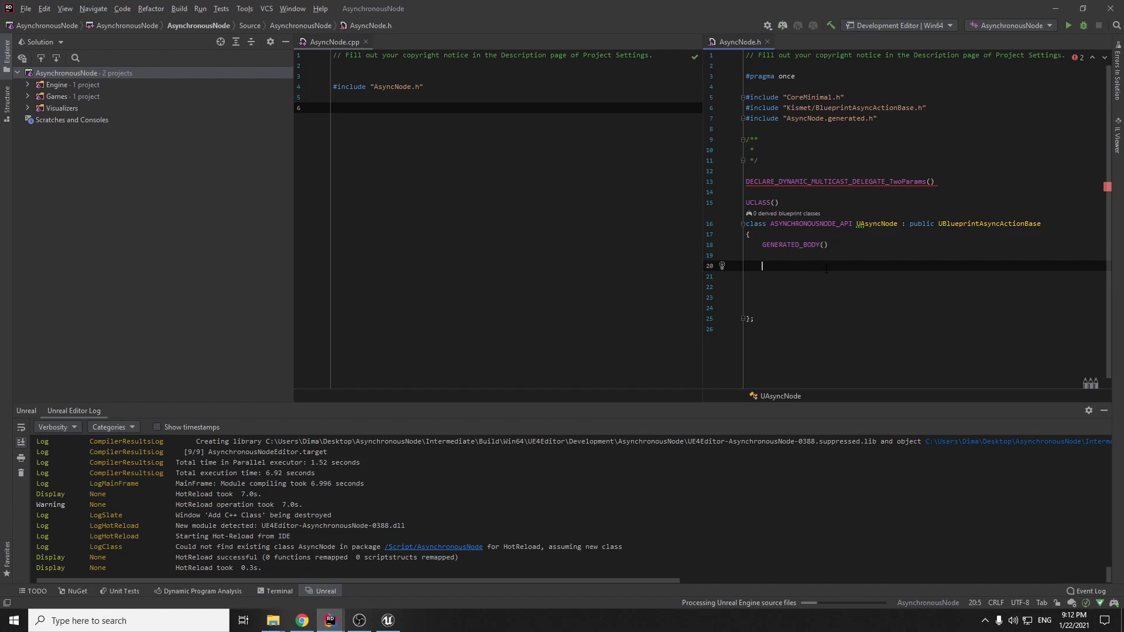
Declare UPROPERTY(BlueprintAssignable) FResponsDeleget OnSuccess inside UAsyncNode.
type("UP")
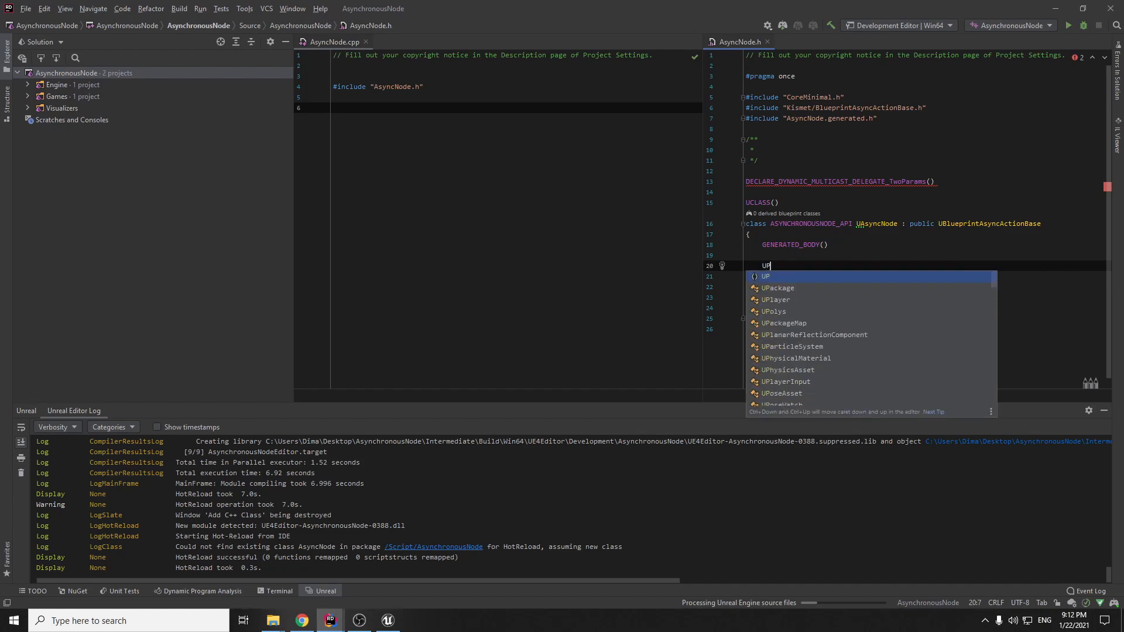
type("RT")
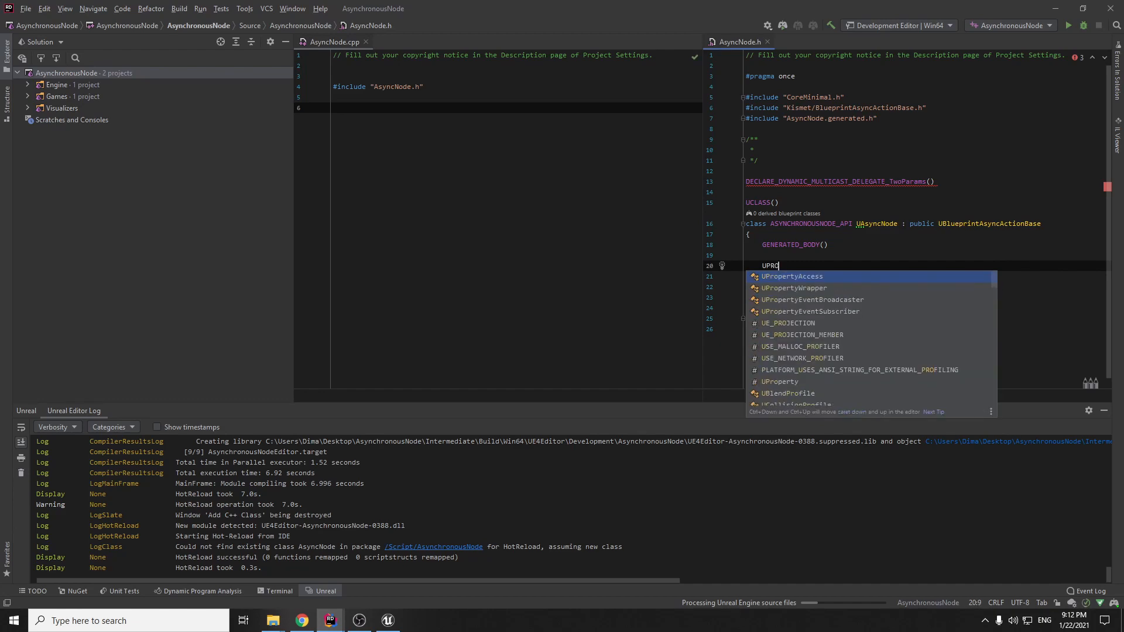
type("PE")
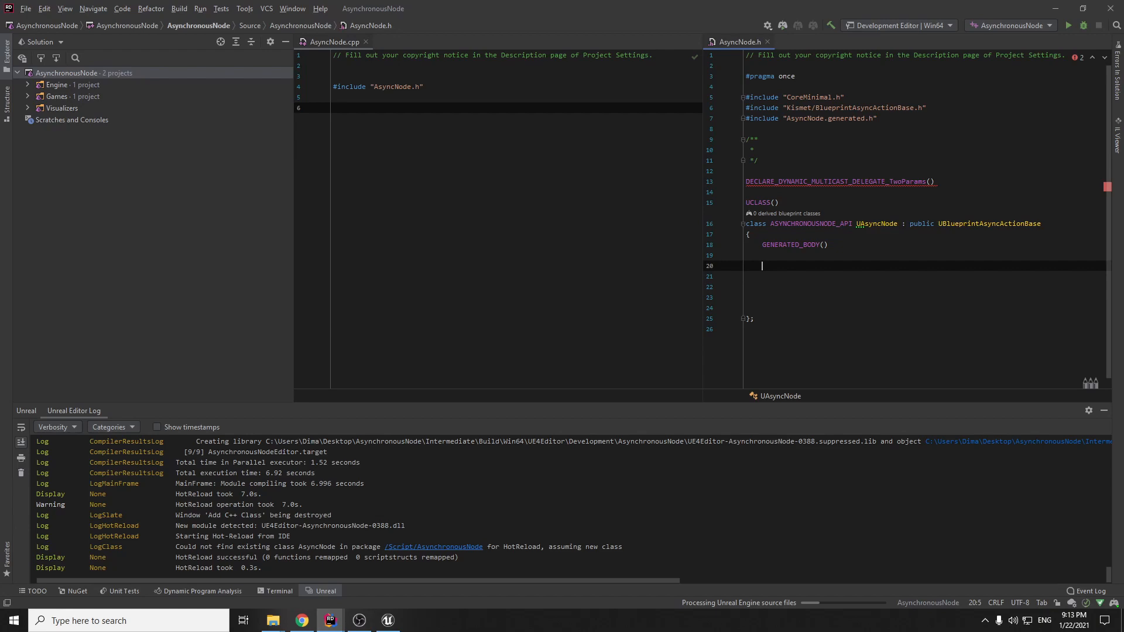
type("UPRO")
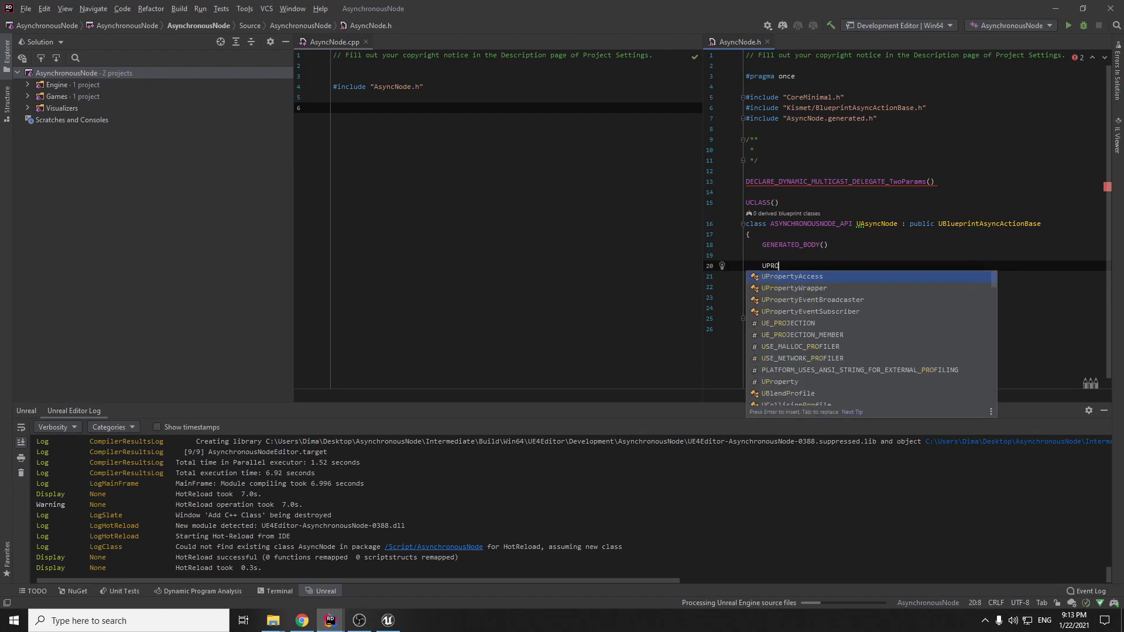
type("PERTY(")
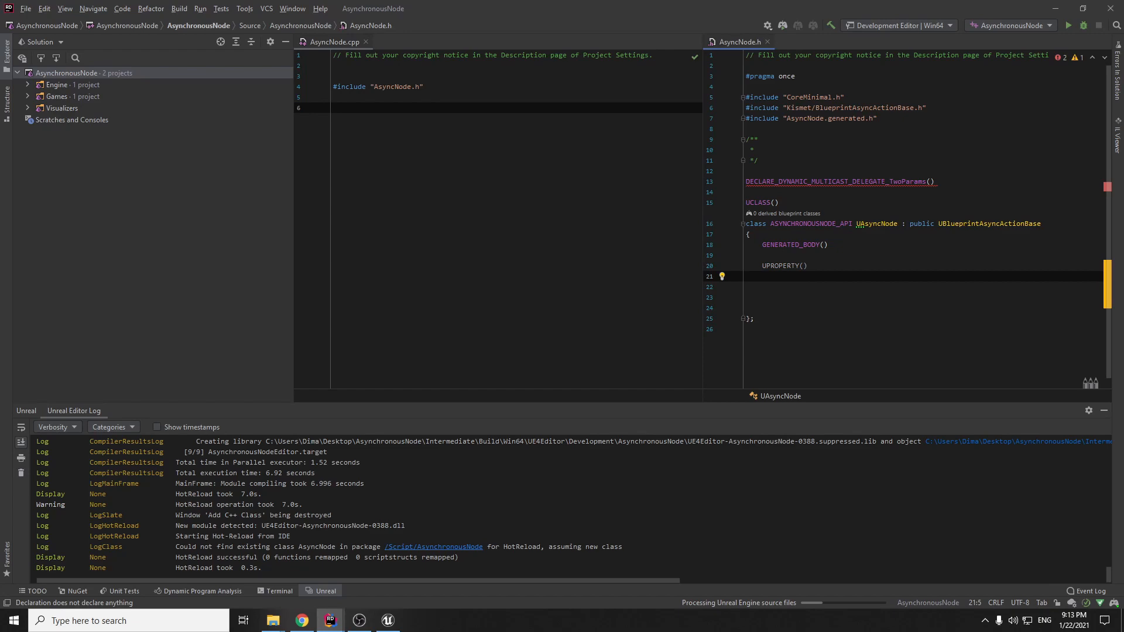
type("FR")
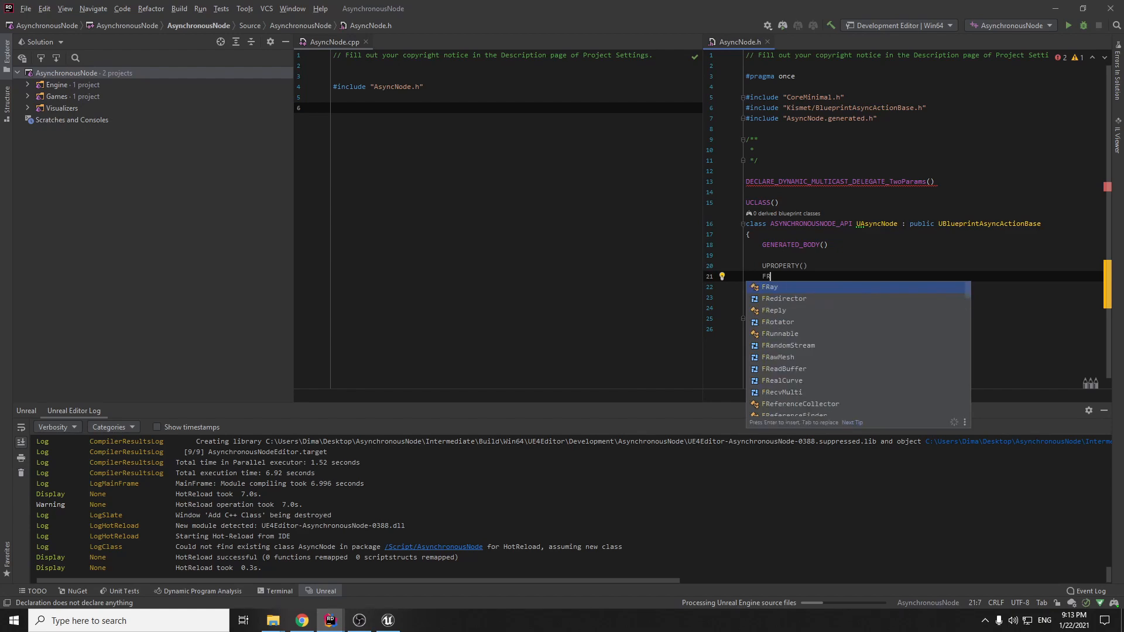
type("esponsDeleget")
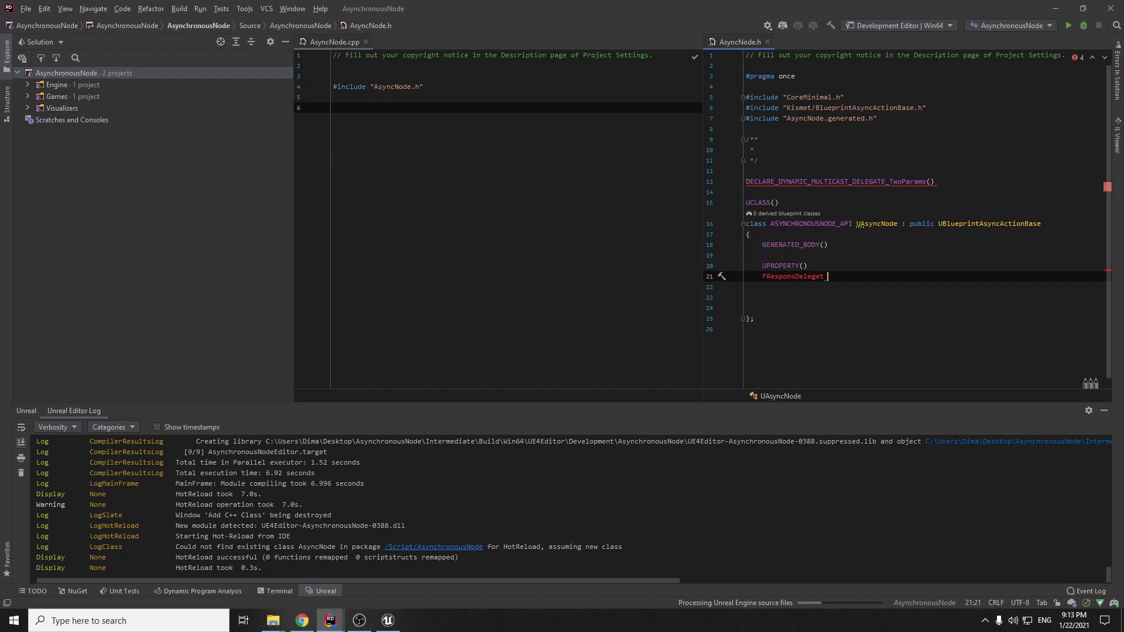
type("OnSuccess;")
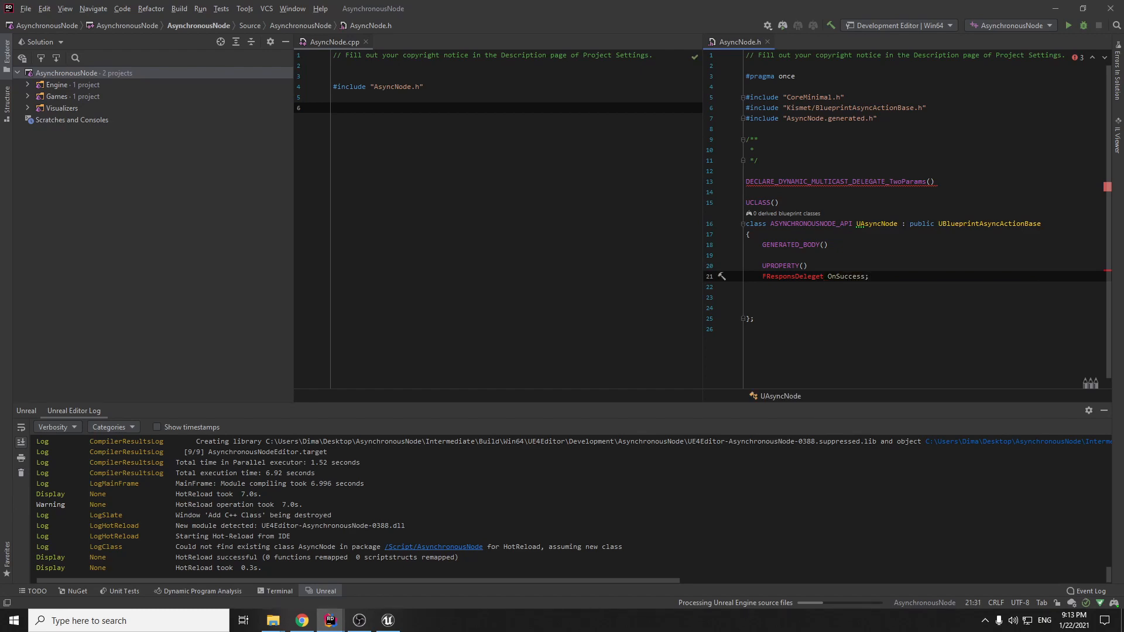
left_click(803, 266)
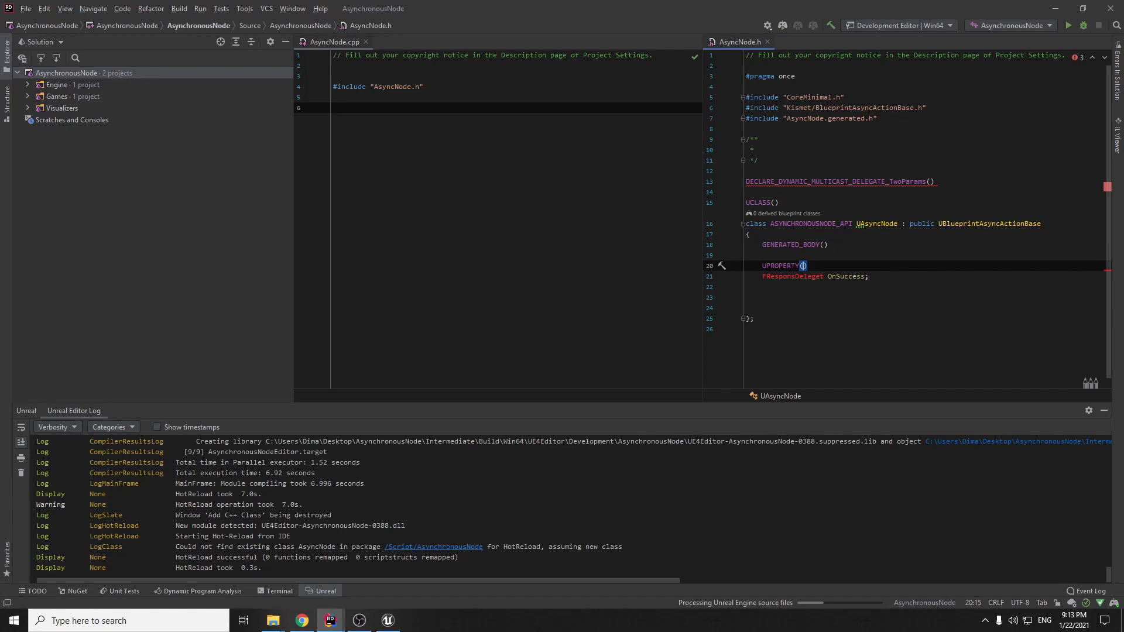
type("BlueprintAssignable")
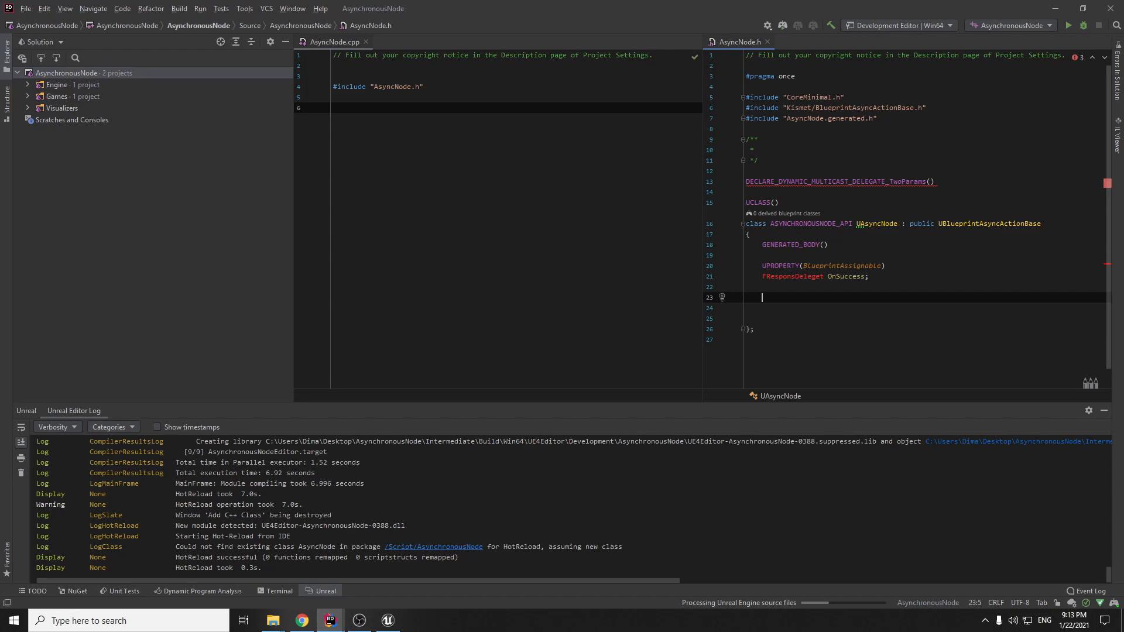
Start a second UPROPERTY(BlueprintAssignable) FResponsDeleget property named OnFail.
type("UPROPERTY(BlueprintAssignable")
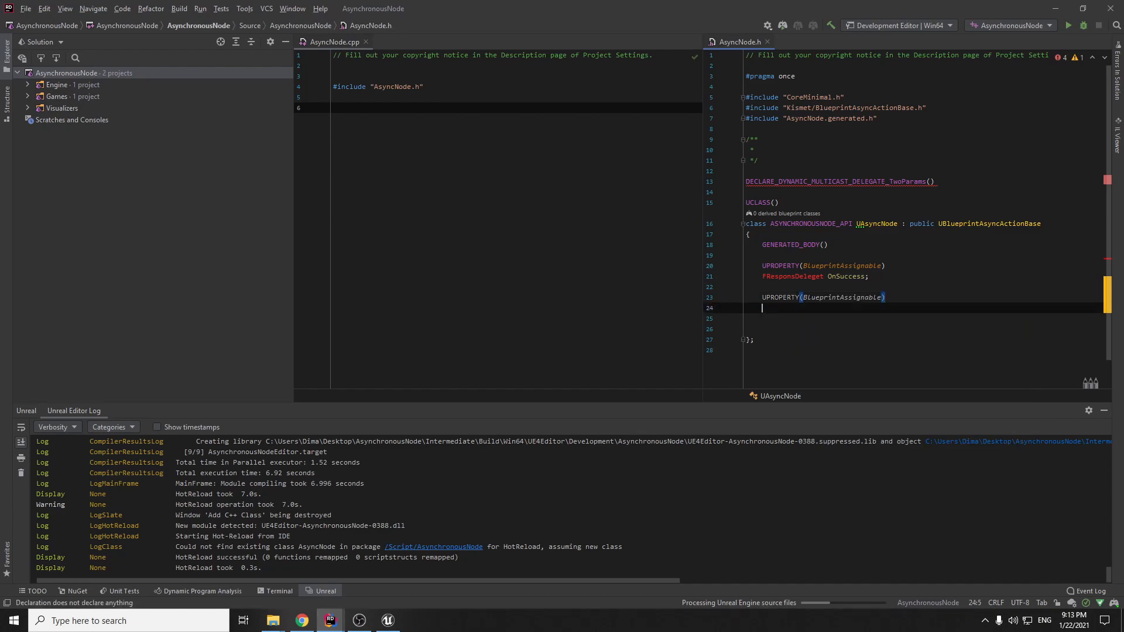
type("FR")
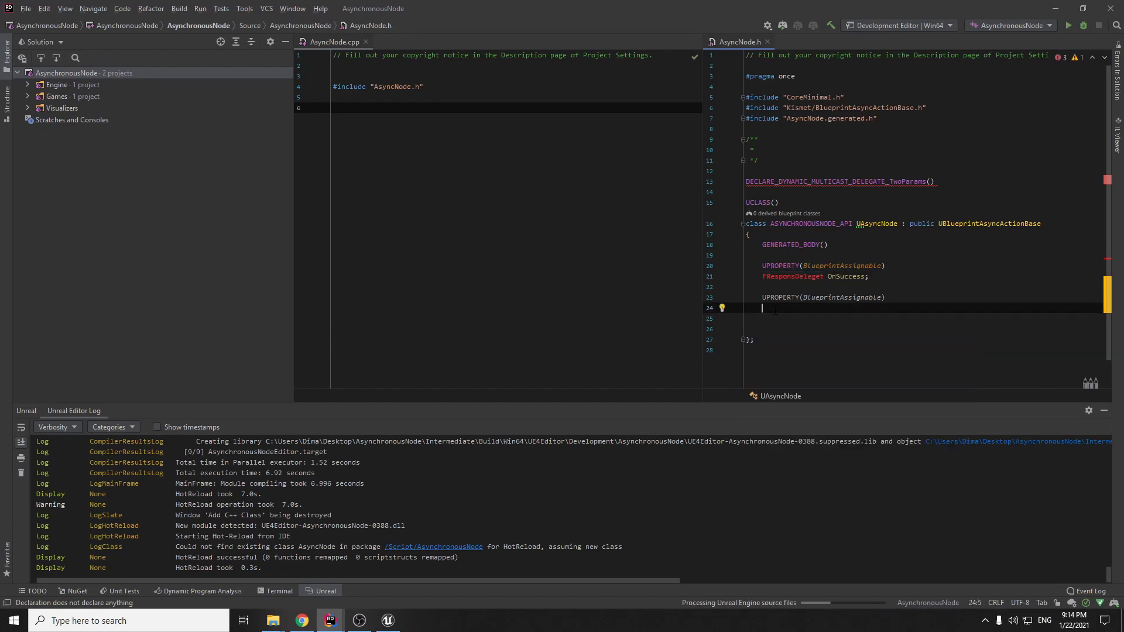
type("FResponsDeleget")
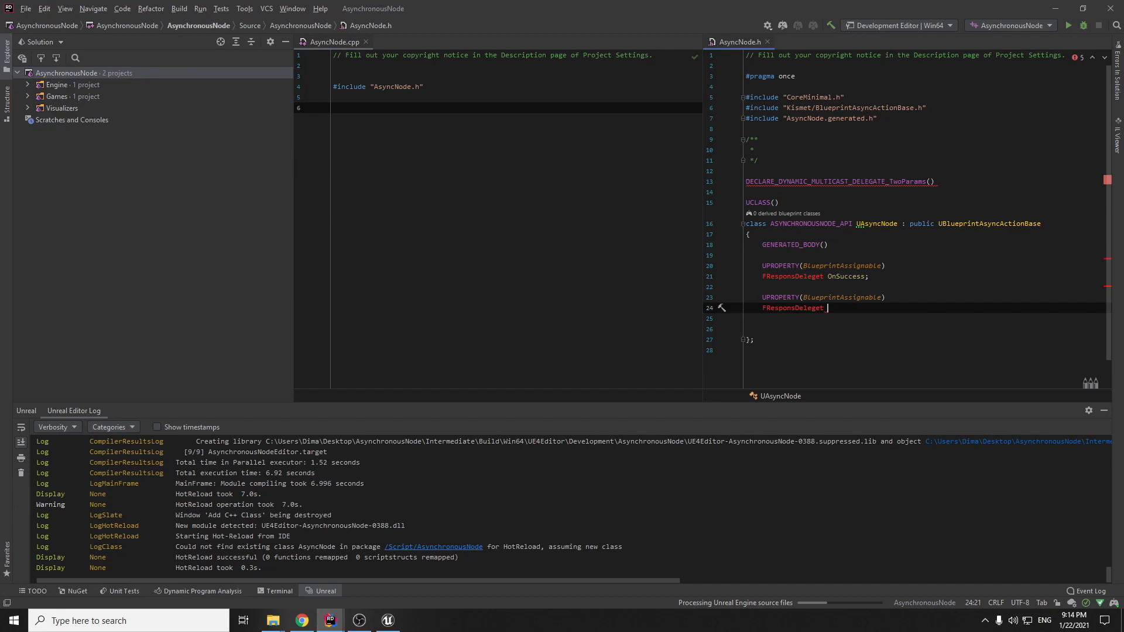
type("OnFail;")
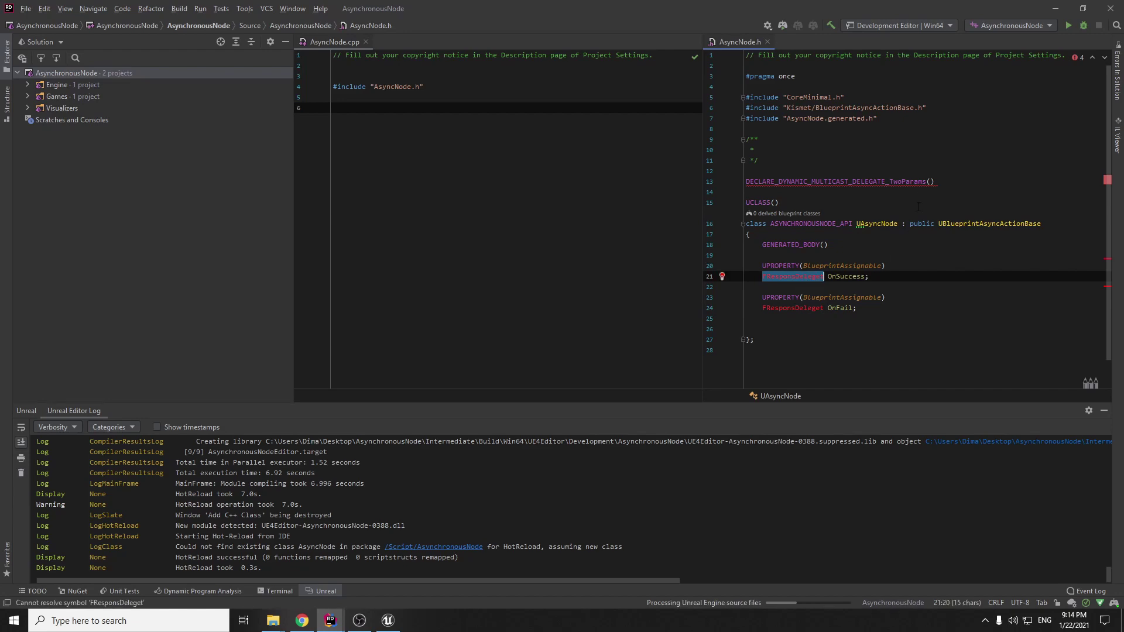
mouse_move(932, 182)
type("FResponsDeleget, ")
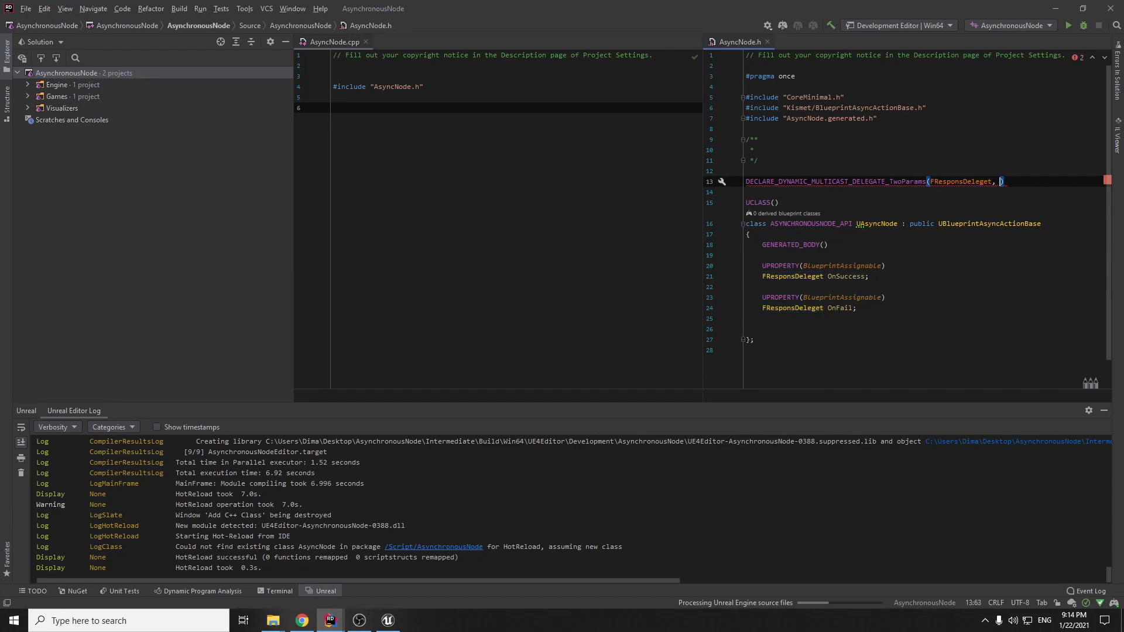
Fill the delegate macro as FResponsDeleget with int32 ID and FString Data parameters.
type("int32")
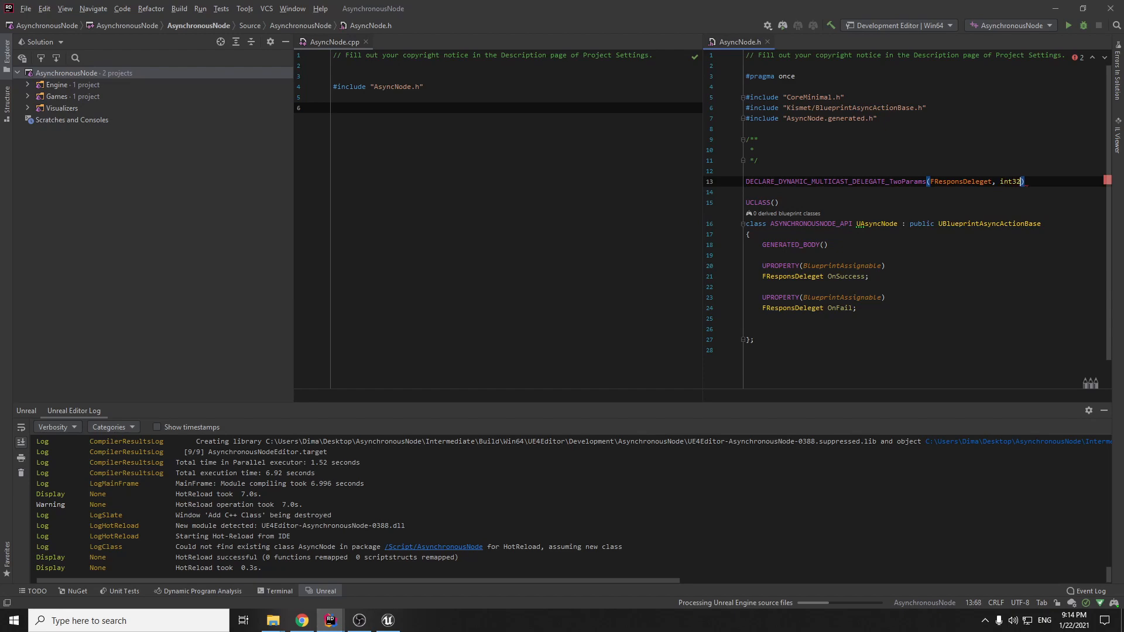
type(", ID,")
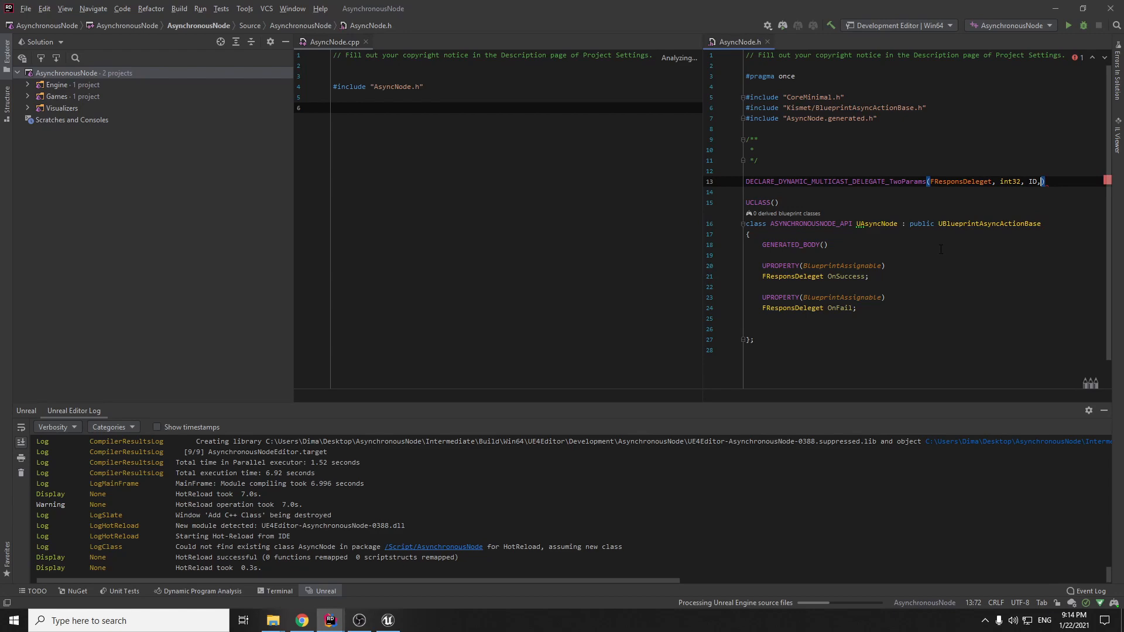
type("F")
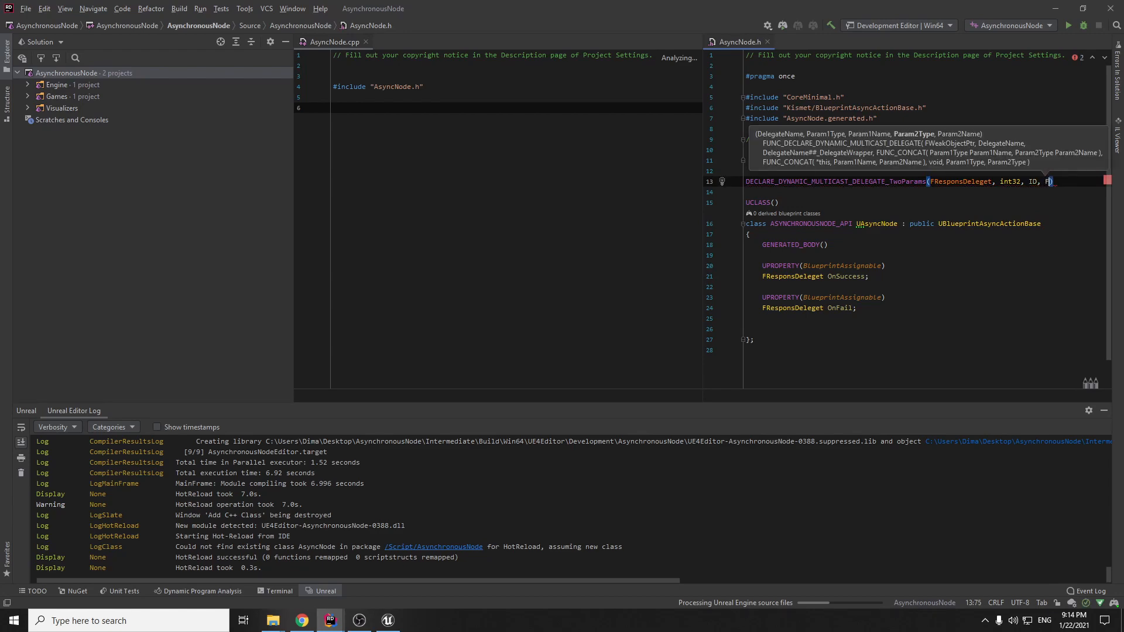
type("St")
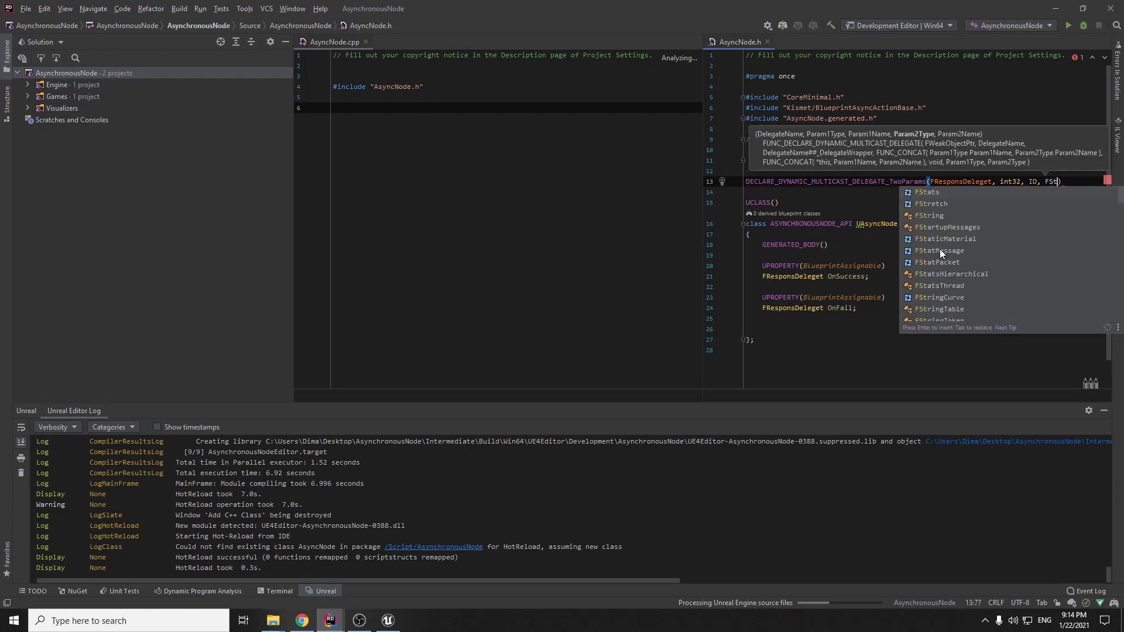
type("ring, t")
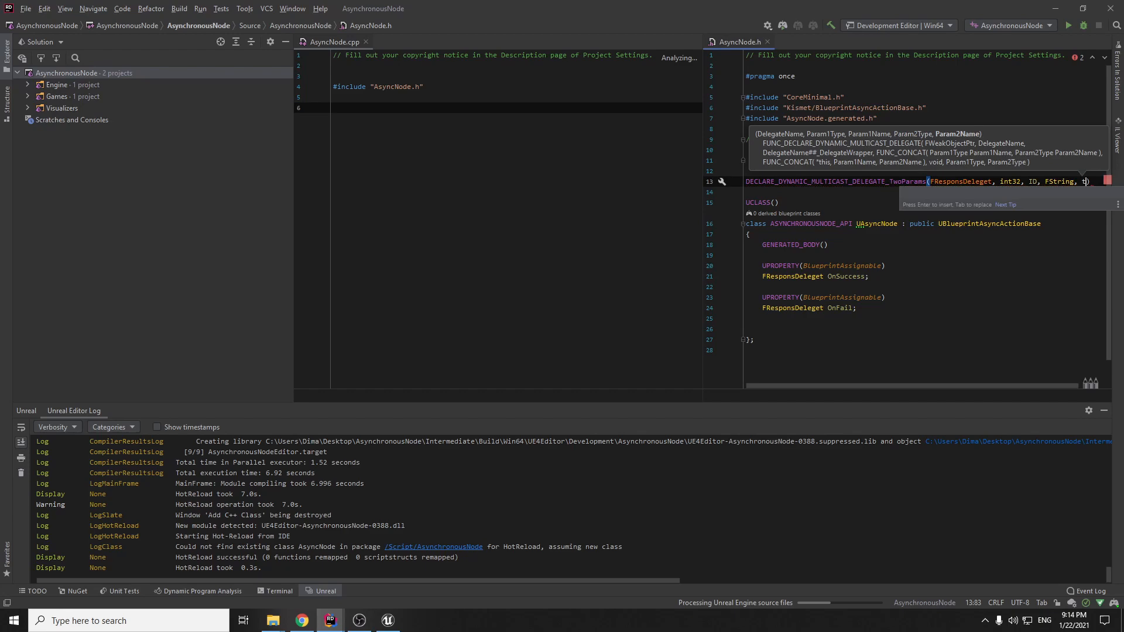
type("Data")
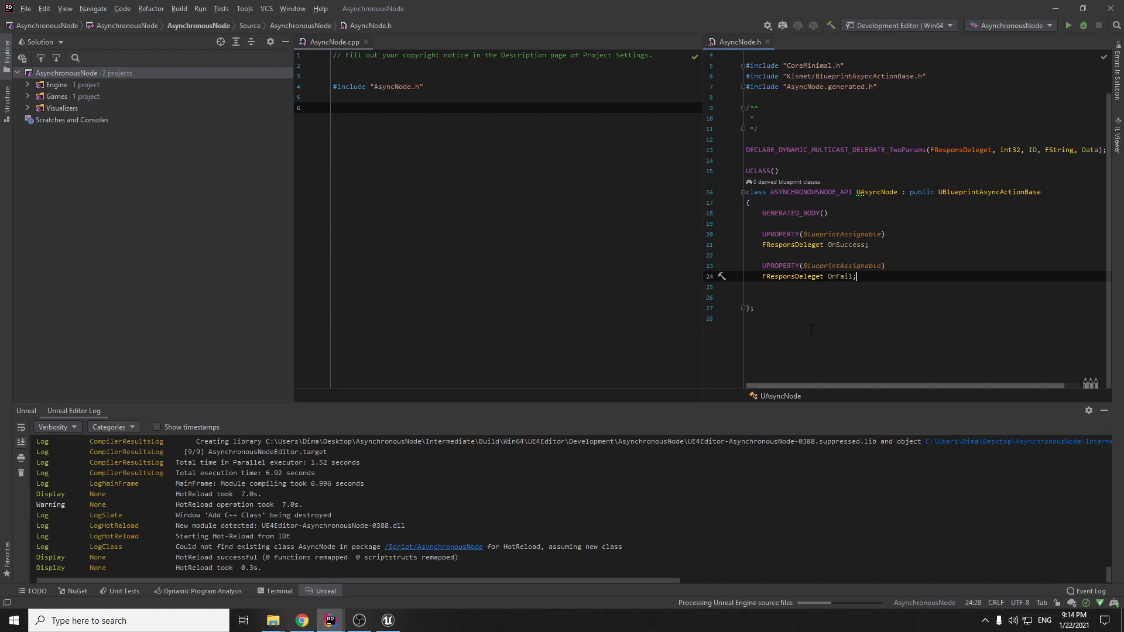
key("Return")
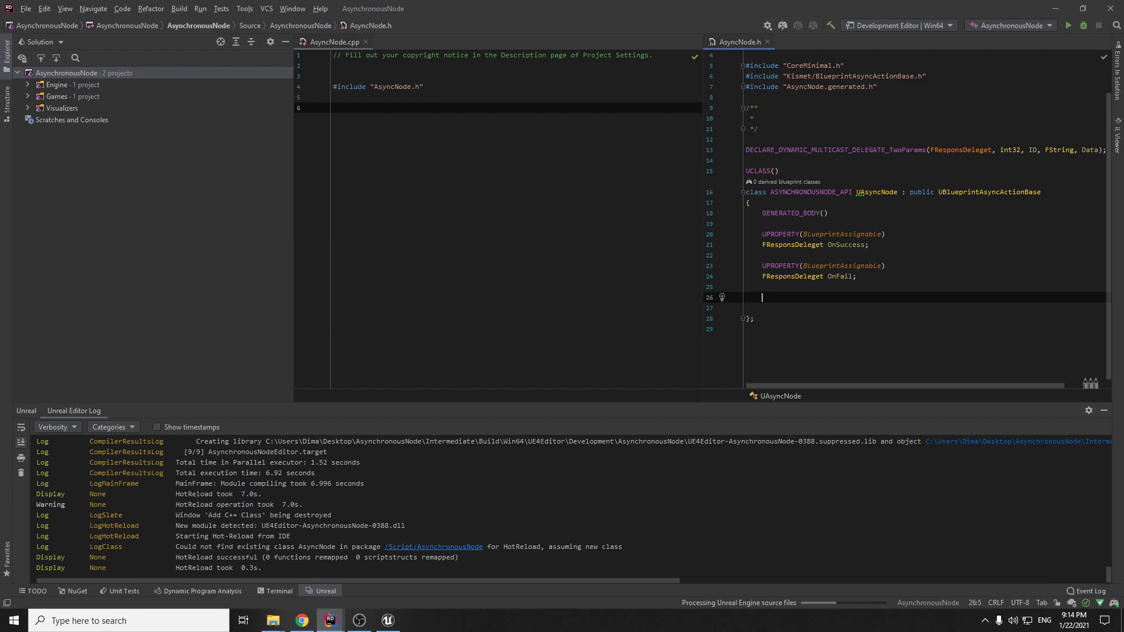
Add a UPROPERTY int temp = 0 below OnFail in UAsyncNode.
type("UPROPERTY()")
left_click(925, 308)
type("int t")
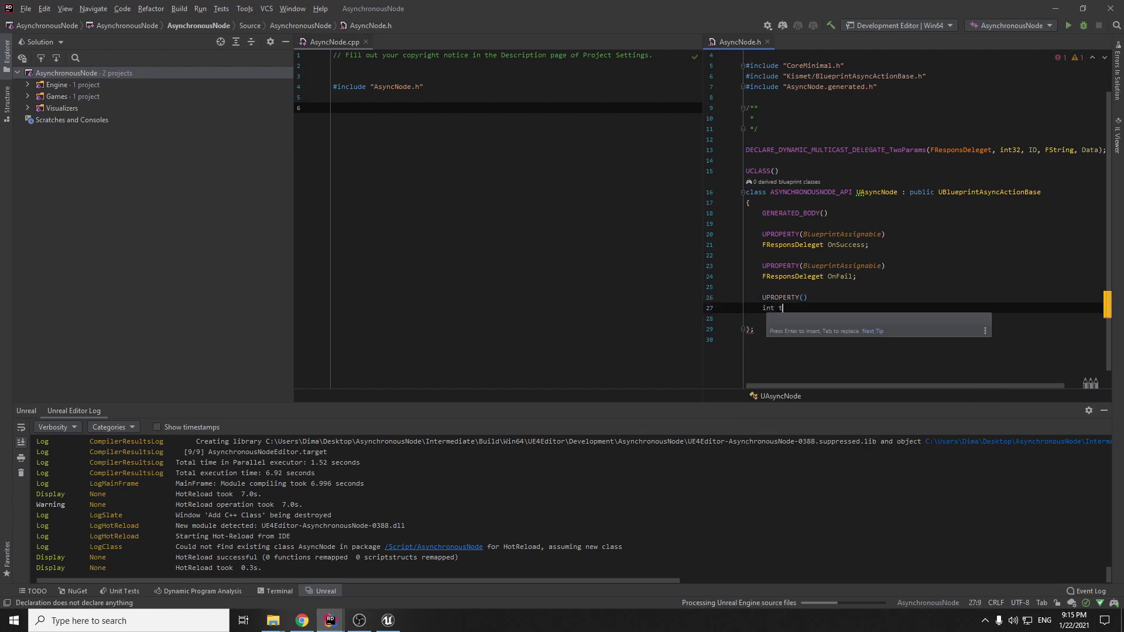
type("emp")
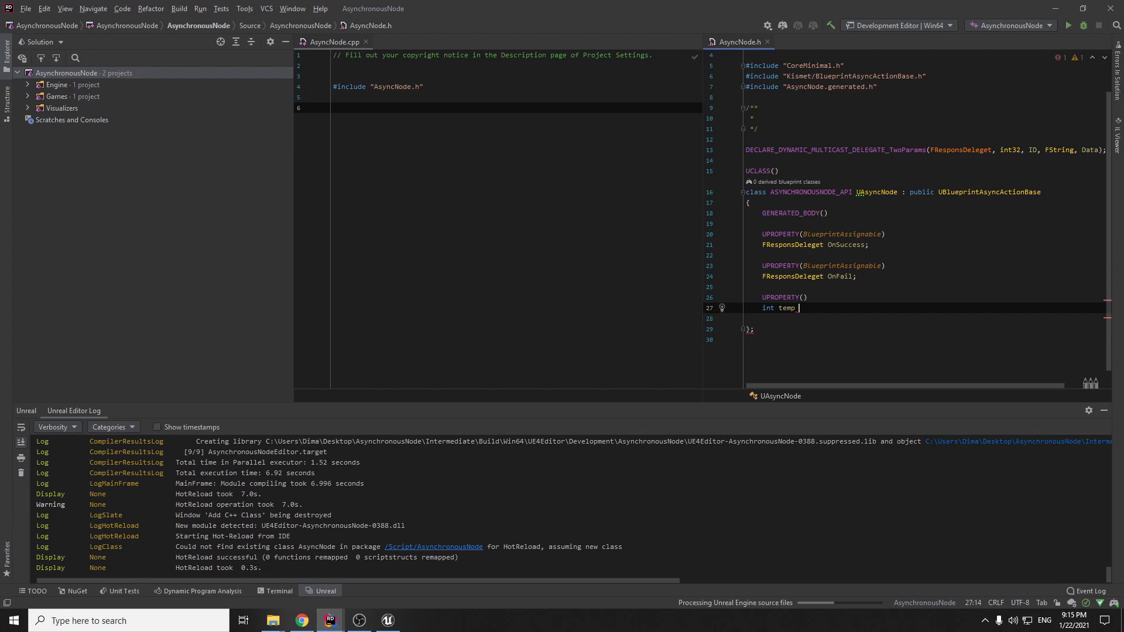
type("= 0;")
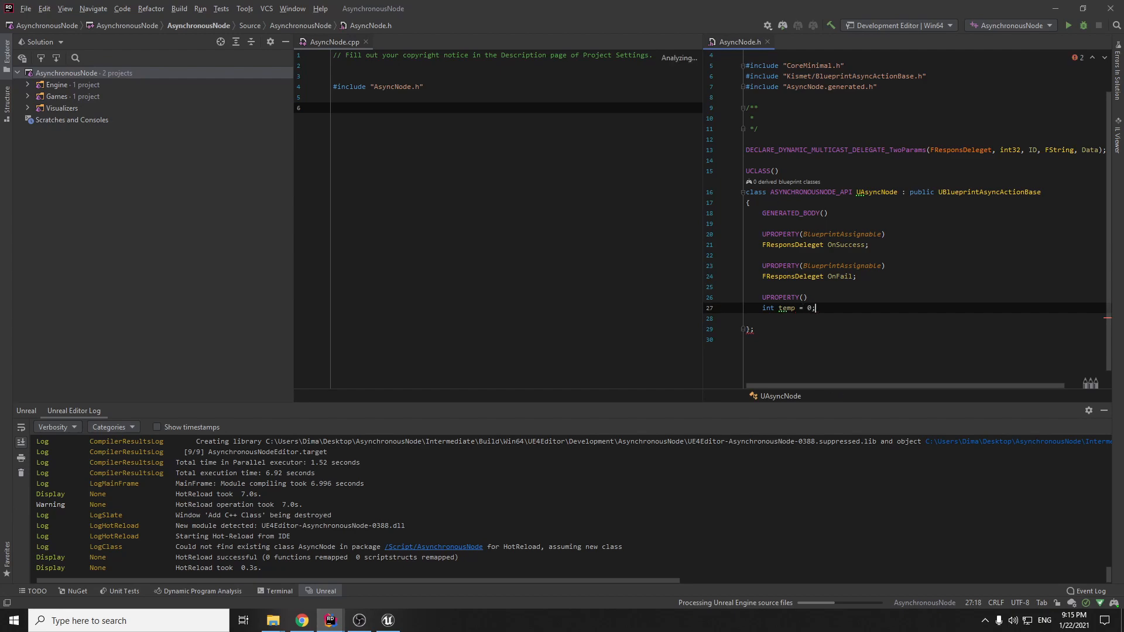
key("Enter")
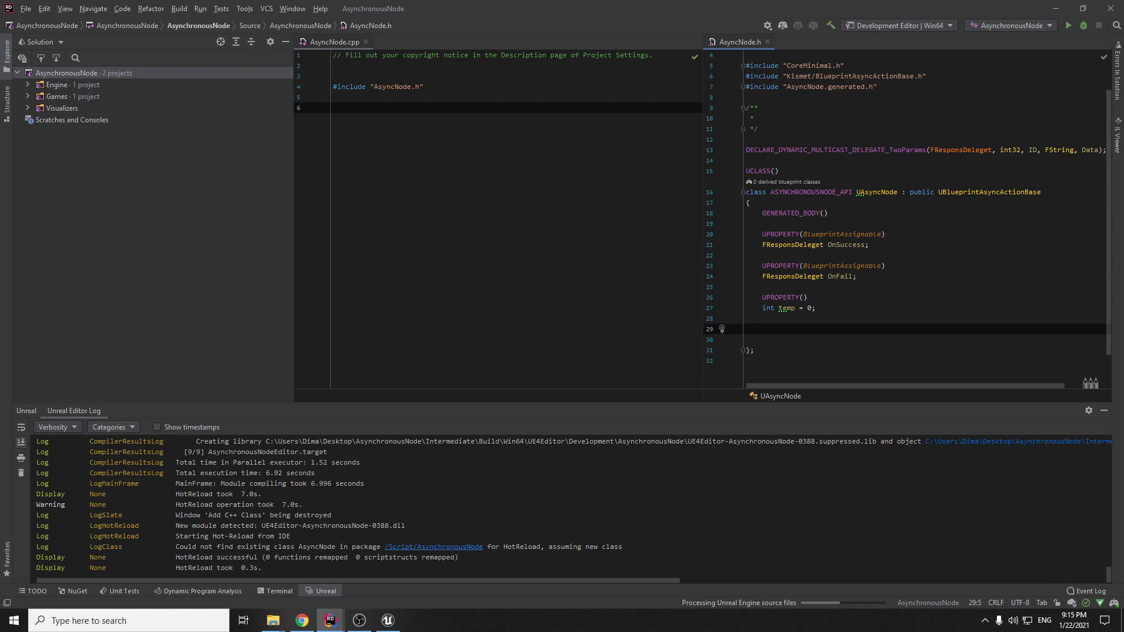
Declare void isEqual() and virtual void Activate() override in UAsyncNode.
type("void")
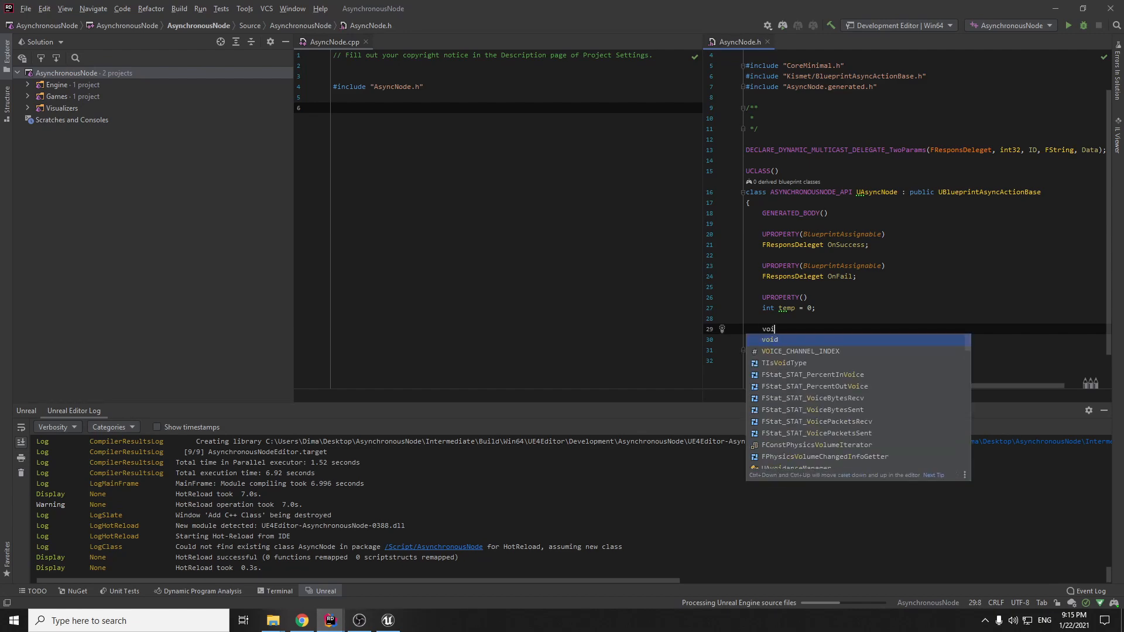
type("isEqual();")
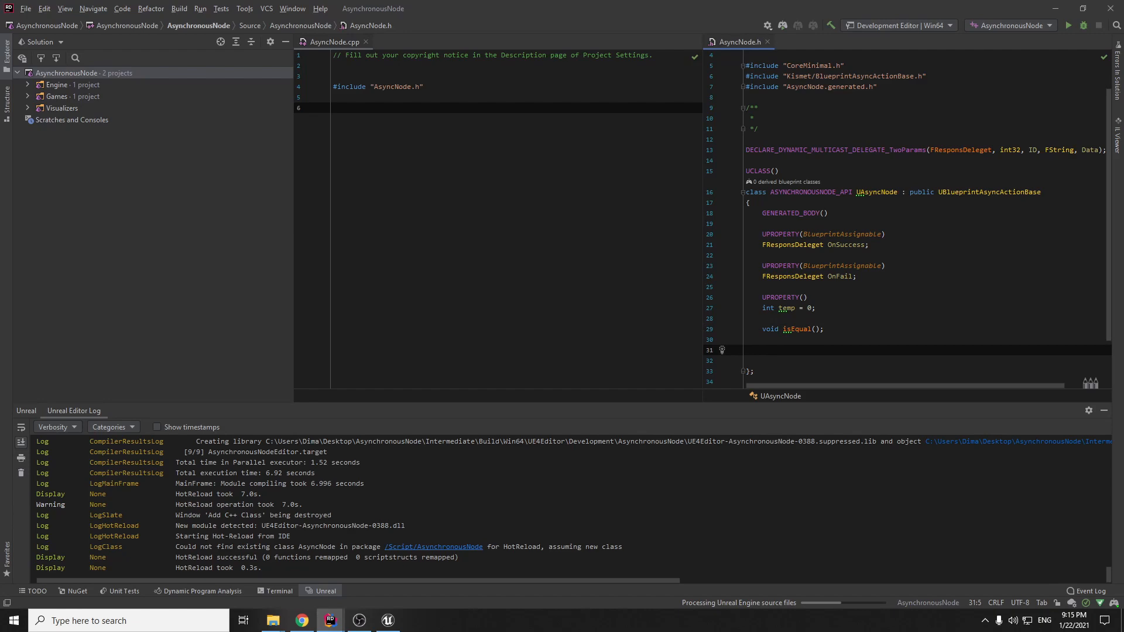
type("virtual")
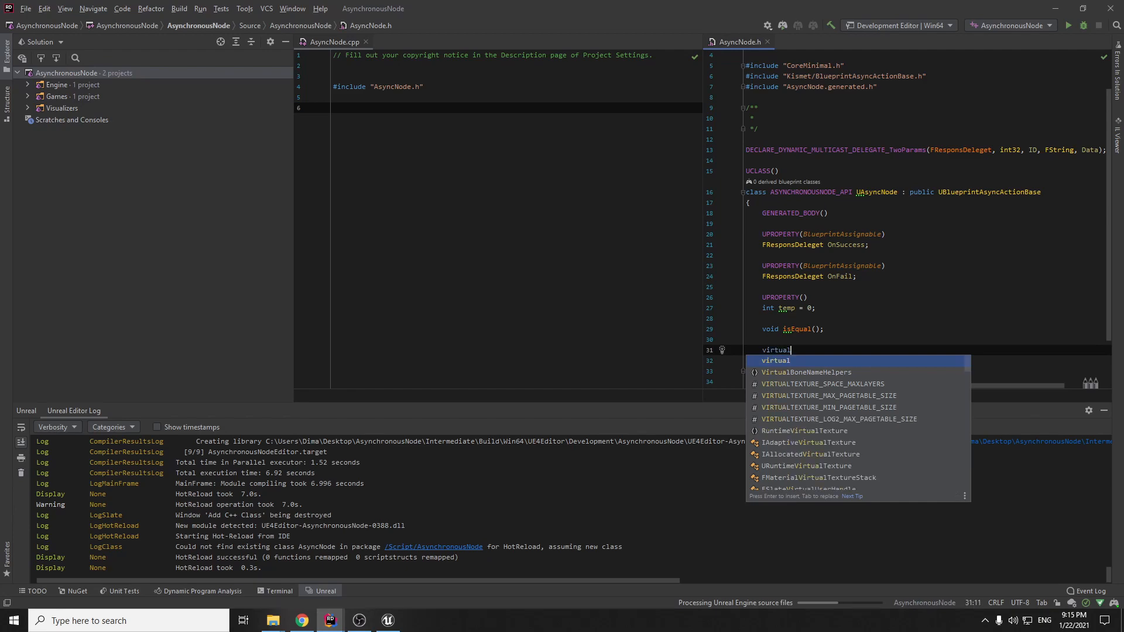
type("void Activate() override;")
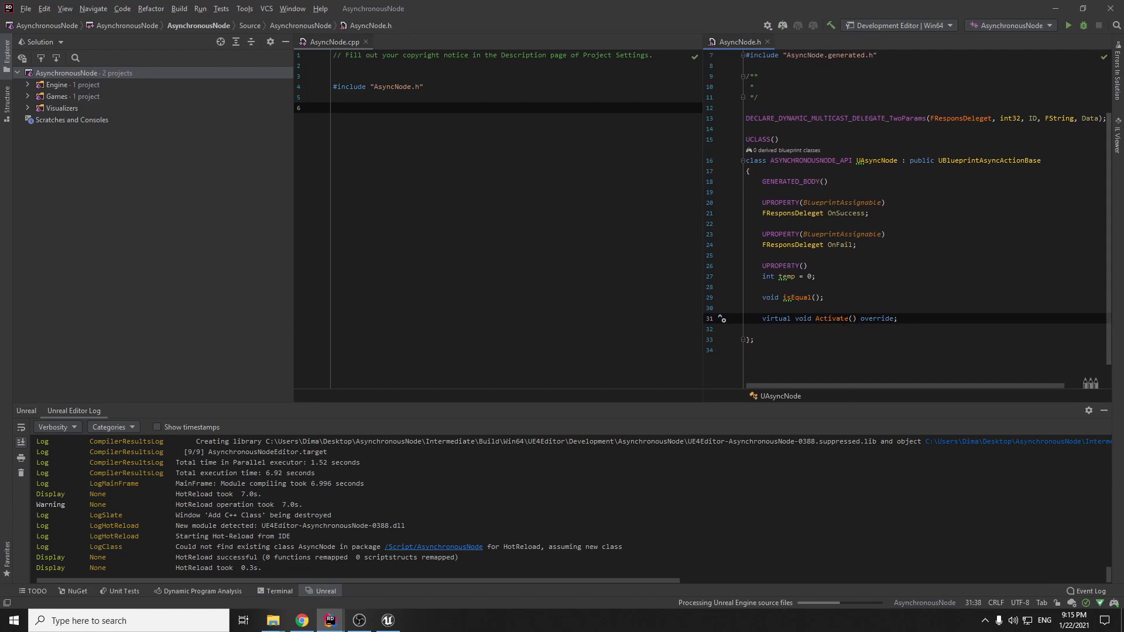
mouse_move(831, 319)
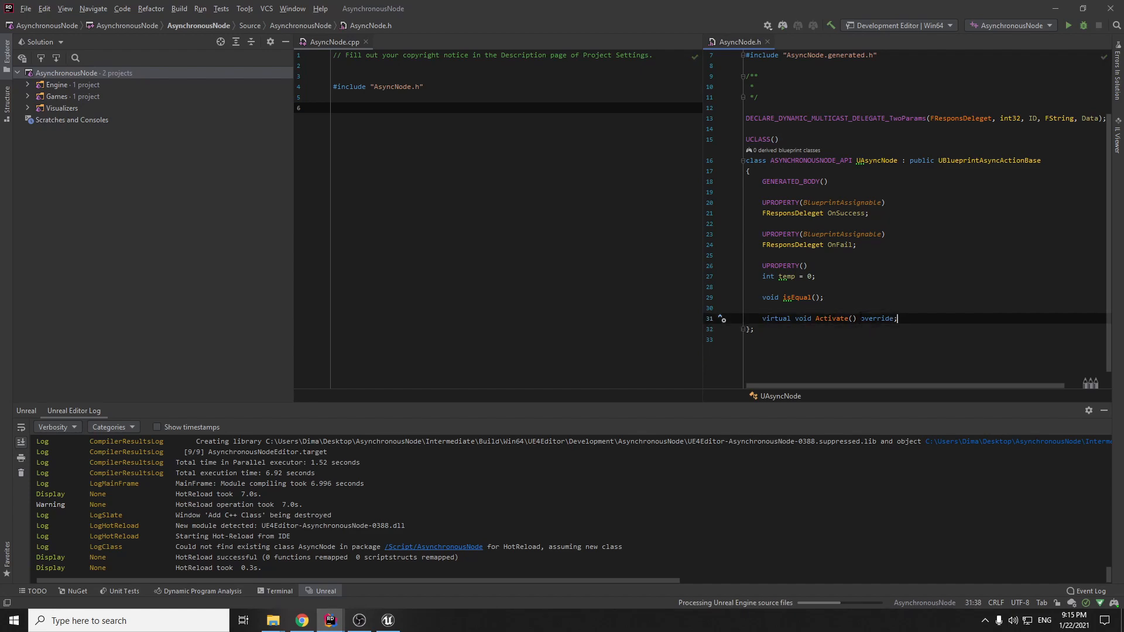
scroll("up", 3)
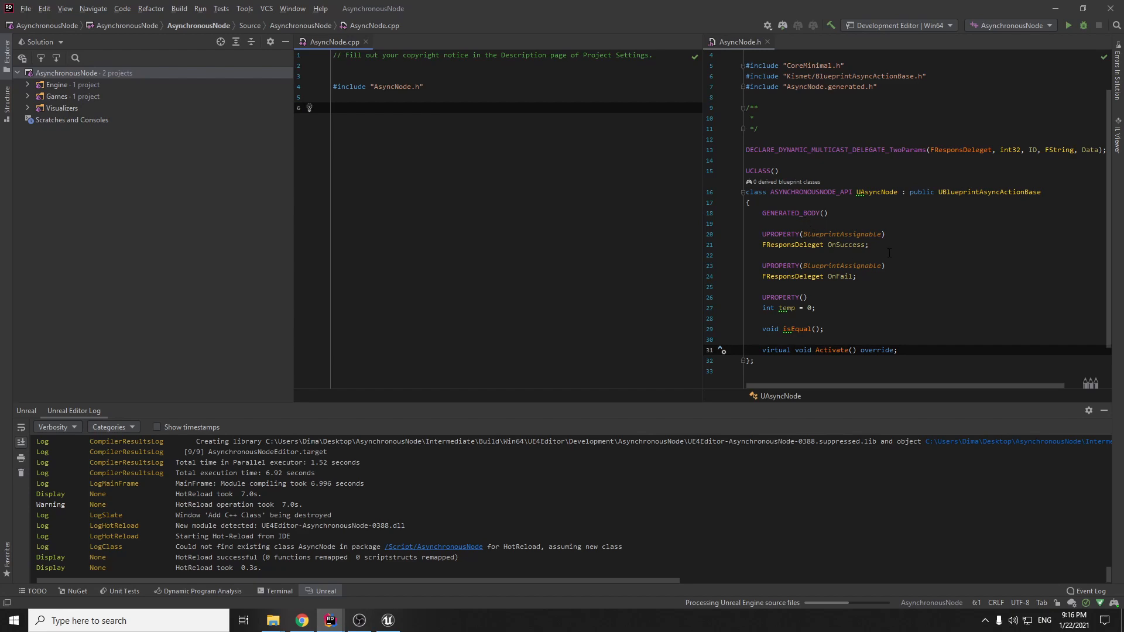
Make the UAsyncNode members public with a 'public:' line under GENERATED_BODY.
left_click(749, 223)
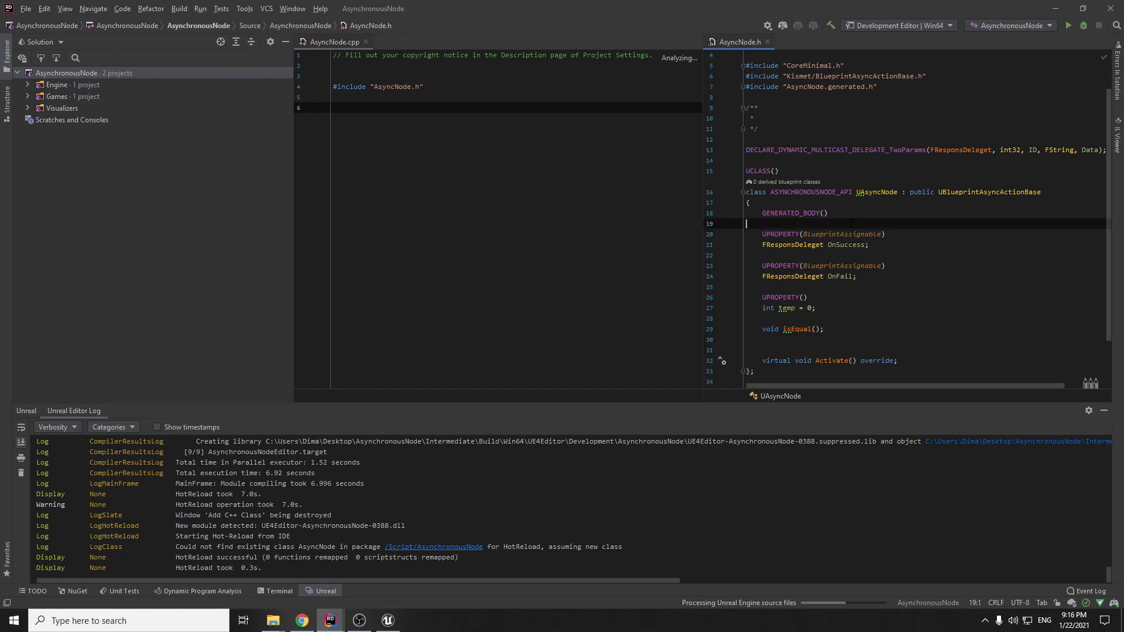
type("public:")
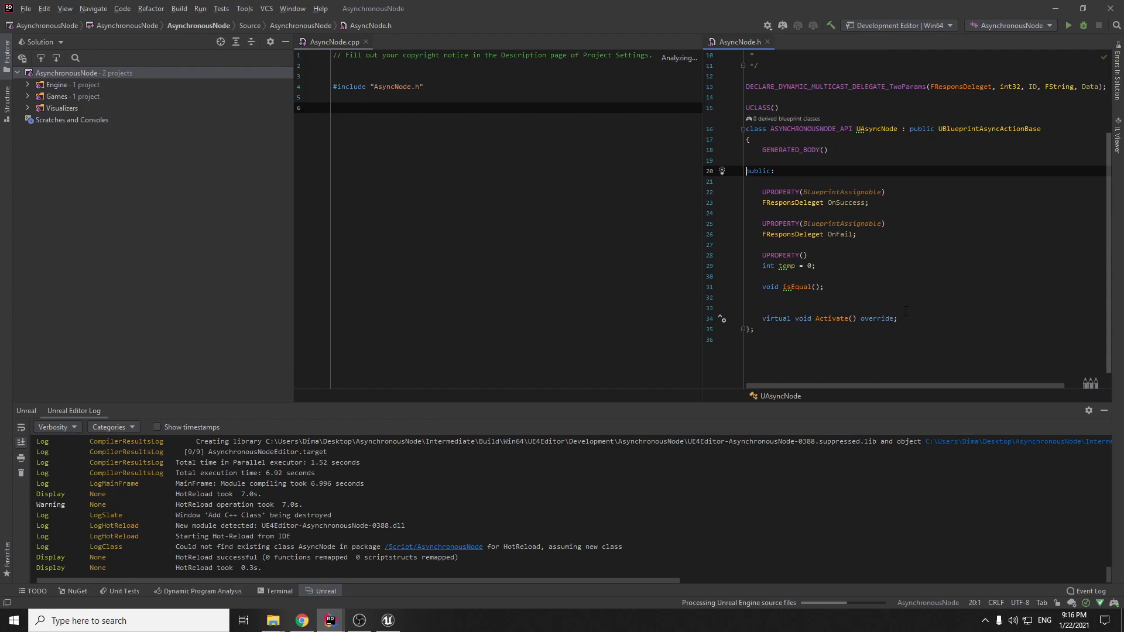
key("enter")
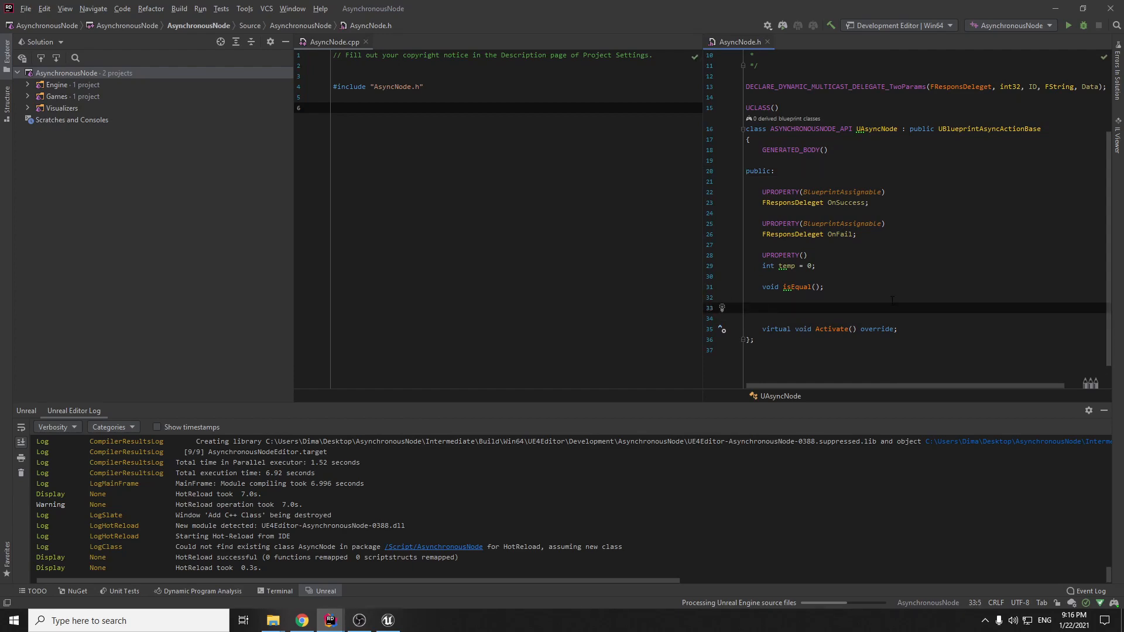
Add UFUNCTION(BlueprintCallable, meta = (BlueprintInternalUseOnly = "true")) above Activate.
type("UFUNCTION(")
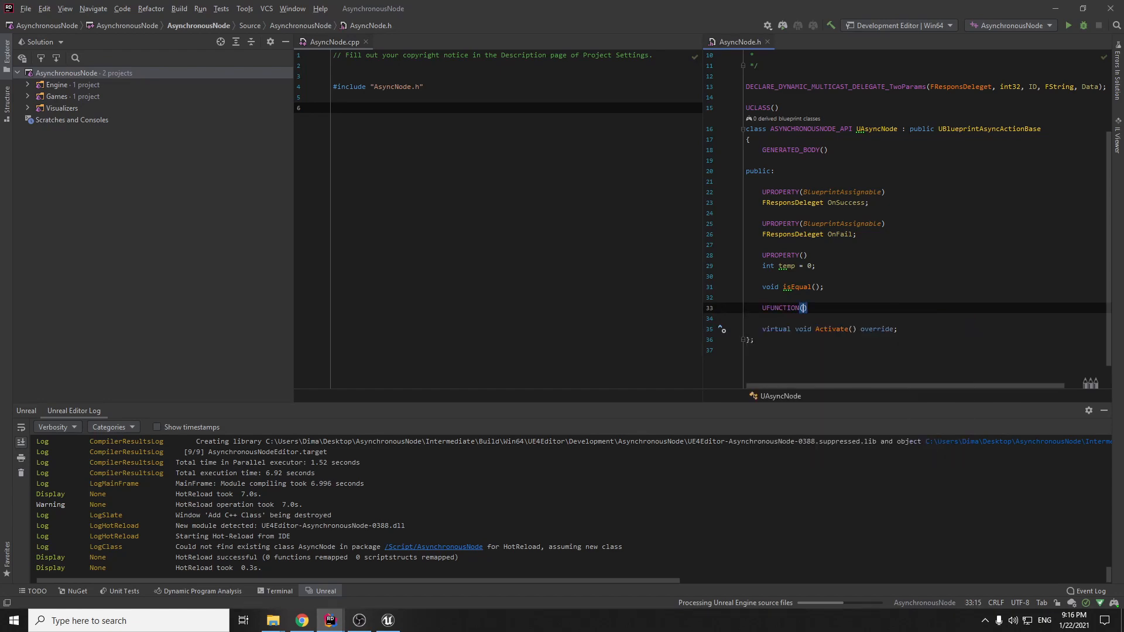
type("BlueprintCallable,")
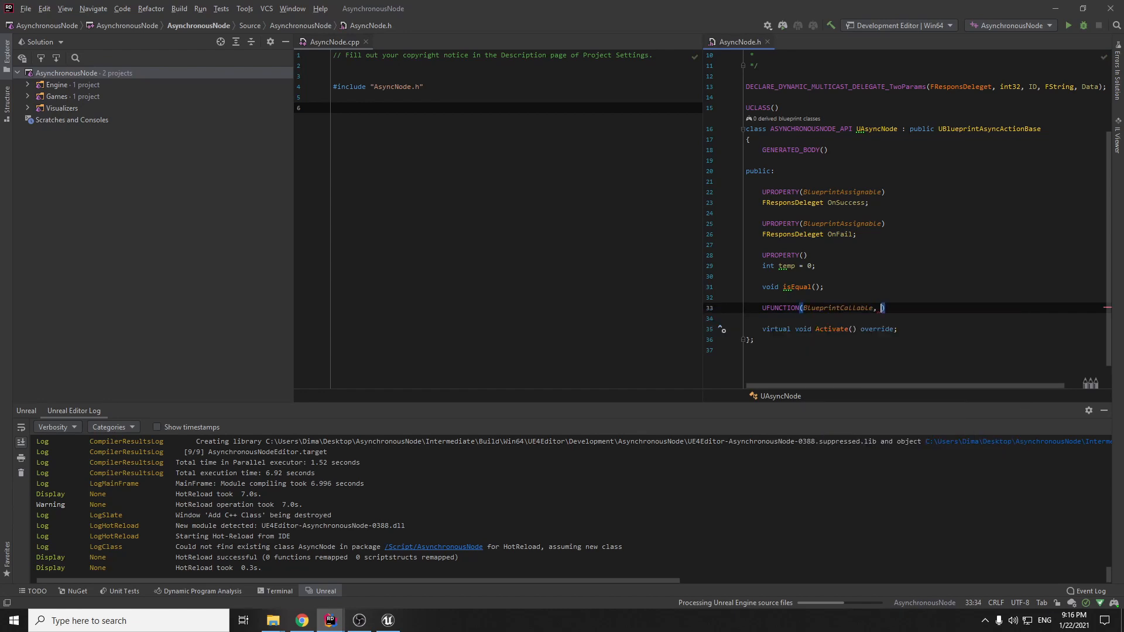
type("meta = \"")
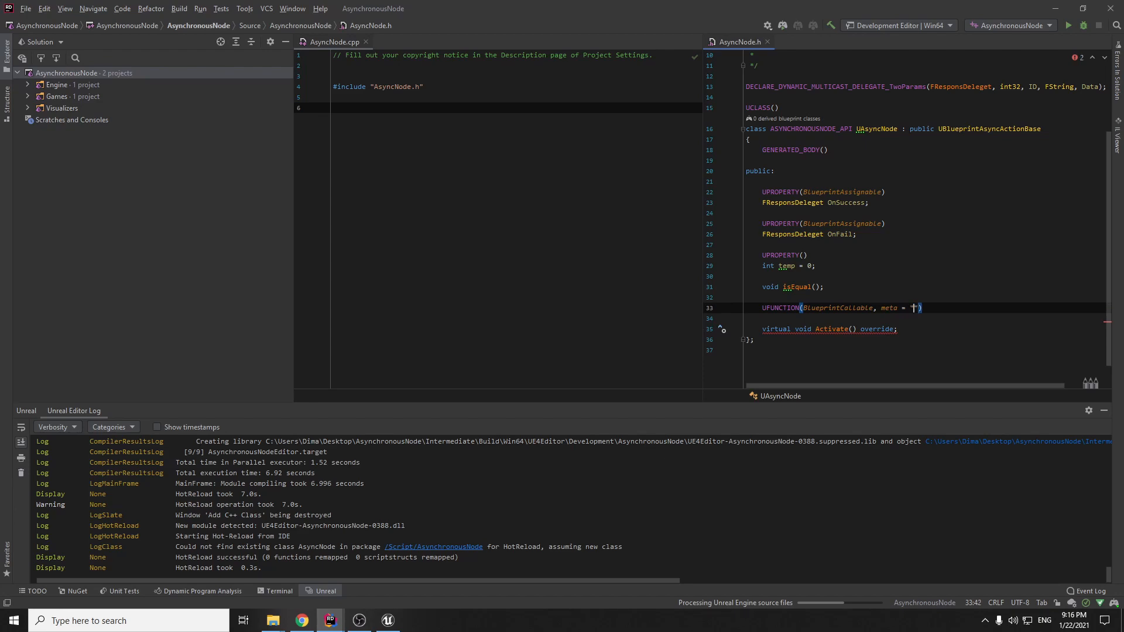
type("(")
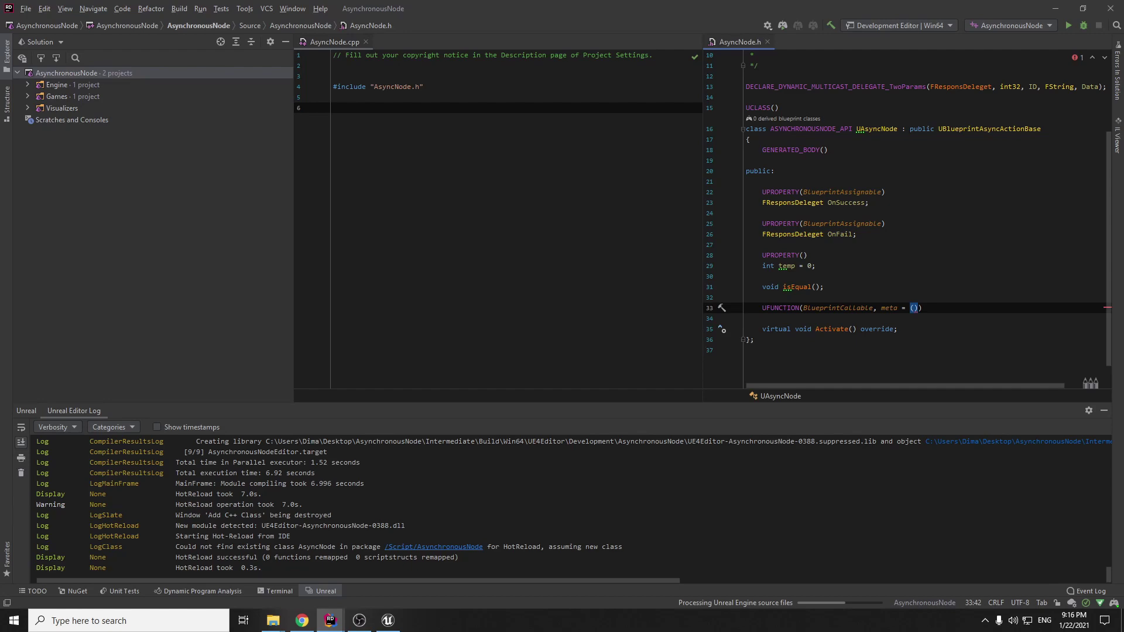
type("Blueprint")
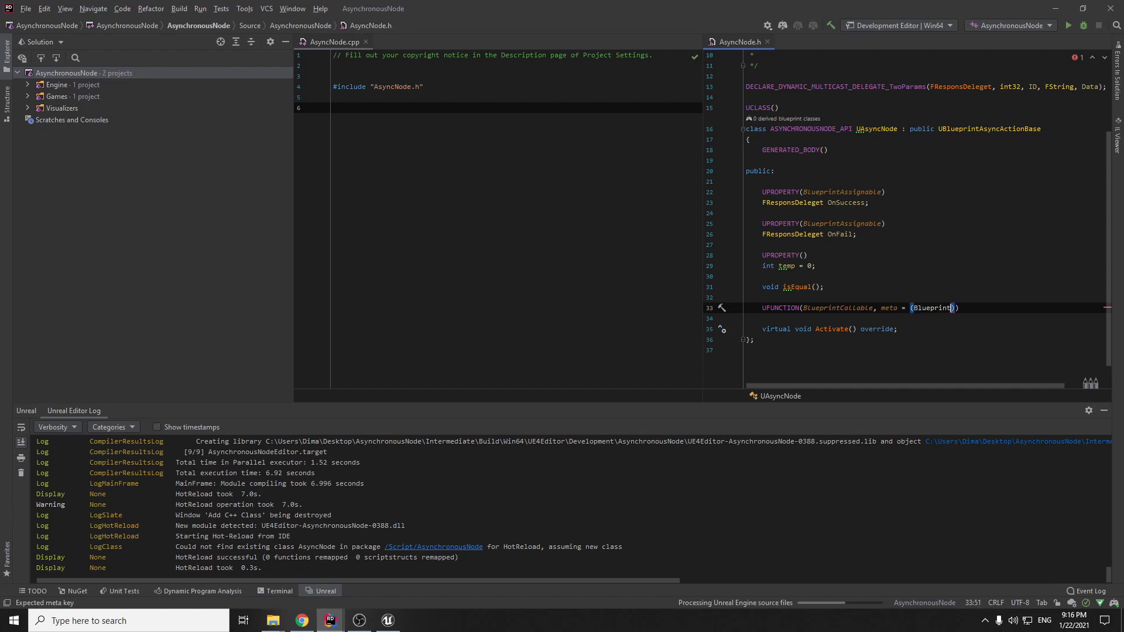
type("In")
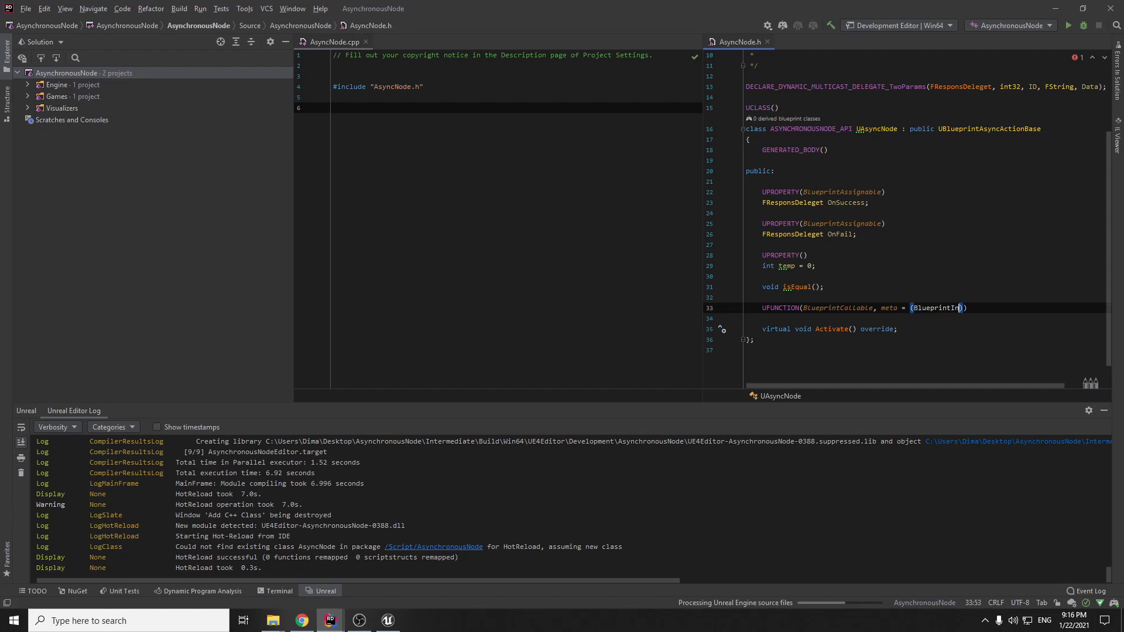
type("ternal")
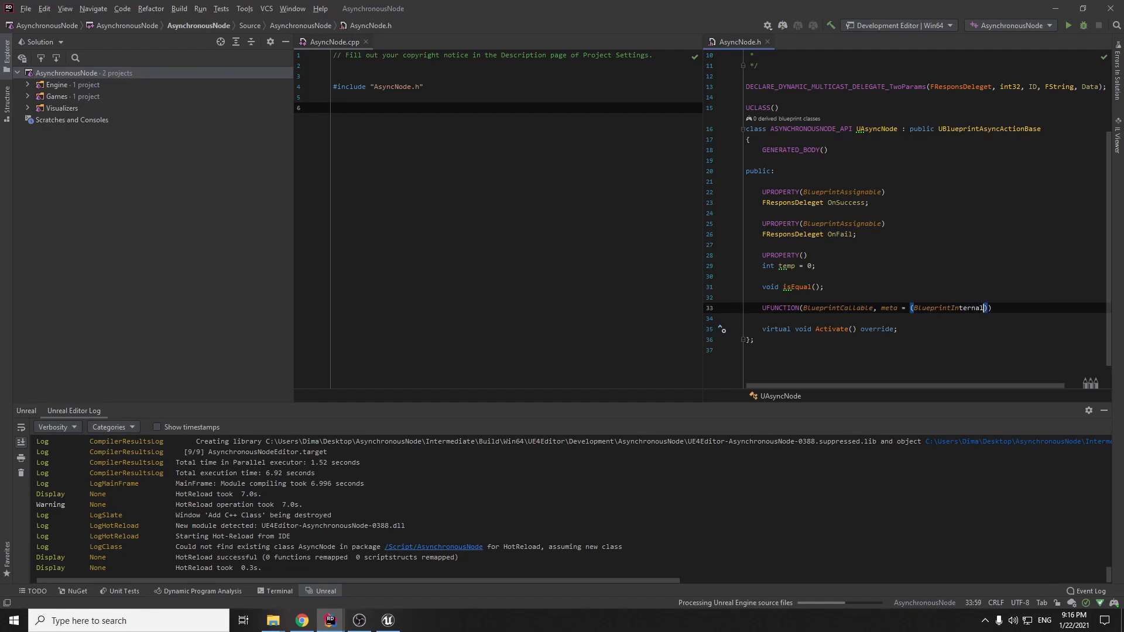
type("UseOnly =")
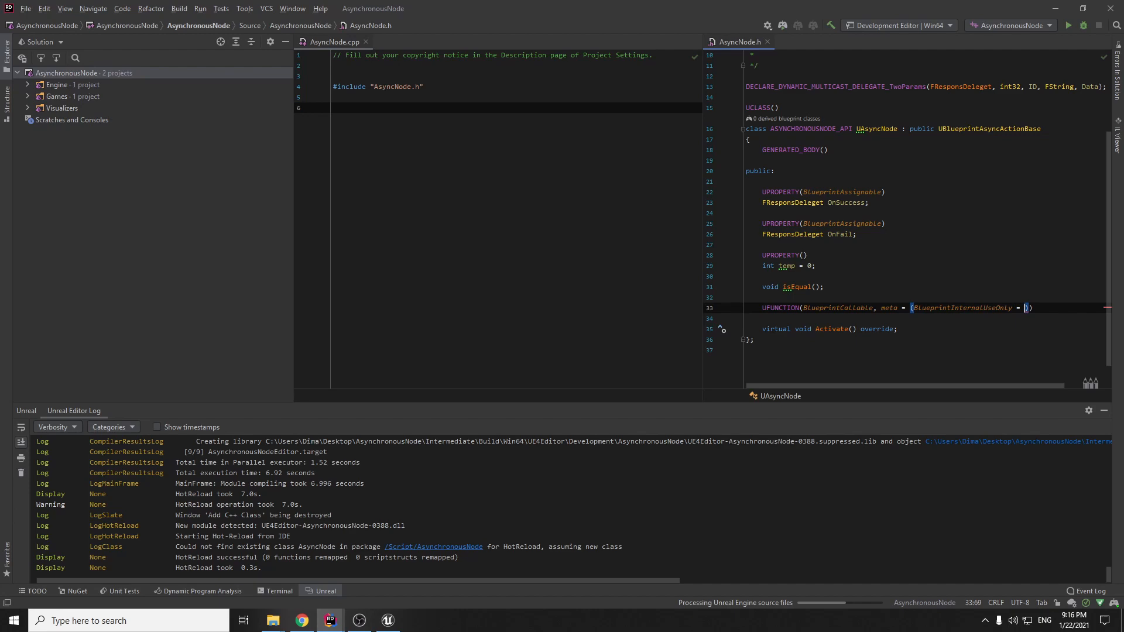
type("\"true\"")
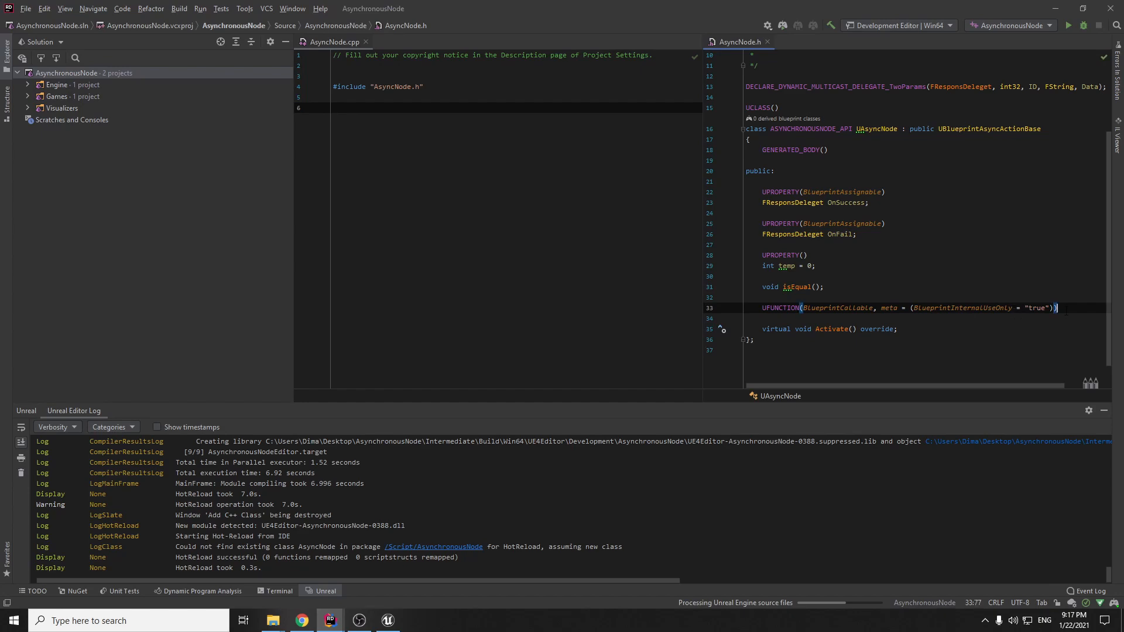
Declare 'static UAsyncNode* AsyncFerox(const int ID);' under the UFUNCTION macro and select it for code actions.
key("enter")
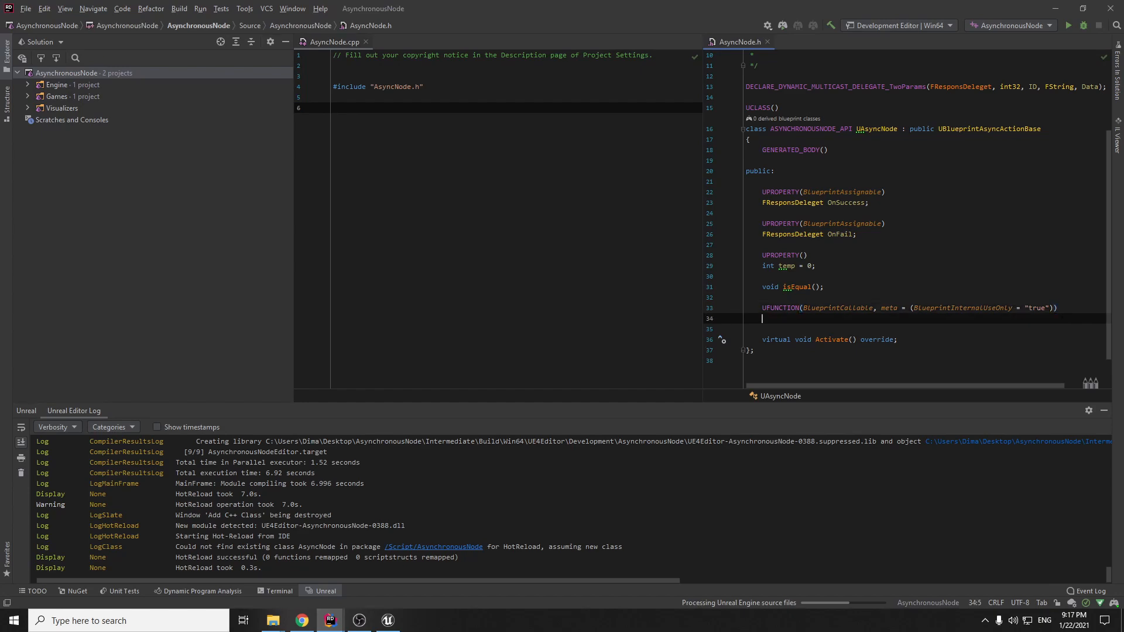
type("static")
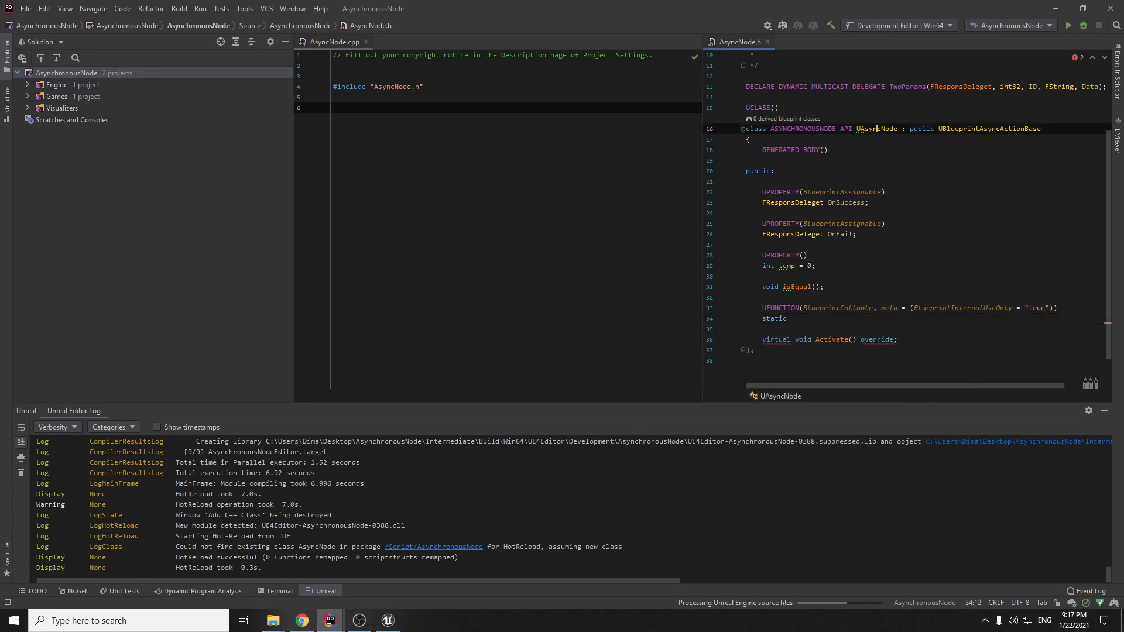
type("UAsyncNode")
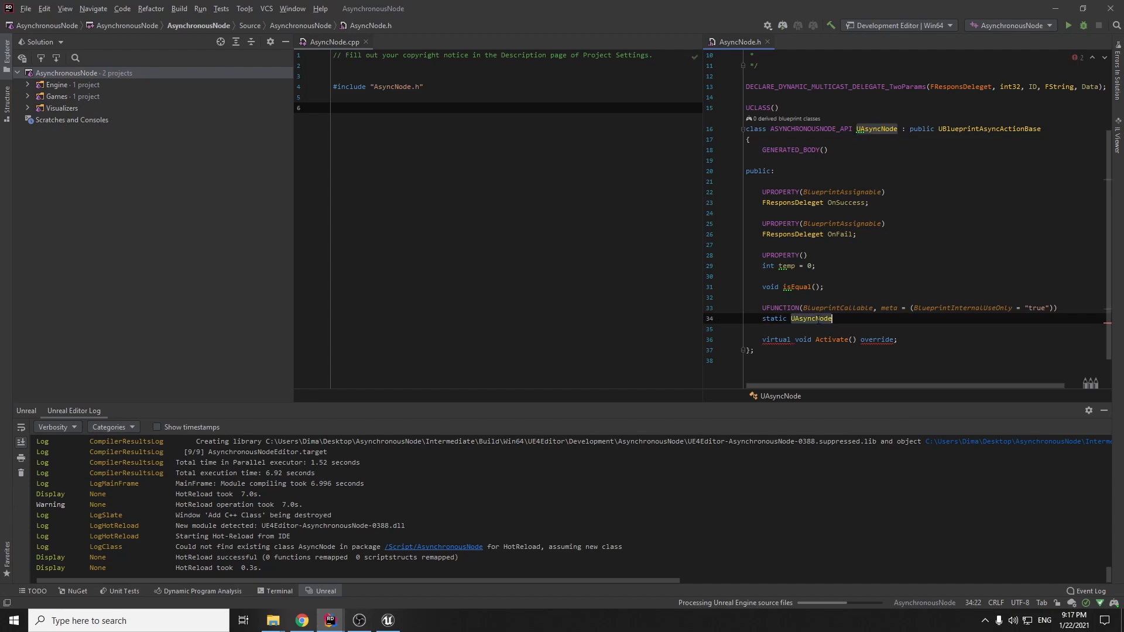
type("*")
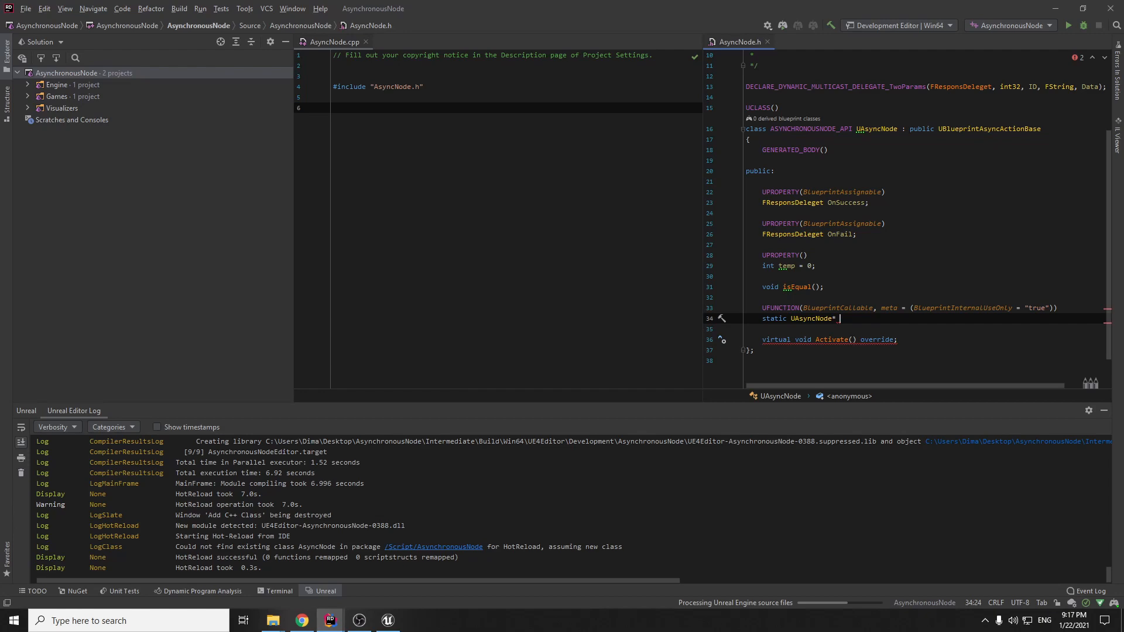
type("A")
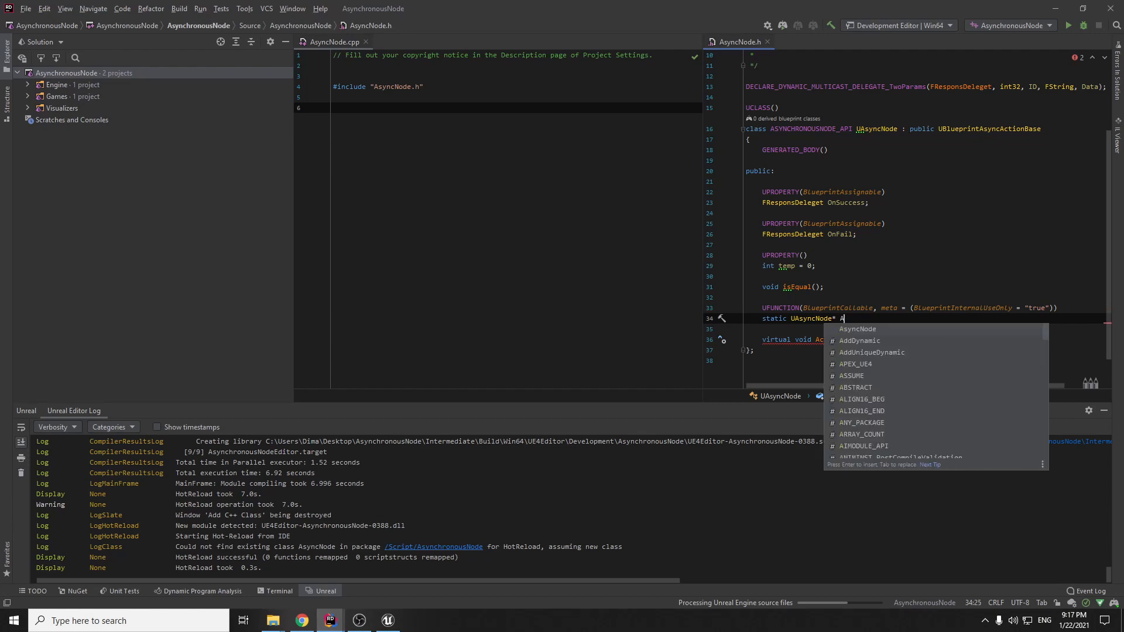
type("sync")
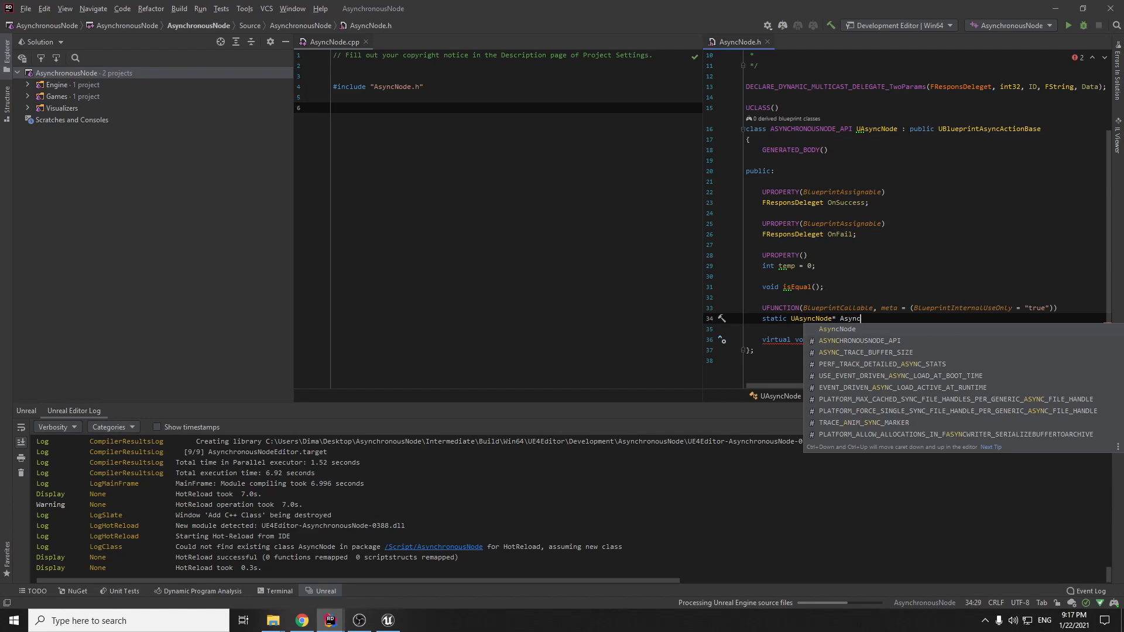
type("Ferox(const")
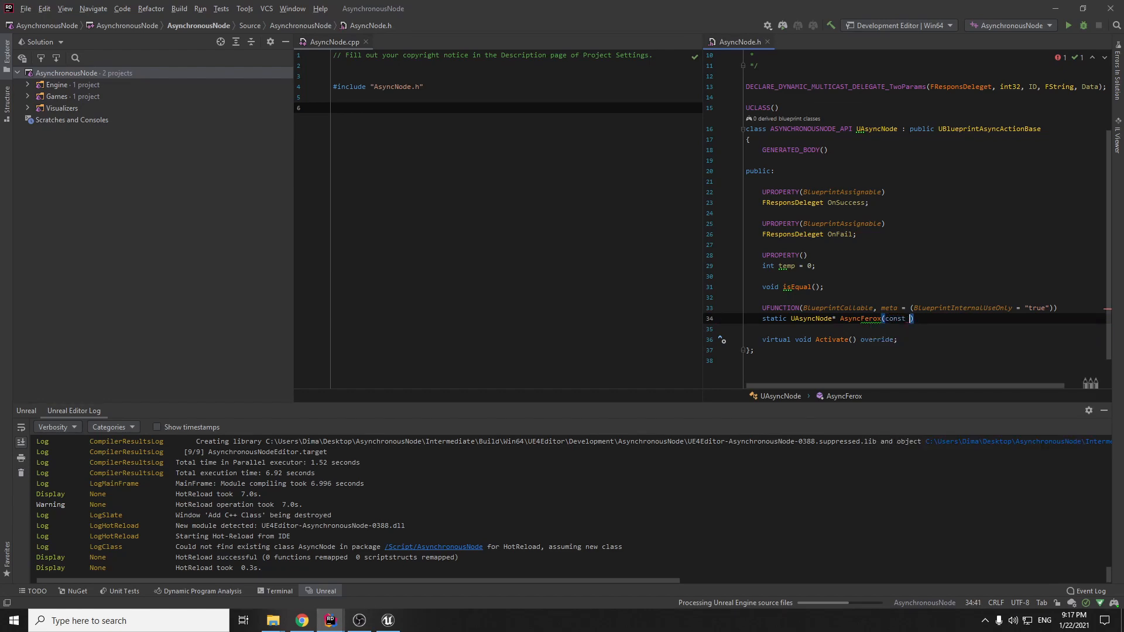
type("int ID")
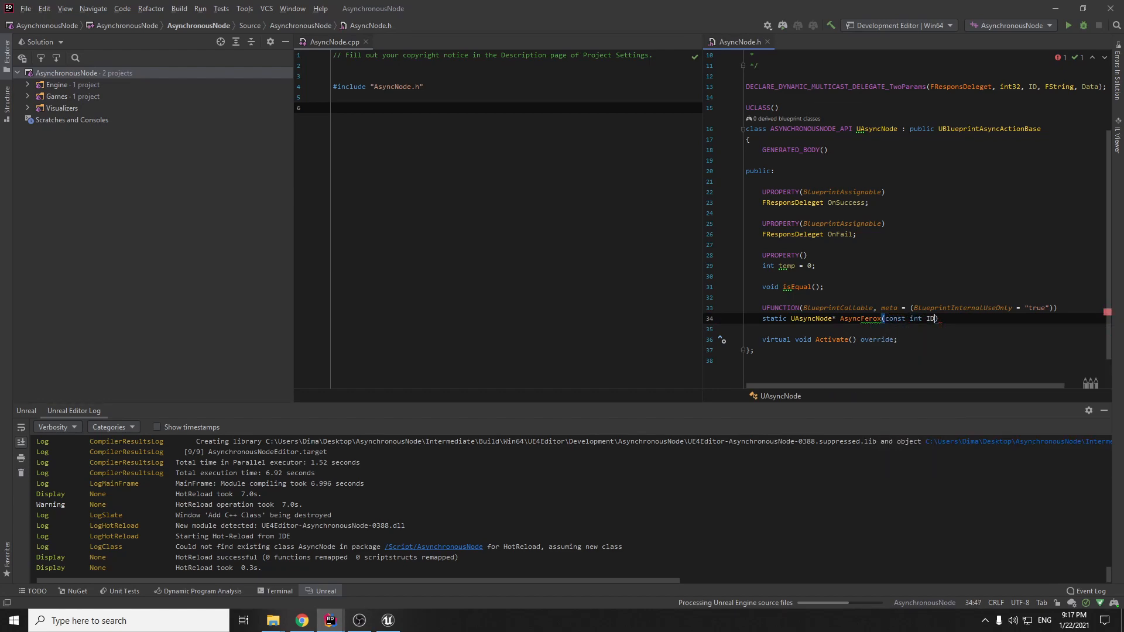
type(";")
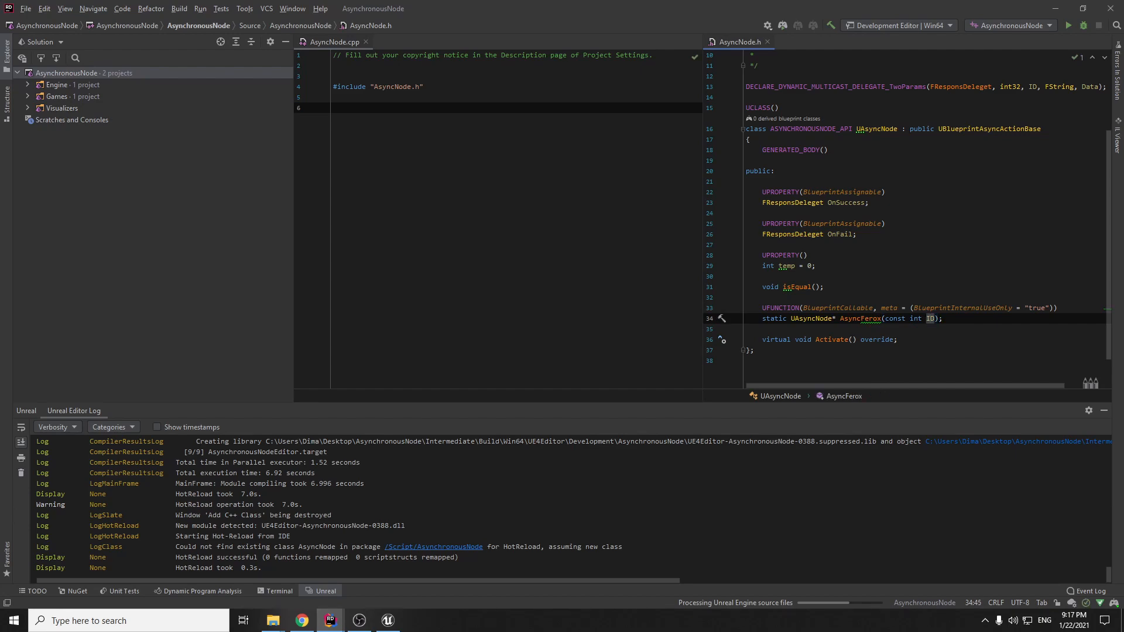
left_click(928, 318)
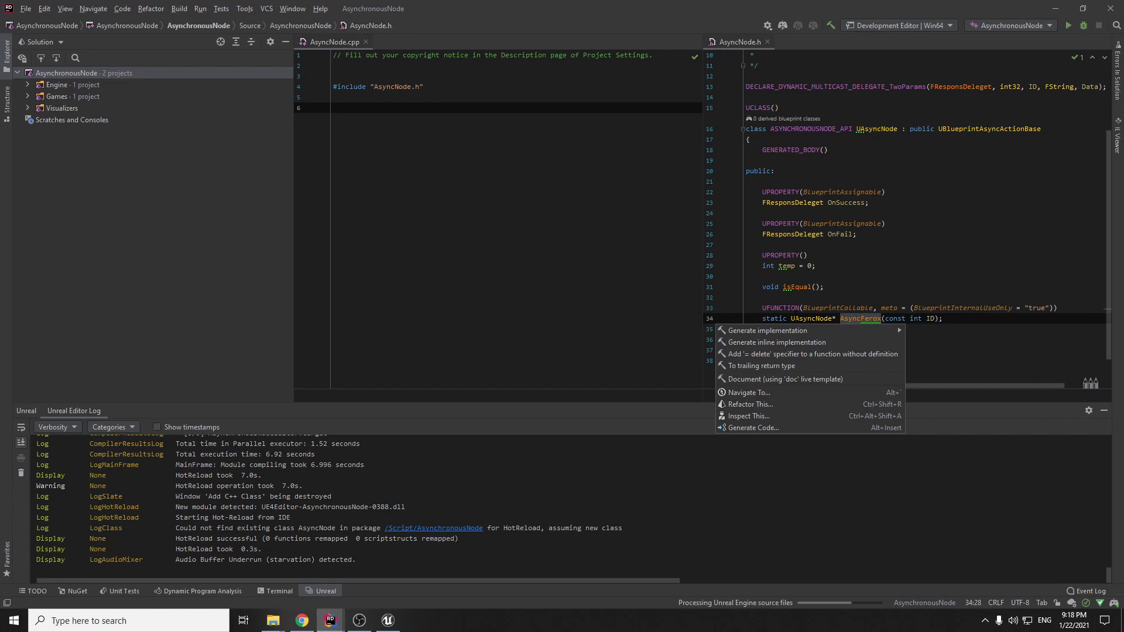
Generate AsyncFerox in AsyncNode.cpp and create 'UAsyncNode* NewFeroxNod = NewObject<UAsyncNode>();'.
left_click(769, 330)
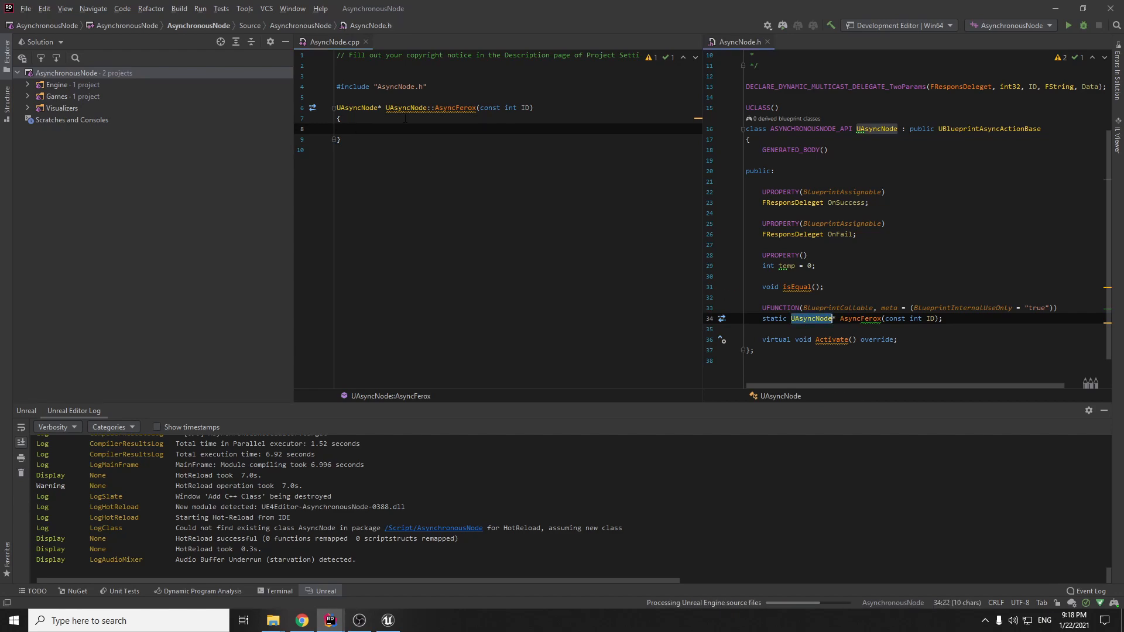
left_click(353, 128)
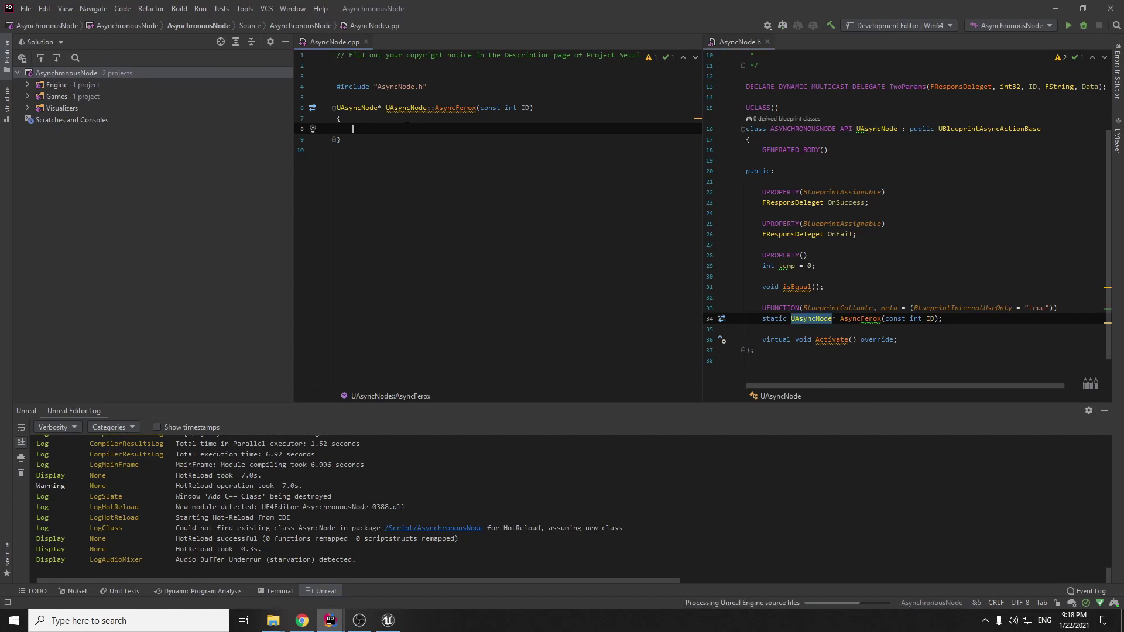
double_click(356, 107)
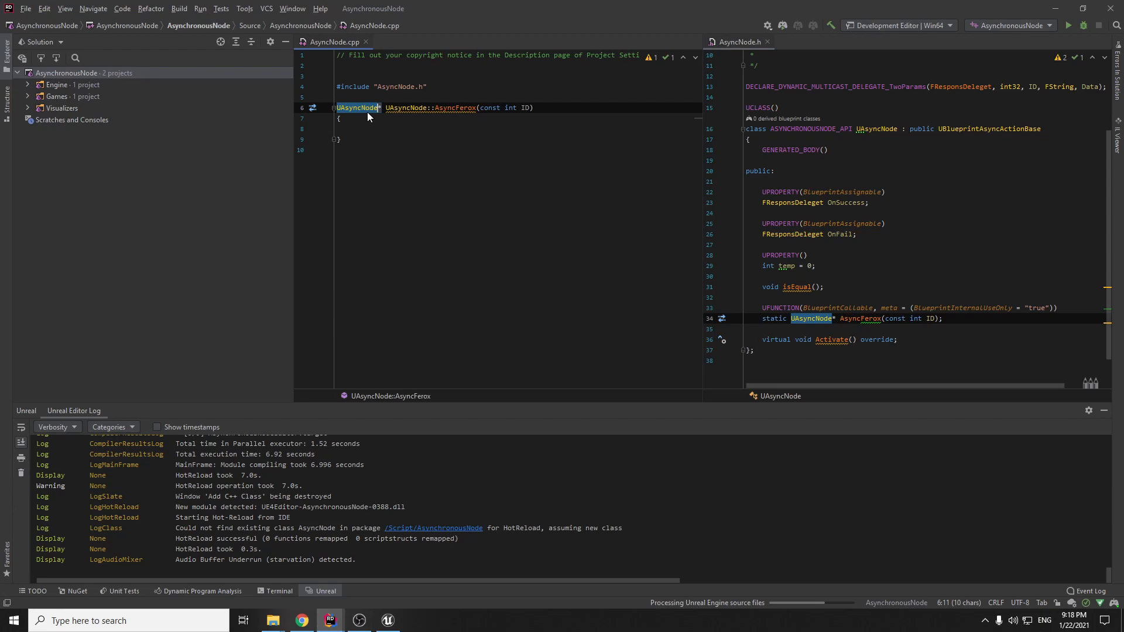
type("UAsyncNode")
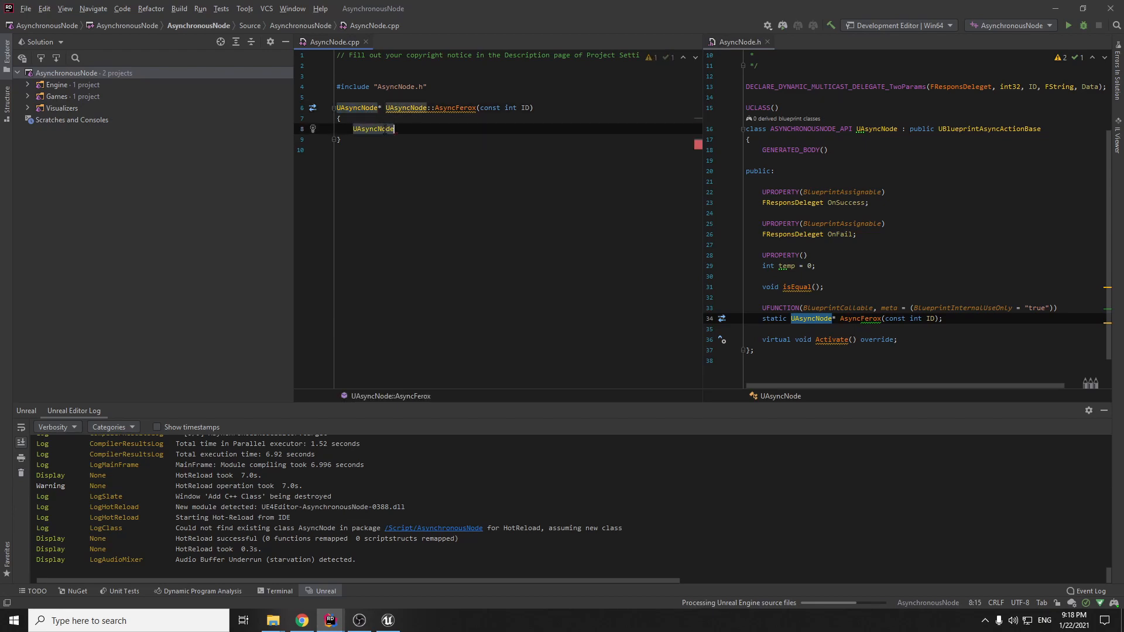
type("* =")
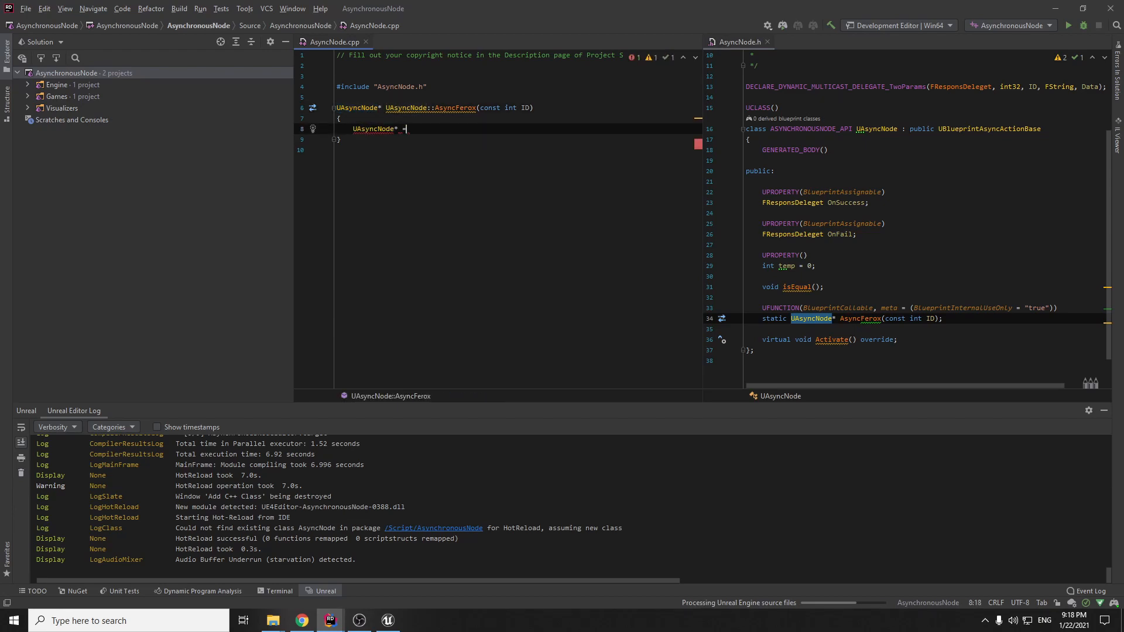
key("backspace")
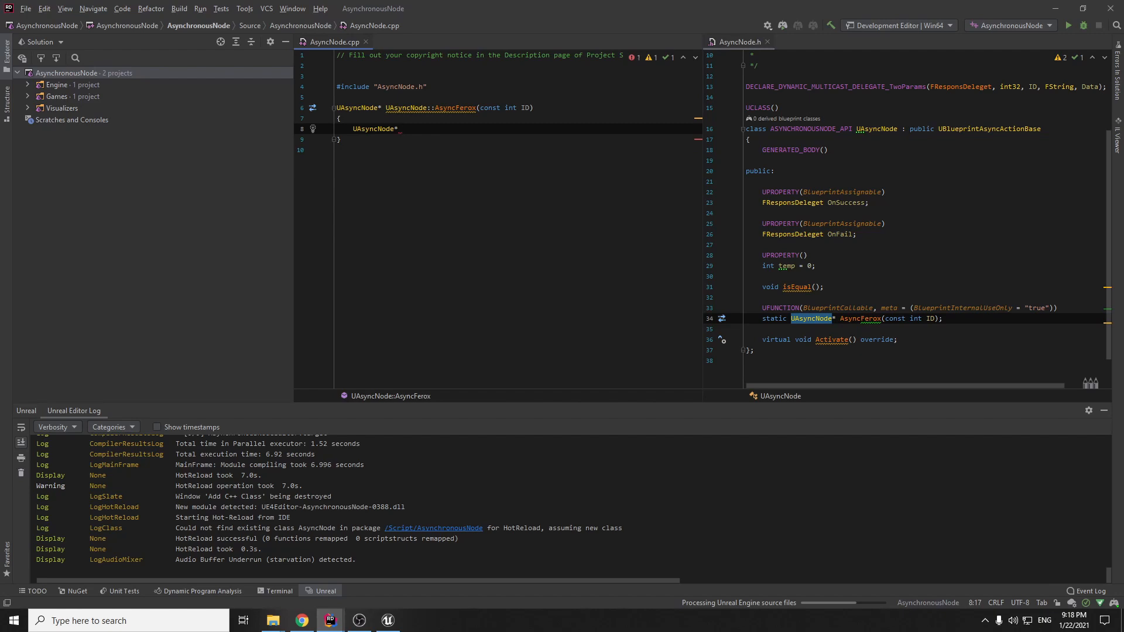
type("NewFeroxNod =")
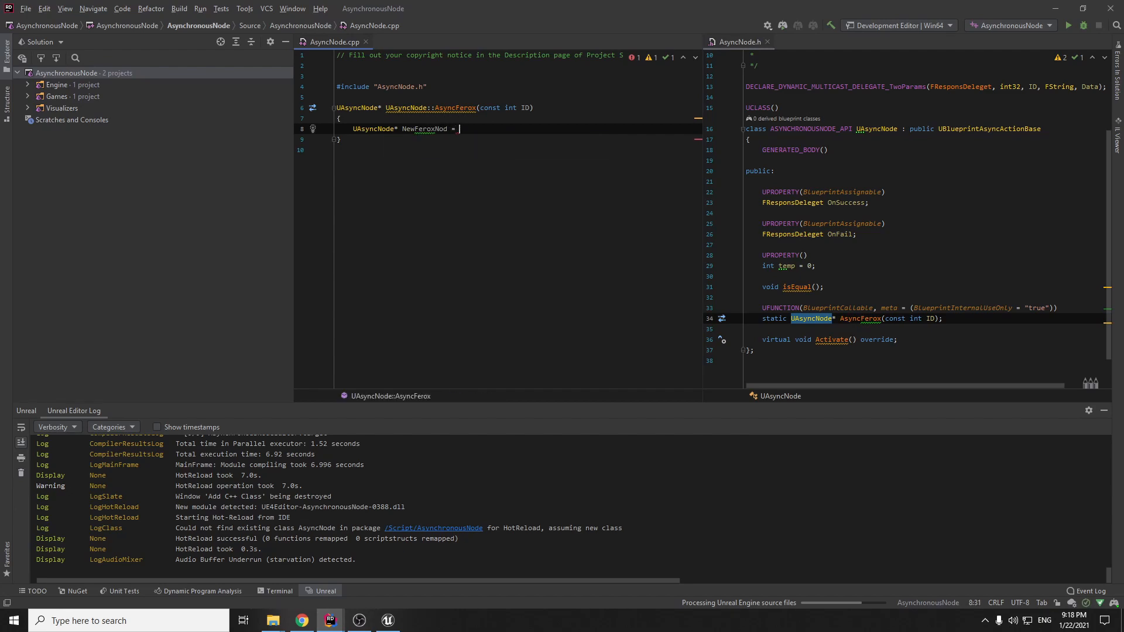
type("NewObject<>()")
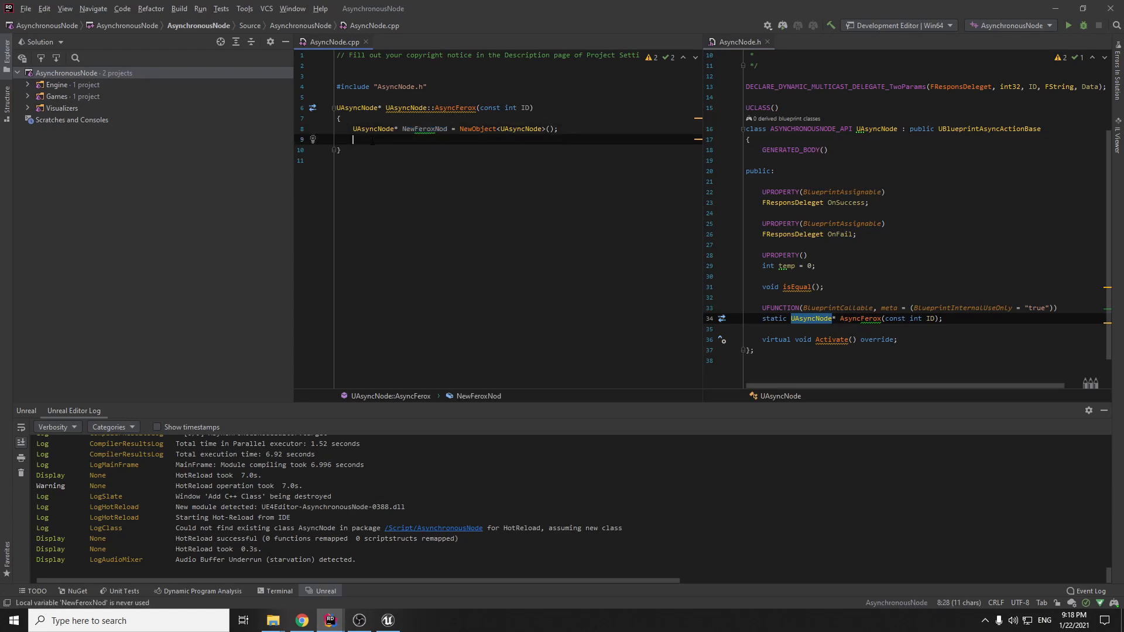
Assign the ID parameter into the node with 'NewFeroxNod->temp = ID;'.
type("NewFeroxNod")
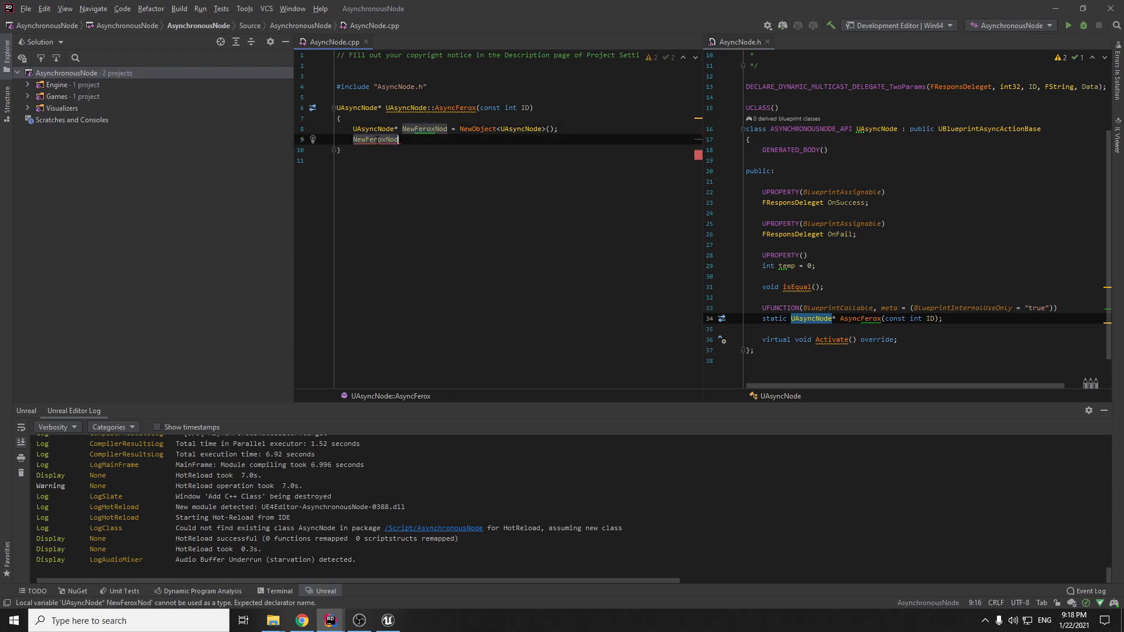
type("->temp = ID;")
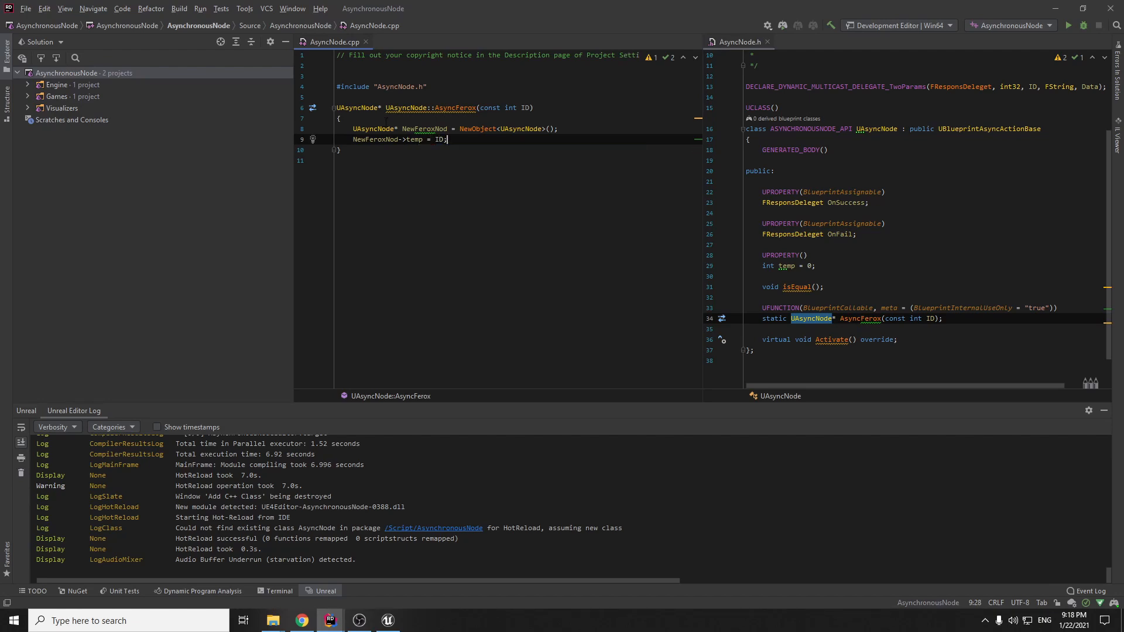
double_click(786, 266)
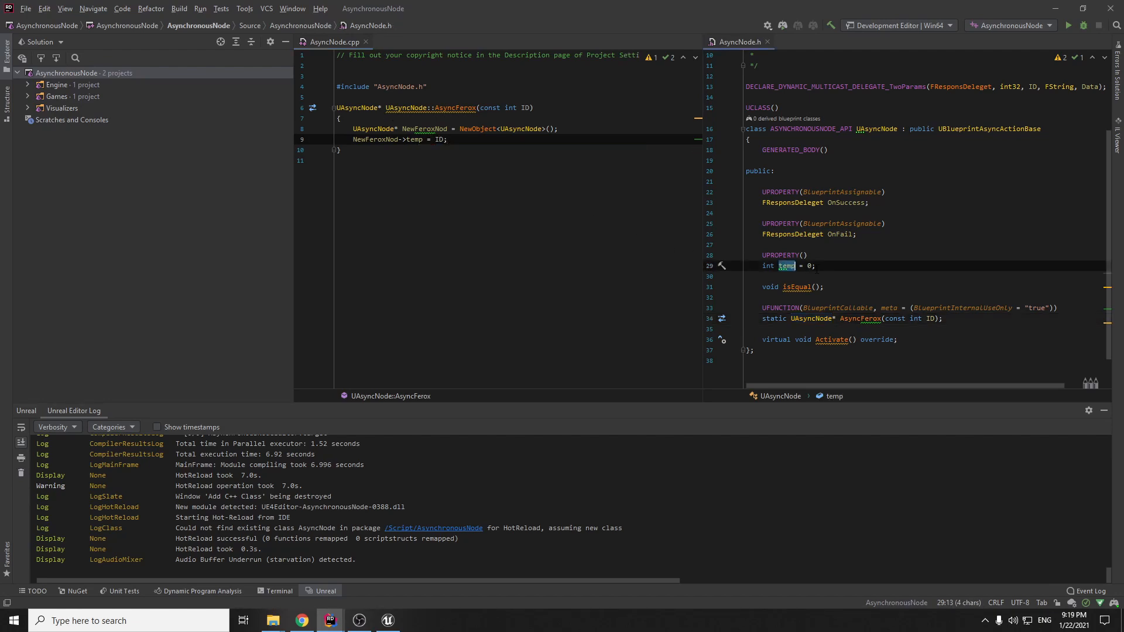
left_click(816, 266)
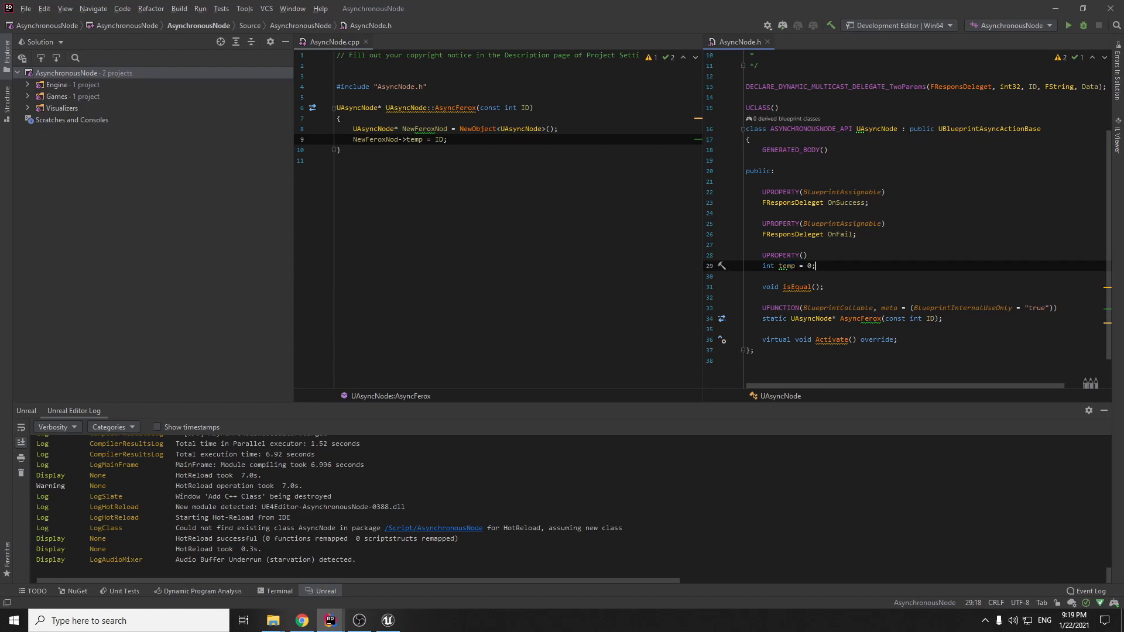
left_click(523, 108)
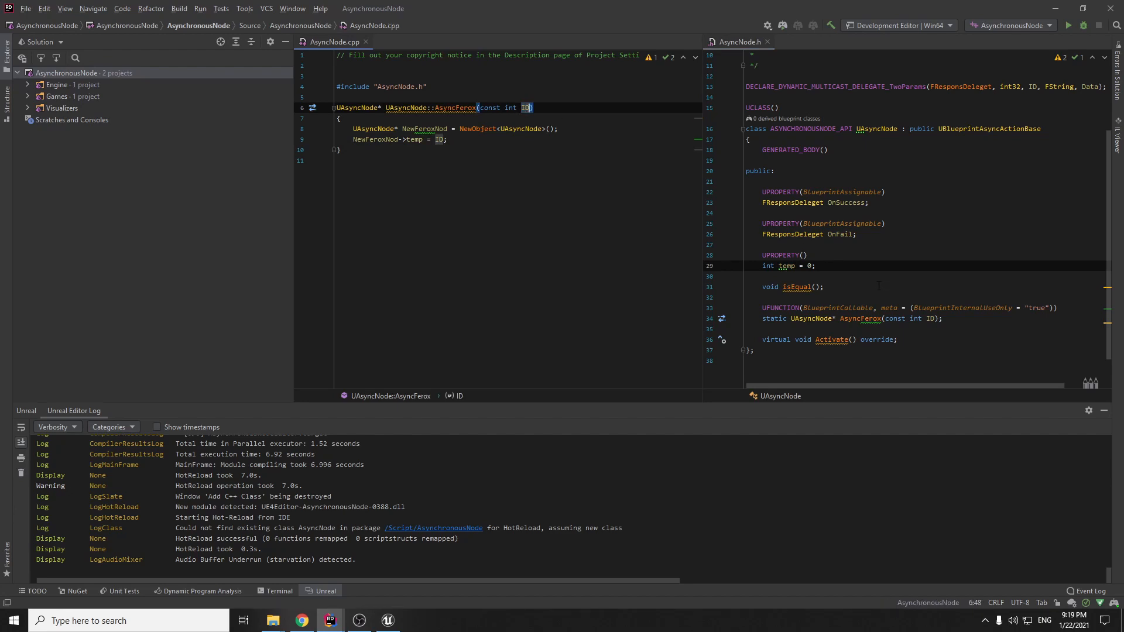
double_click(834, 308)
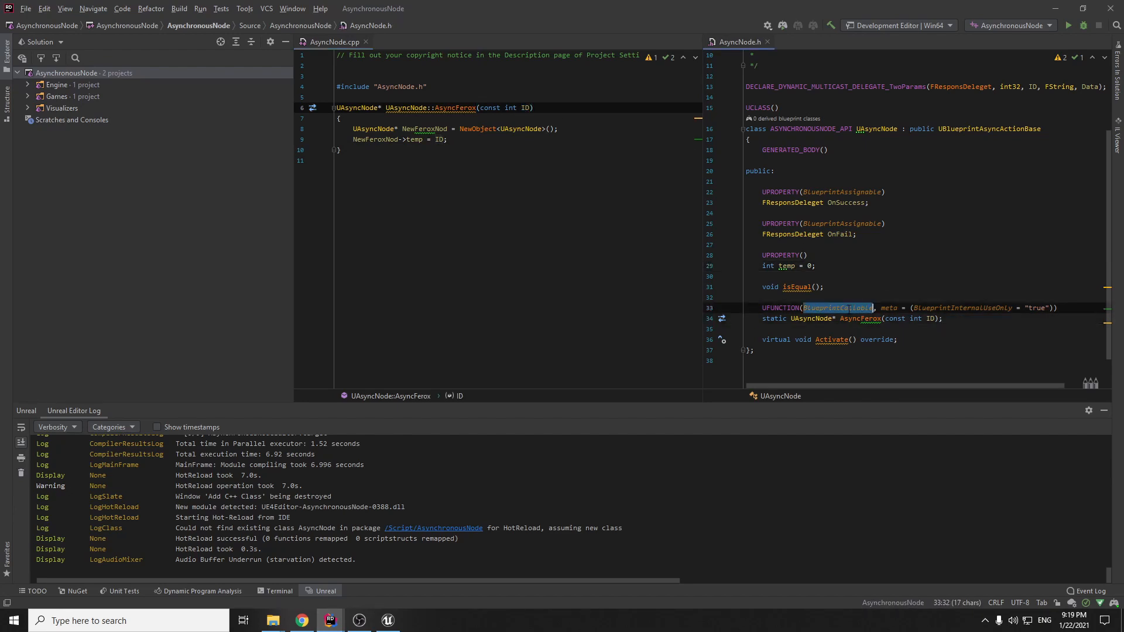
left_click(930, 318)
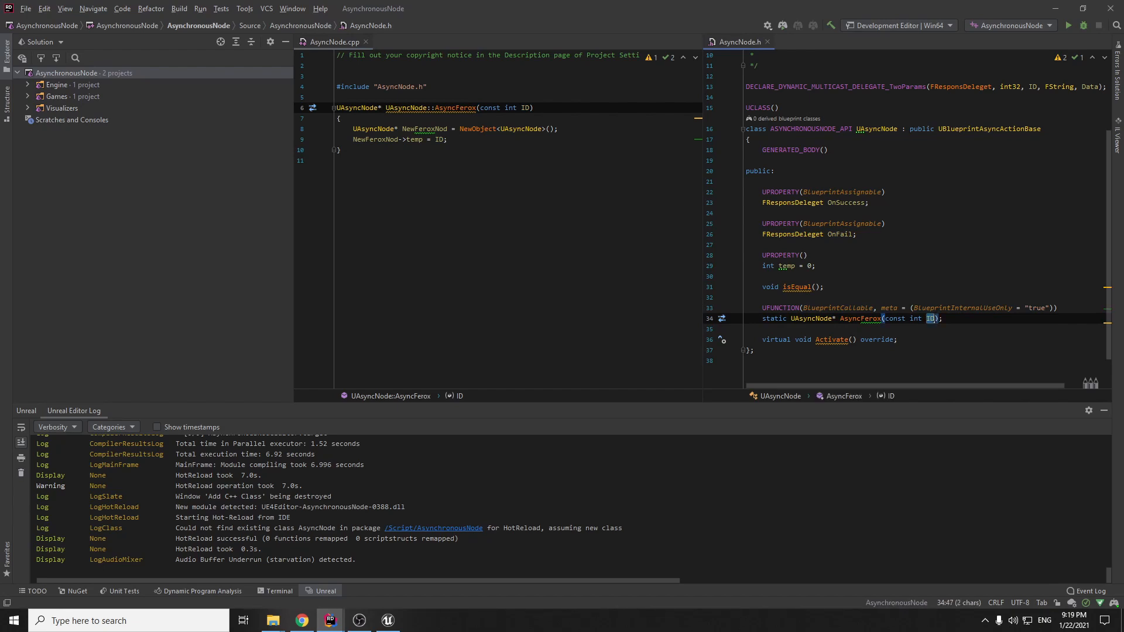
left_click(433, 129)
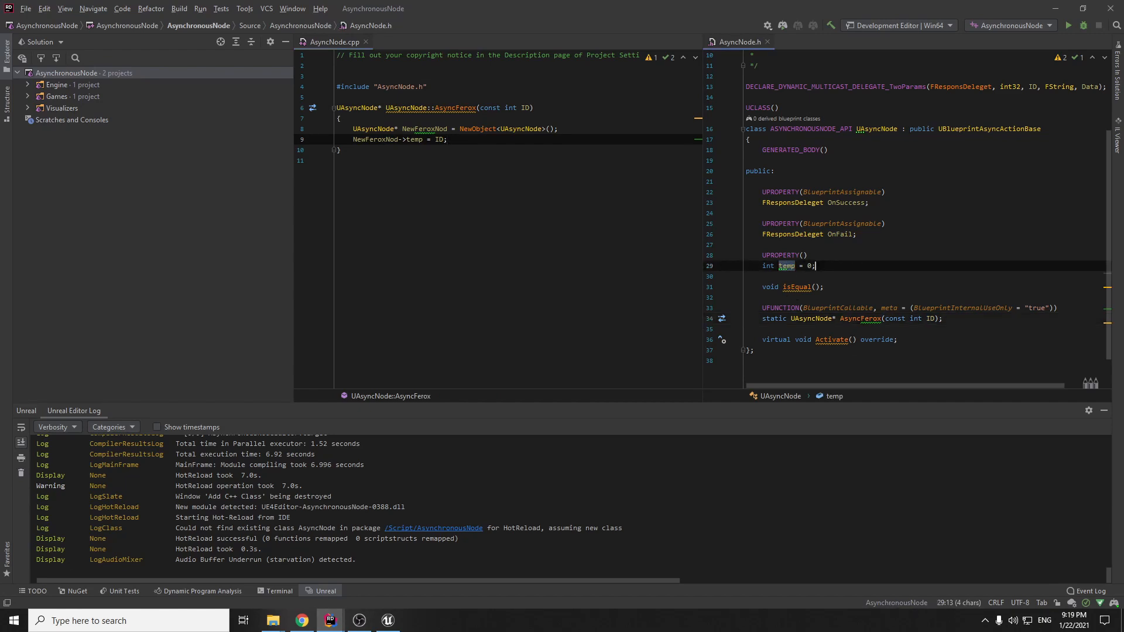
left_click(437, 139)
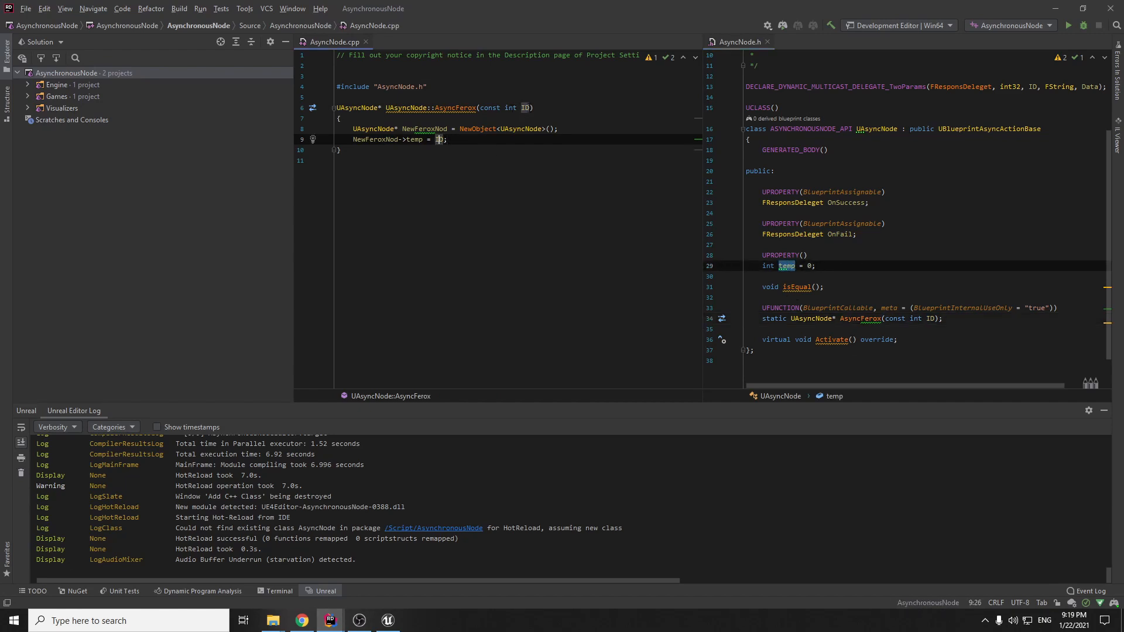
type("D;")
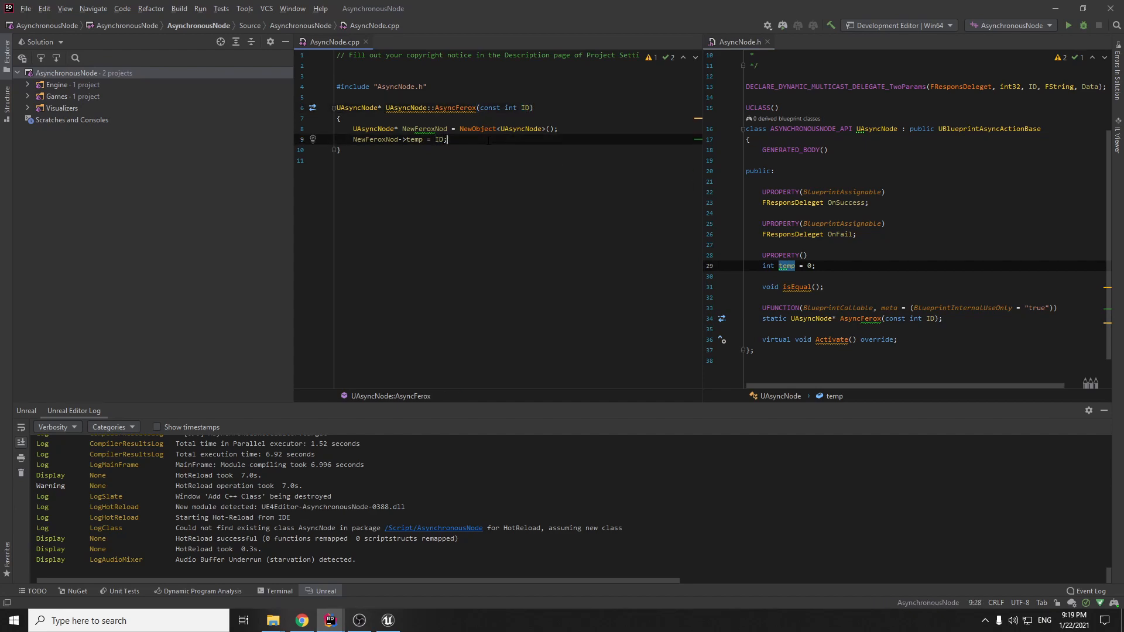
Finish AsyncFerox with 'return NewFeroxNod;'.
key("enter")
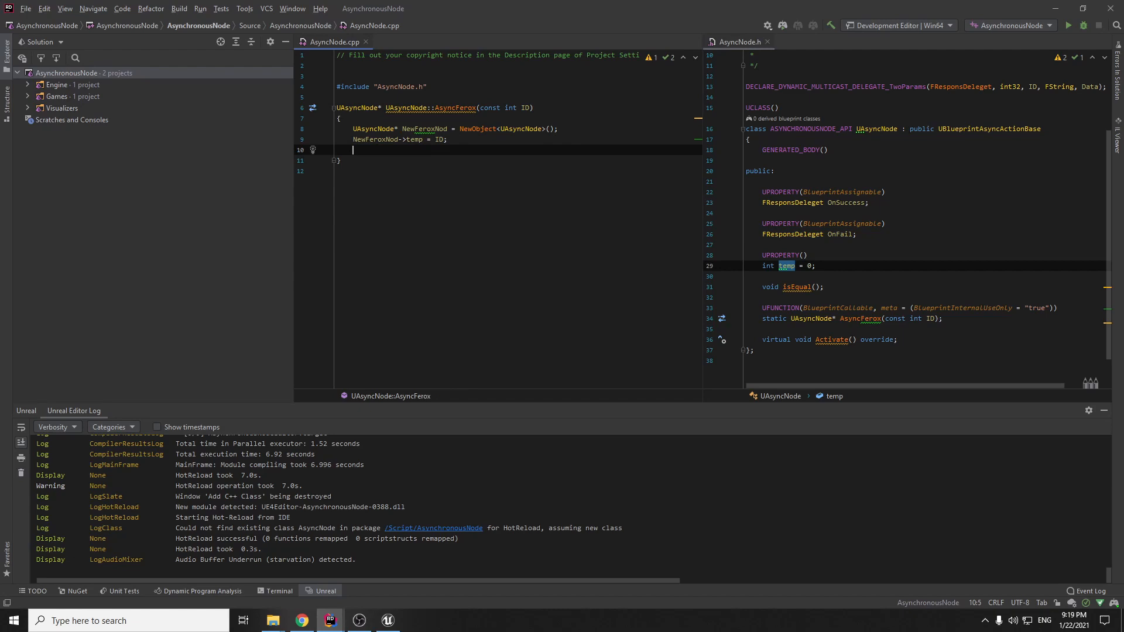
type("retur")
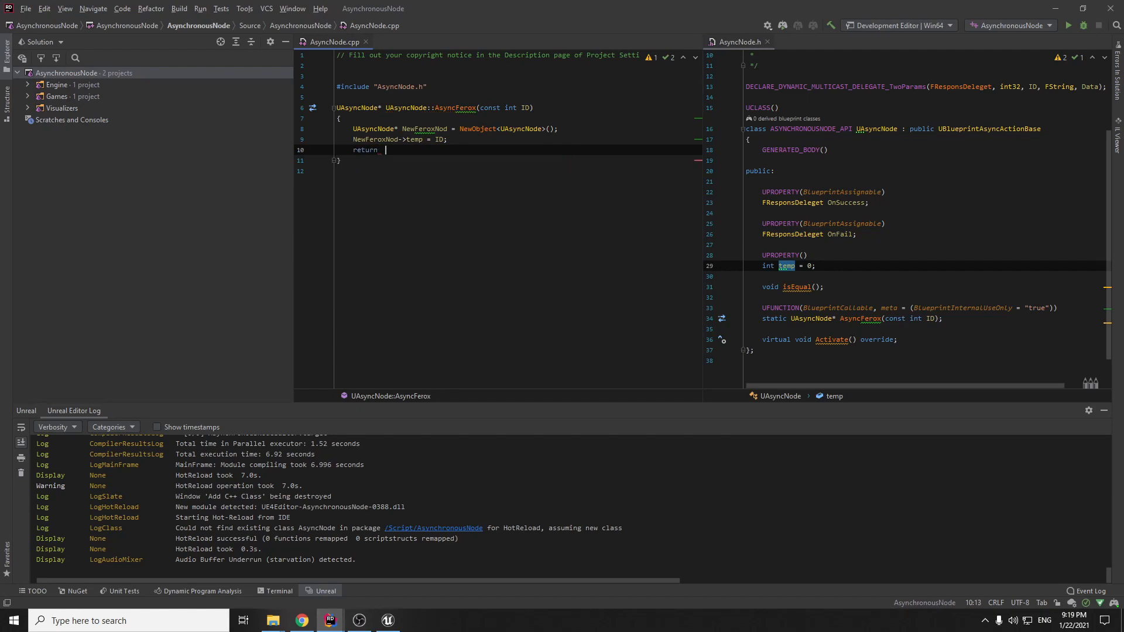
type("newFeroxNod;")
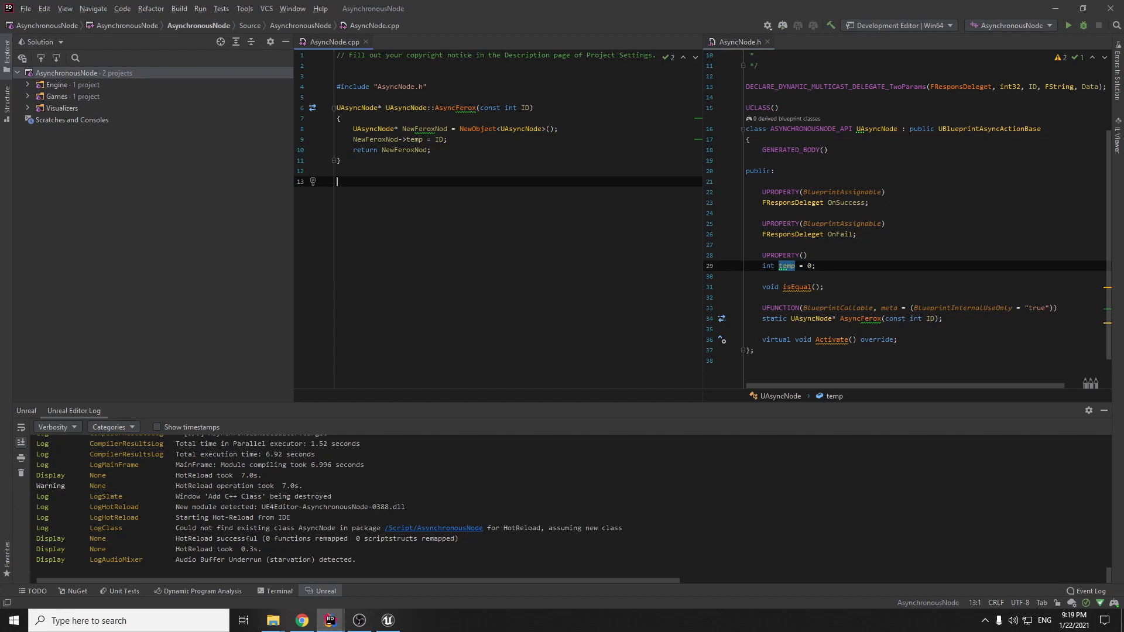
left_click(896, 339)
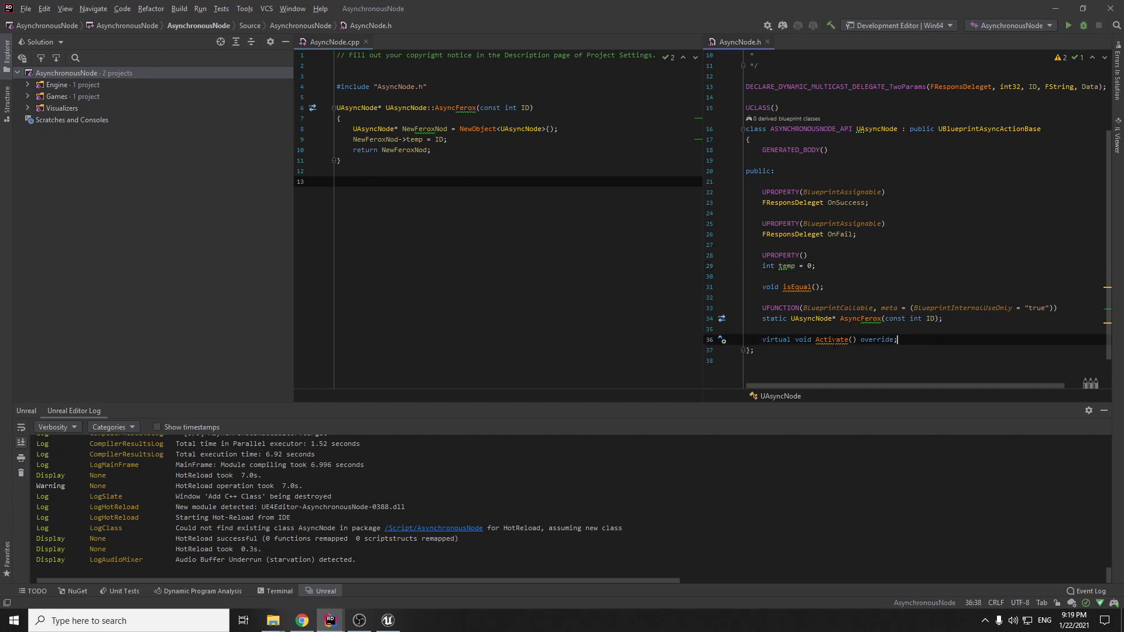
Generate the Activate definition in AsyncNode.cpp and make its body call isEqual();.
left_click(722, 339)
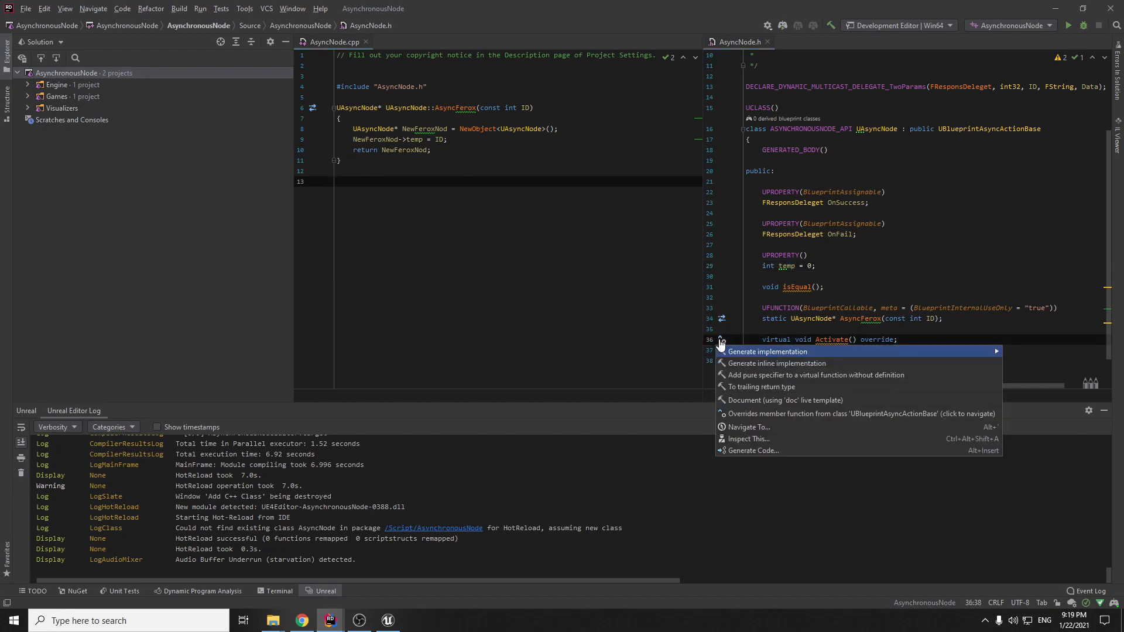
left_click(765, 351)
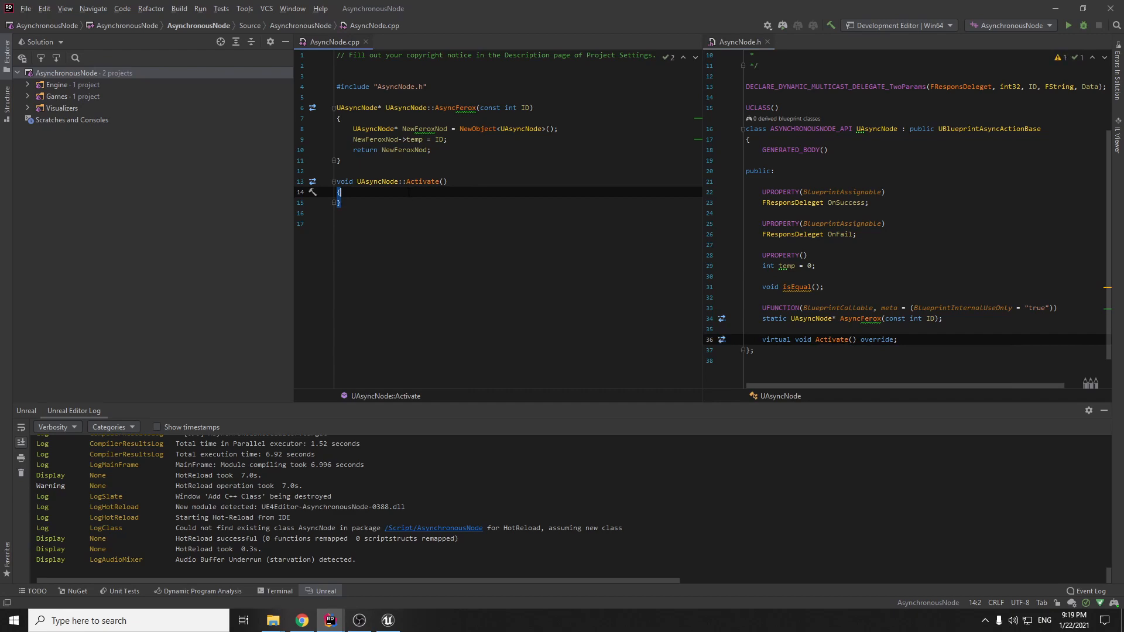
key("enter")
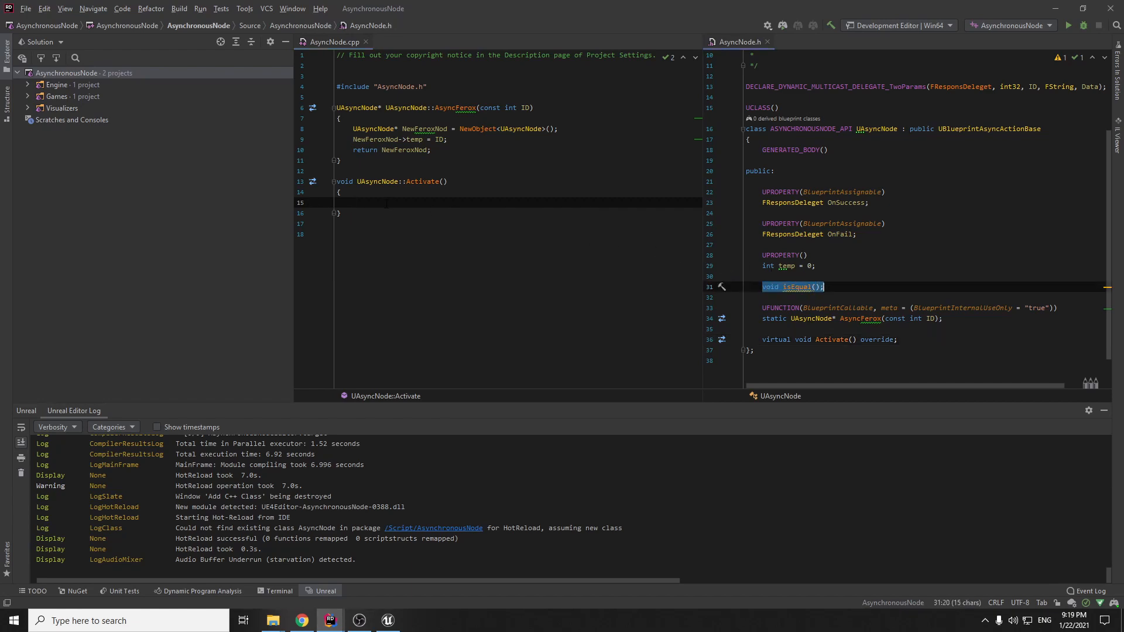
type("void")
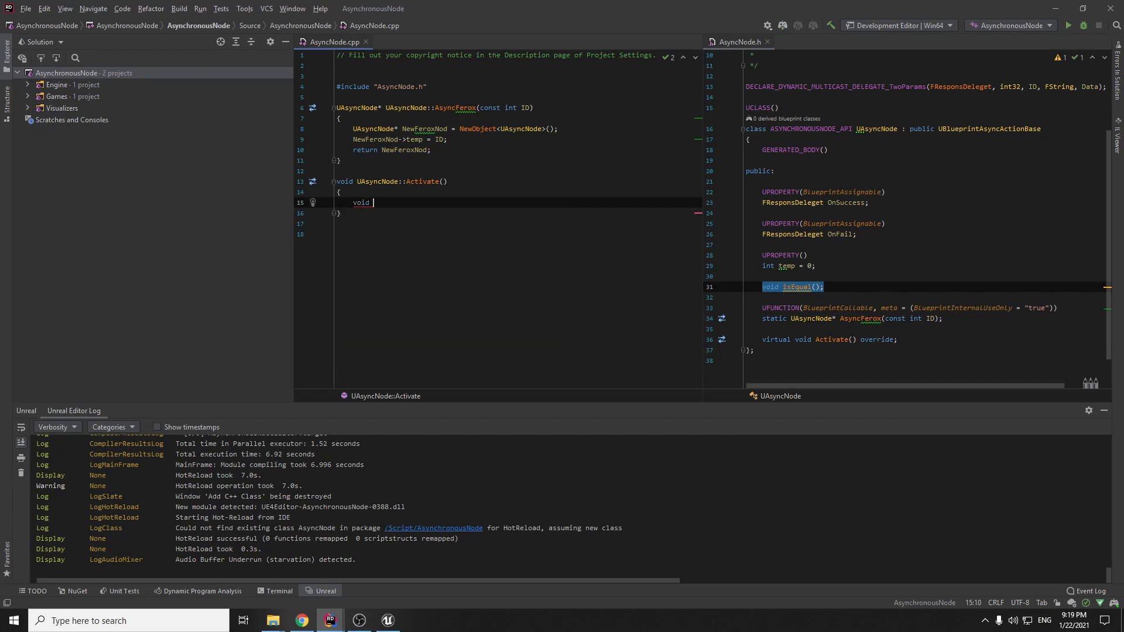
type("isEqu")
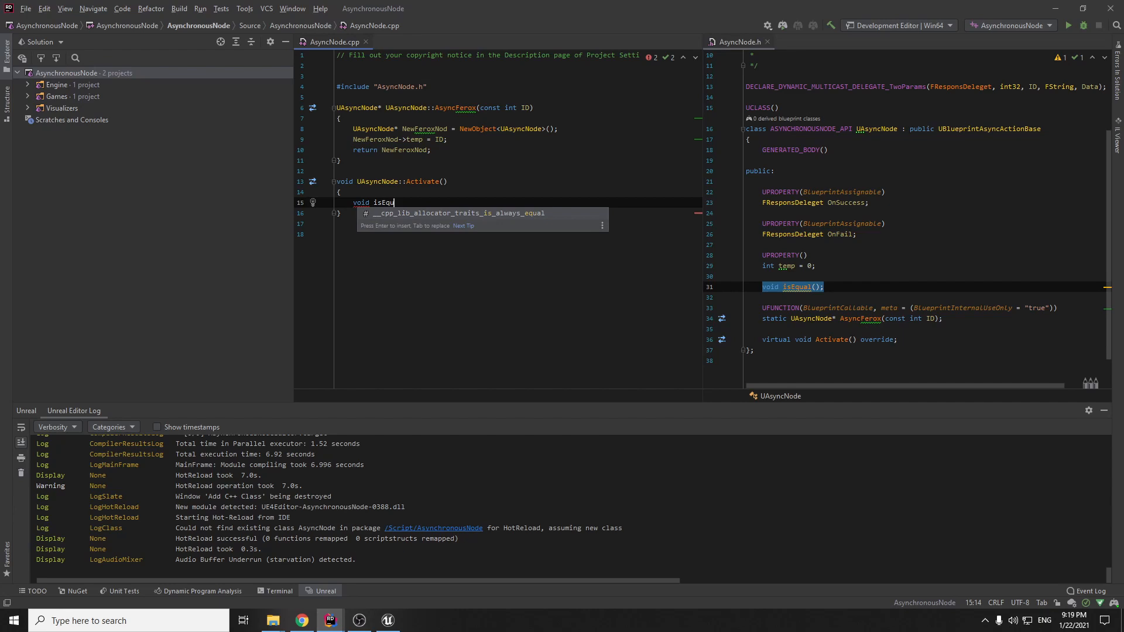
type("al")
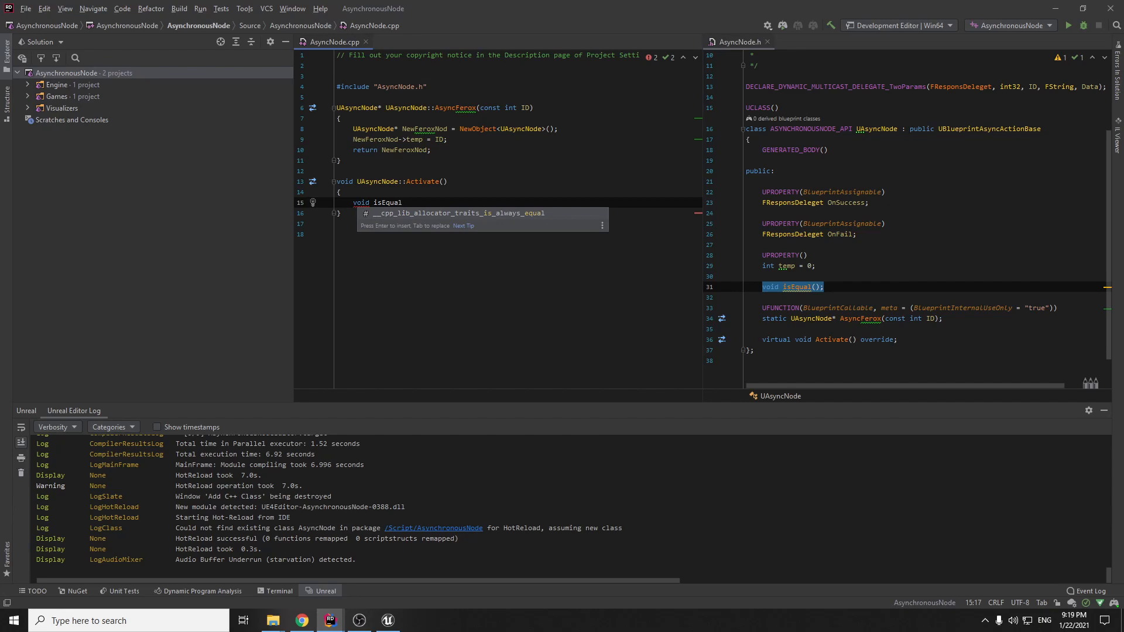
mouse_move(695, 282)
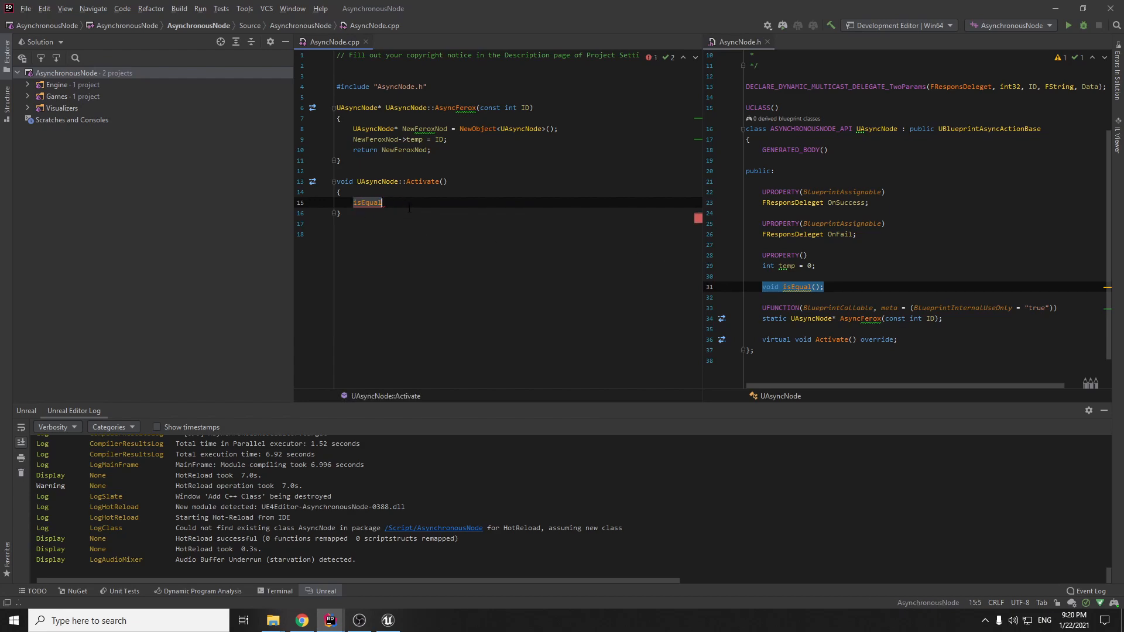
type("()")
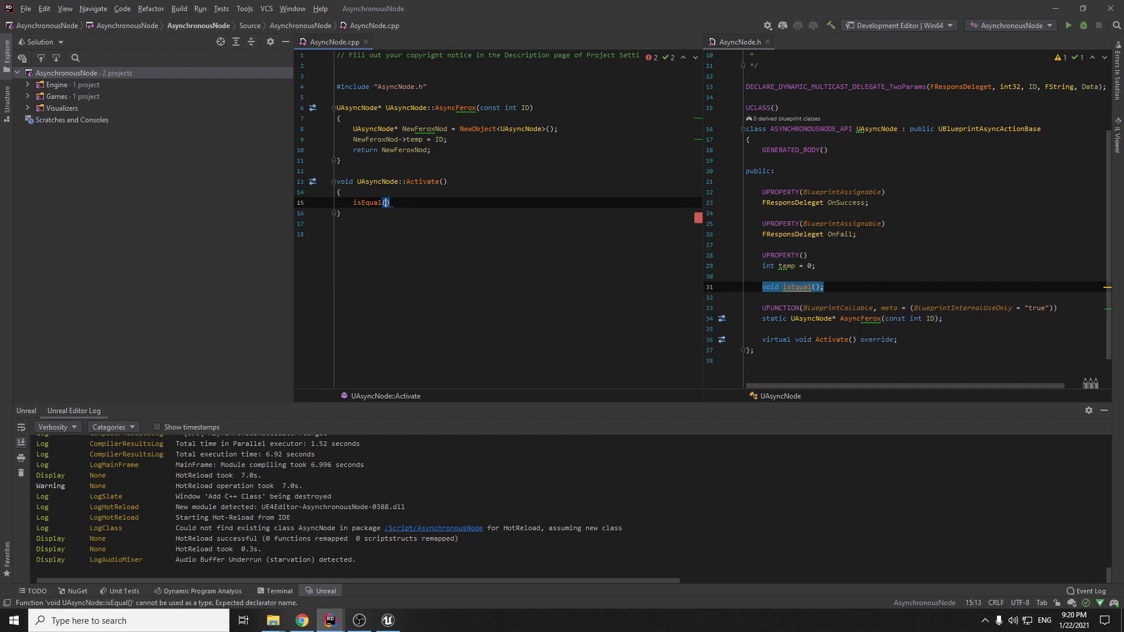
type(";")
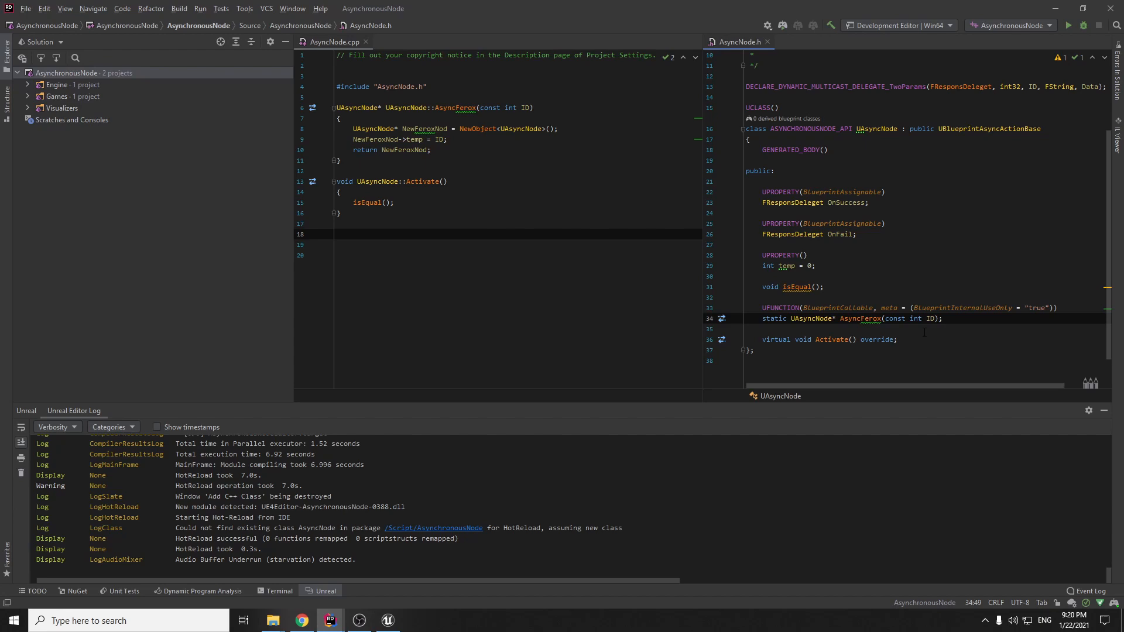
mouse_move(858, 318)
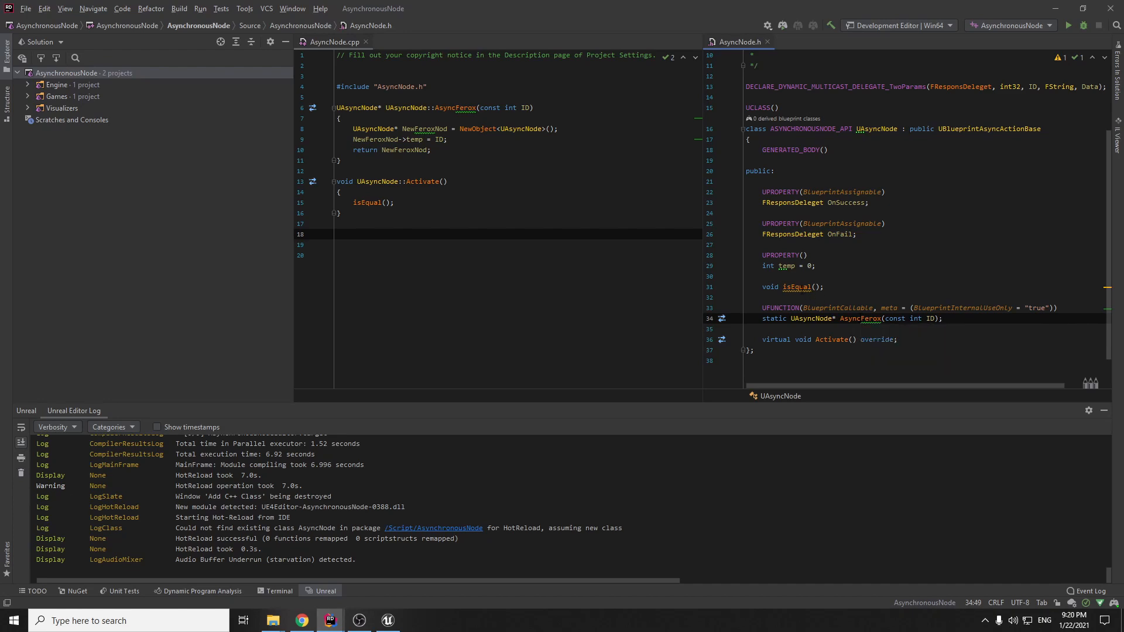
Generate UAsyncNode::isEqual() in AsyncNode.cpp containing an empty if(temp) { } block.
right_click(803, 286)
type("if(")
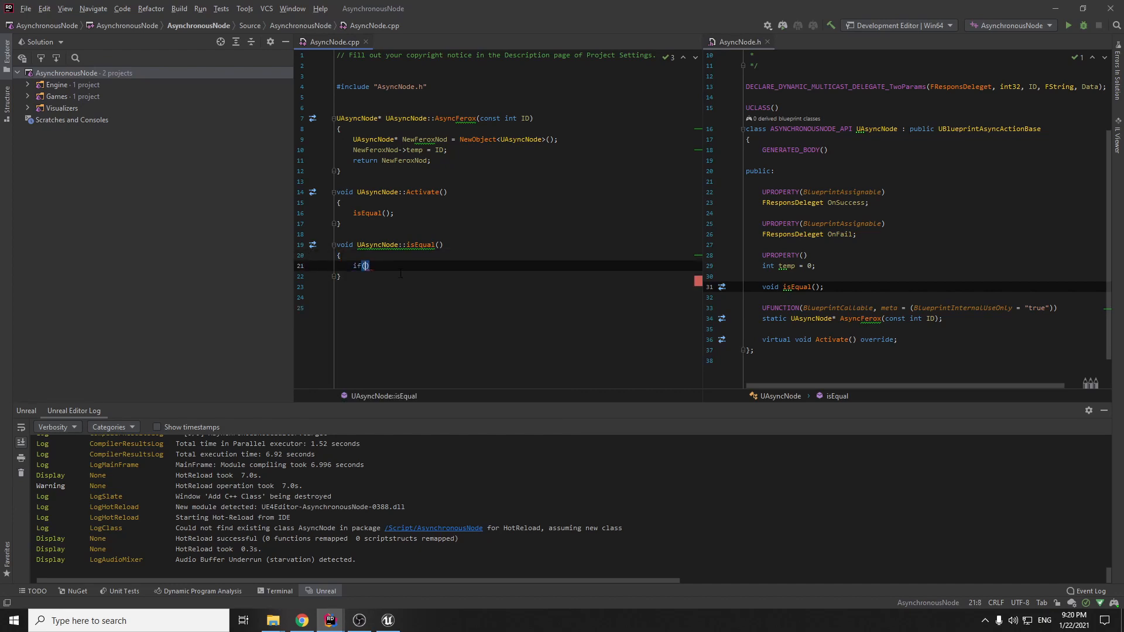
type("t")
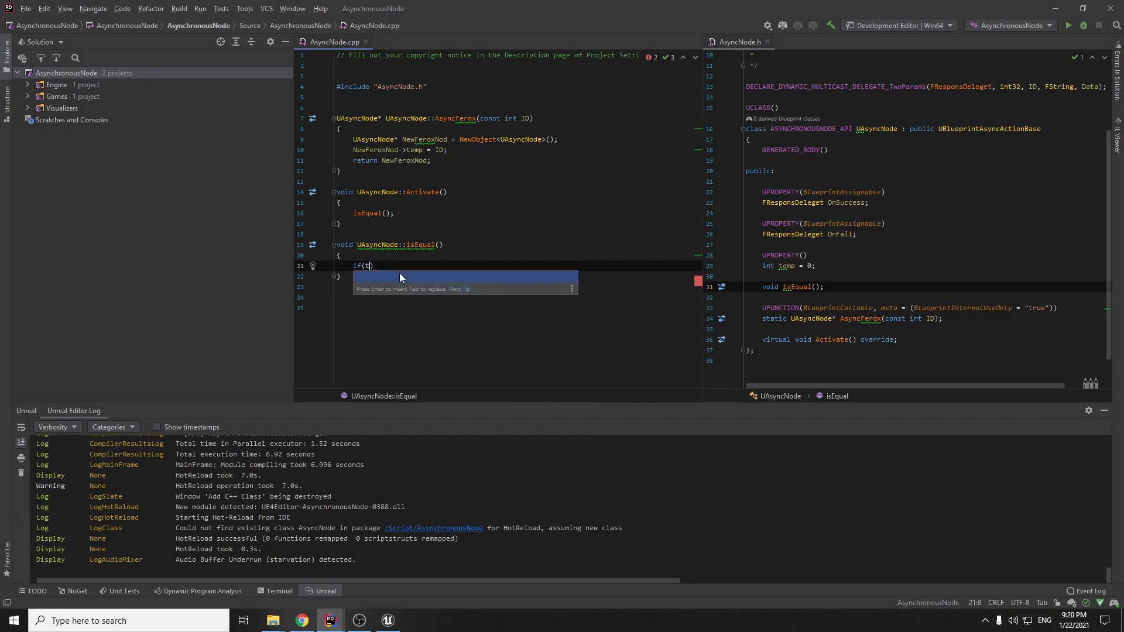
type("emp)")
type("{")
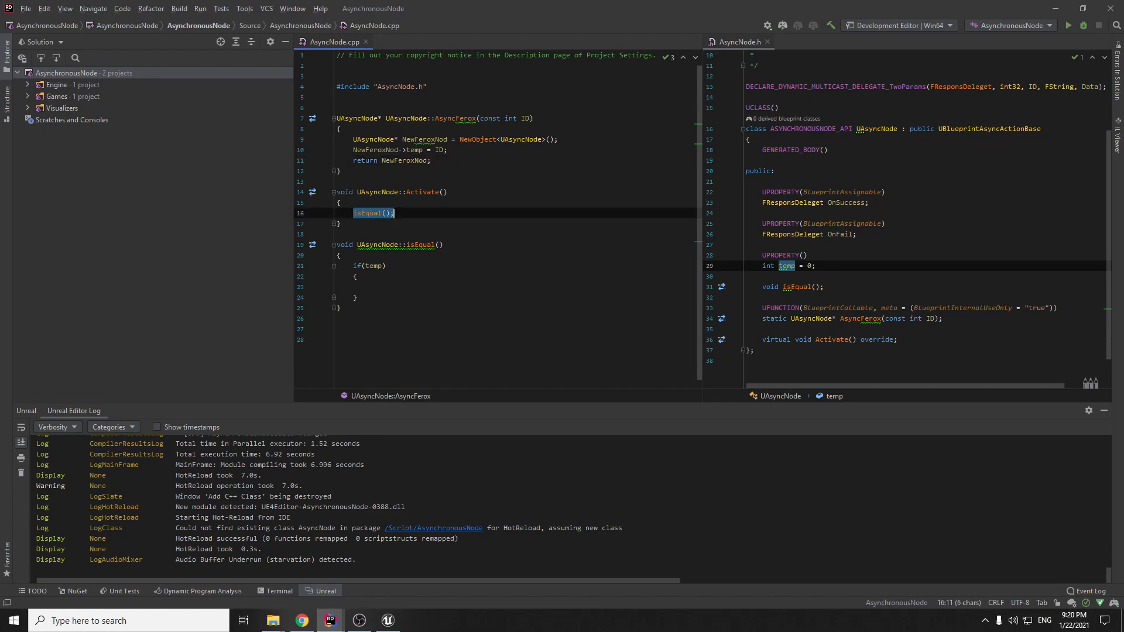
left_click(352, 213)
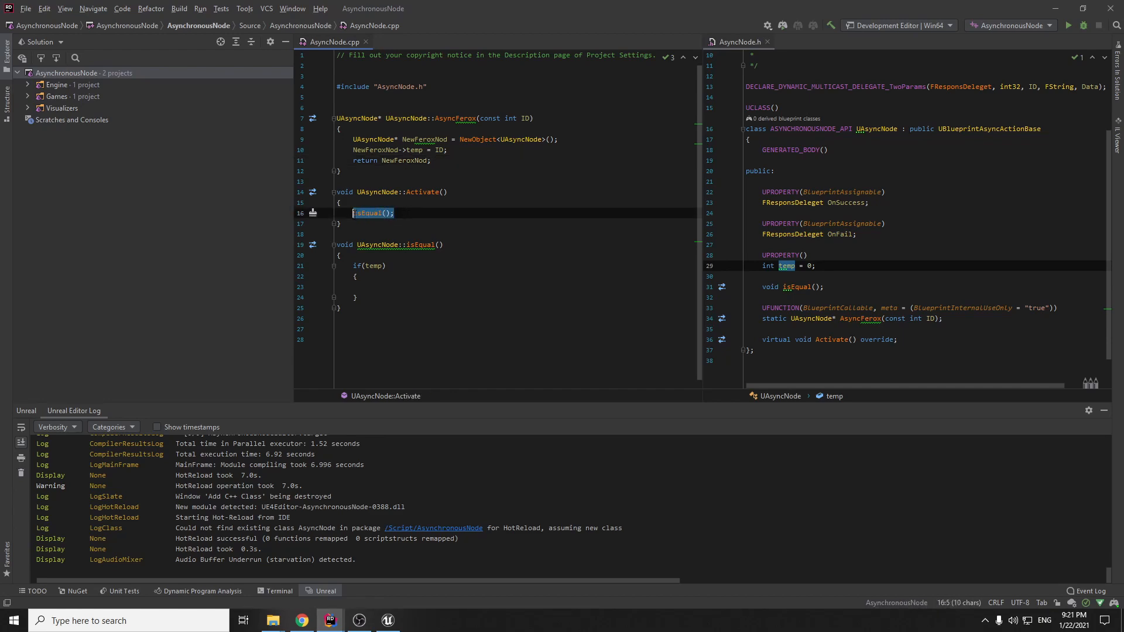
left_click(369, 287)
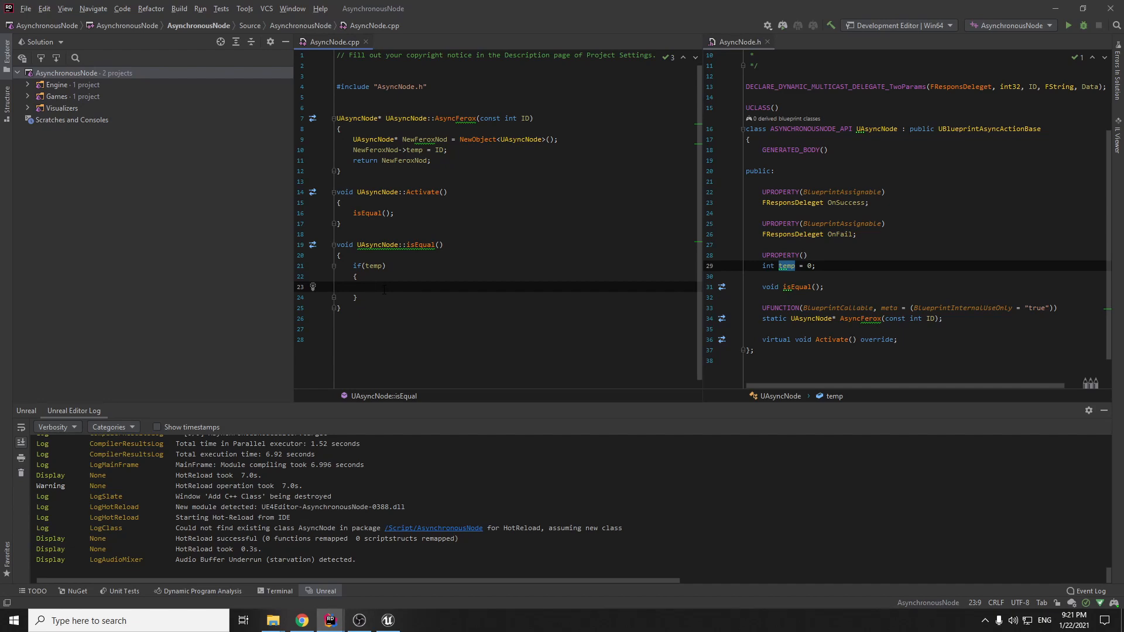
Inside if(temp) broadcast OnSuccess(temp, "Success! from c++") and add an else branch below.
type("OnSuccess.Broadcast(")
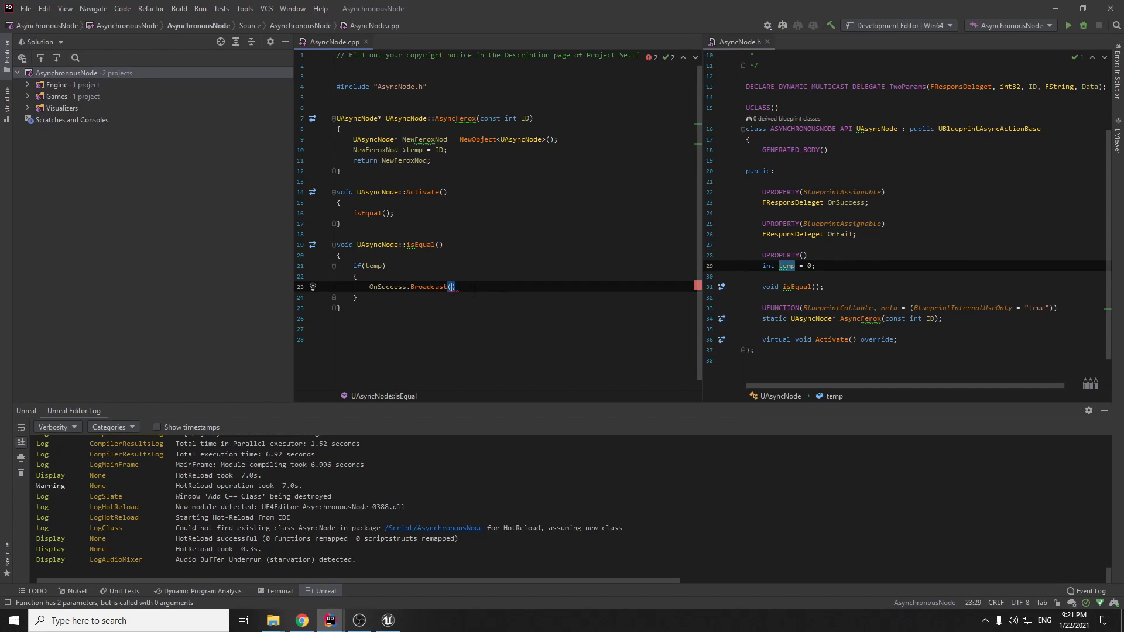
type("temp, \"")
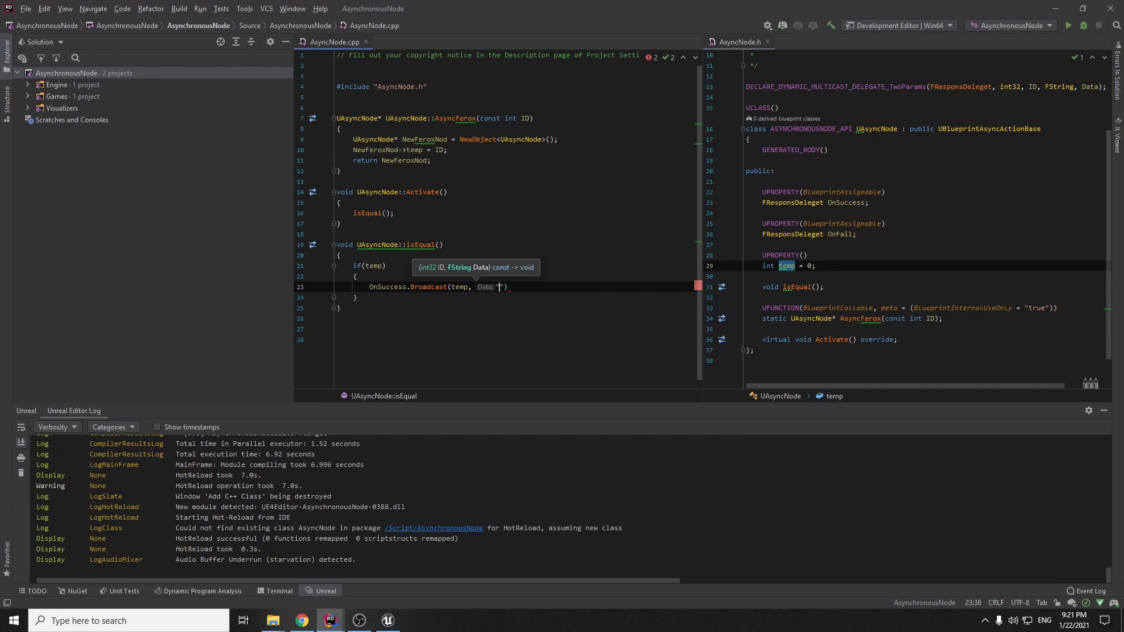
type("\"")
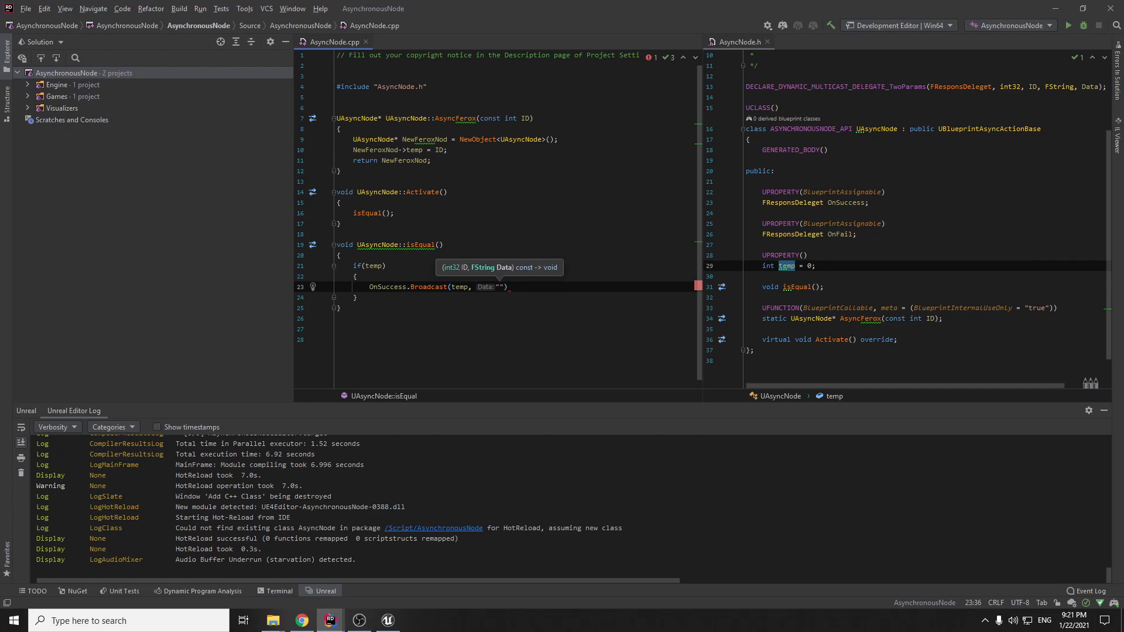
type("Success!")
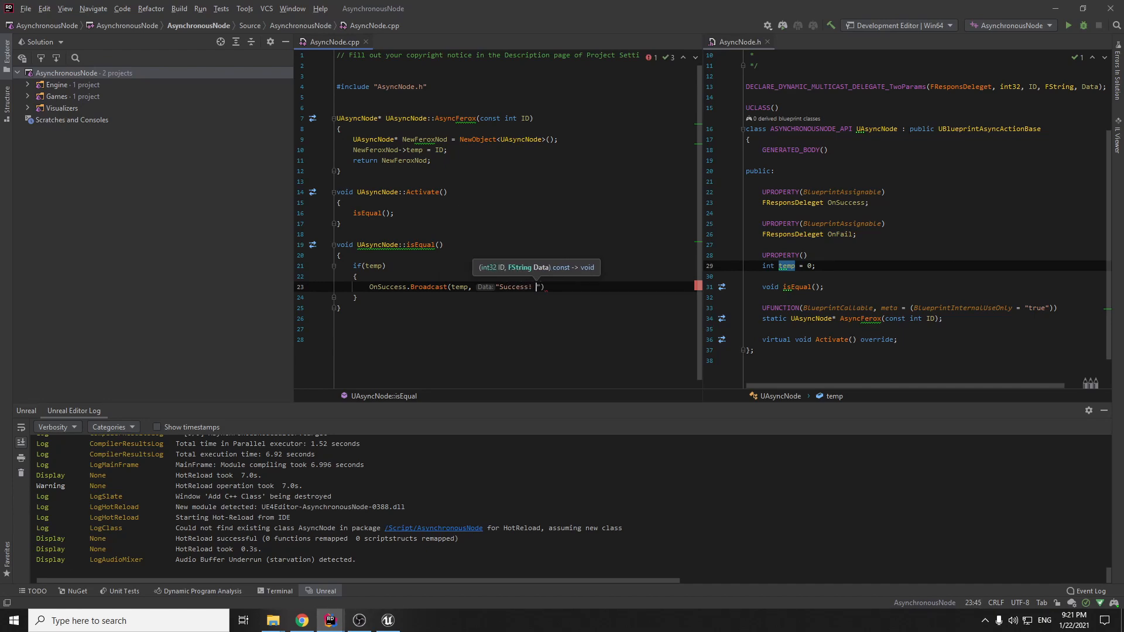
type("from c++")
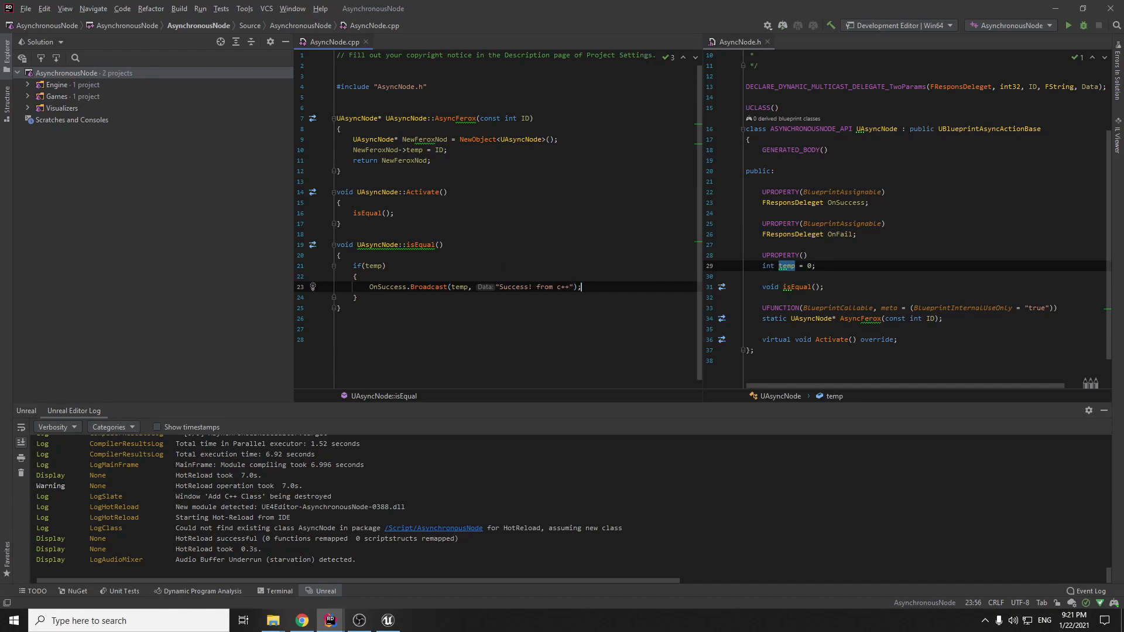
key("enter")
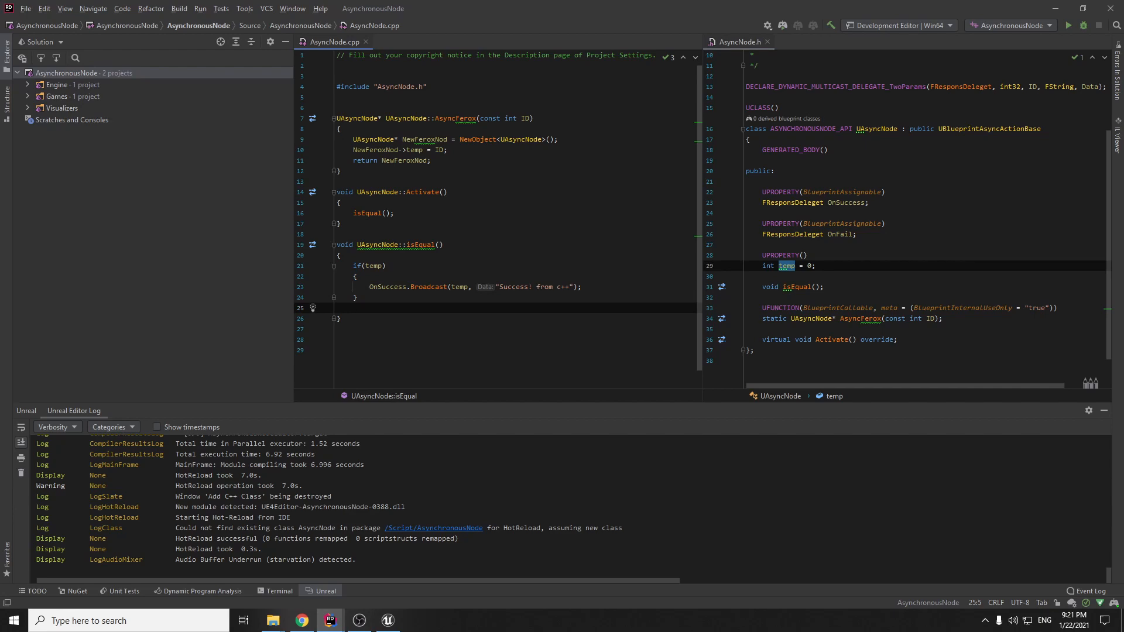
type("else")
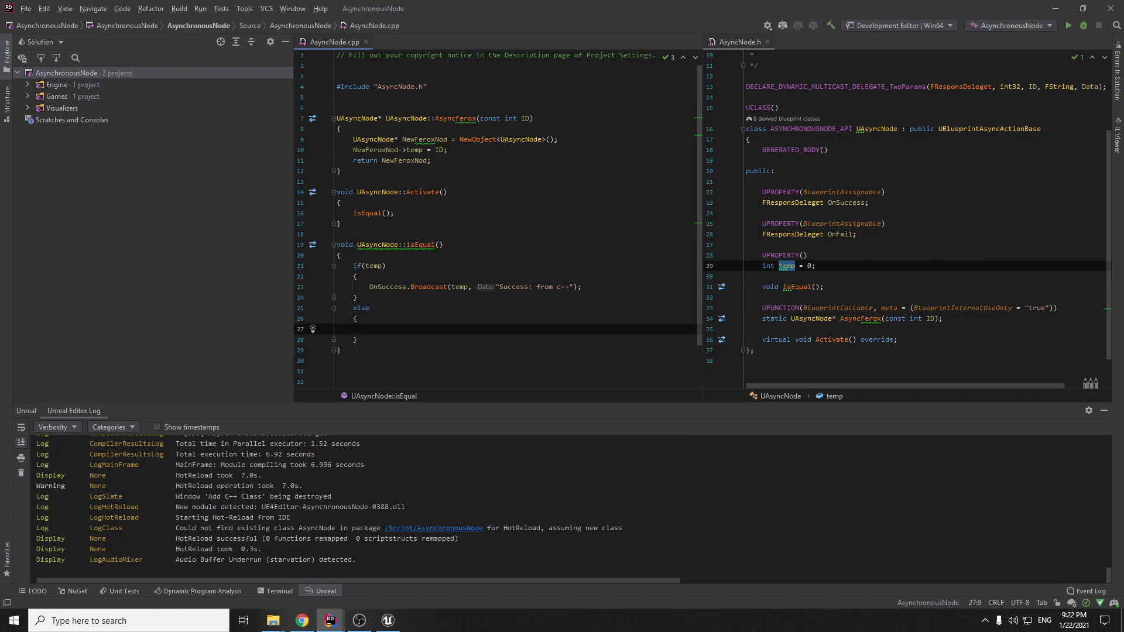
Add an '// ID >' note and make the else branch broadcast OnFail(-228, "Fail");.
left_click(443, 245)
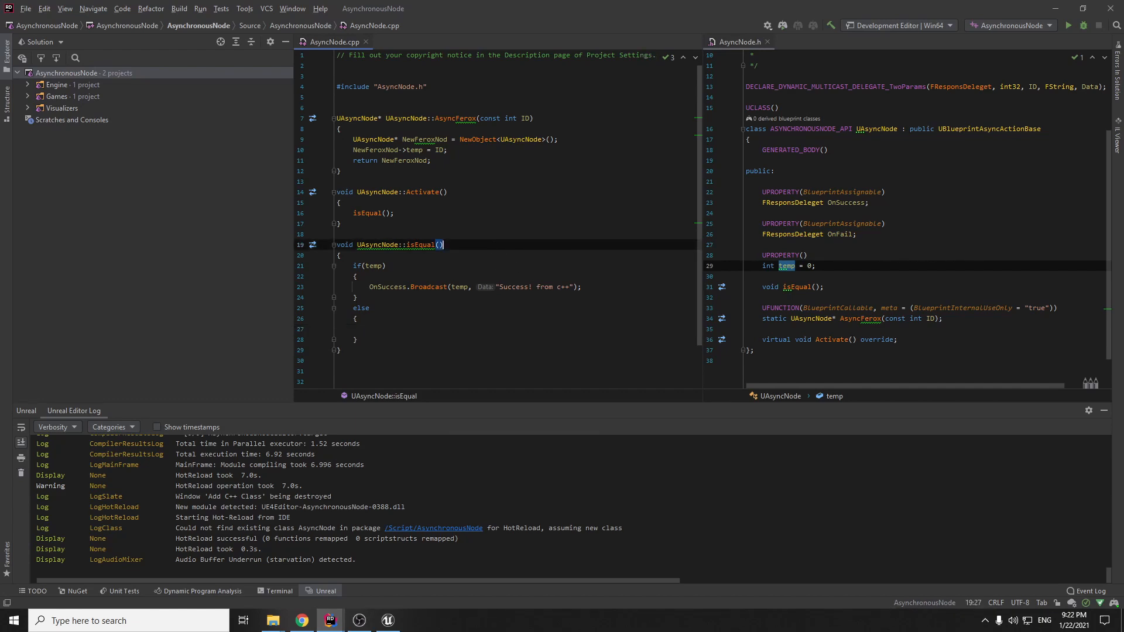
type("//")
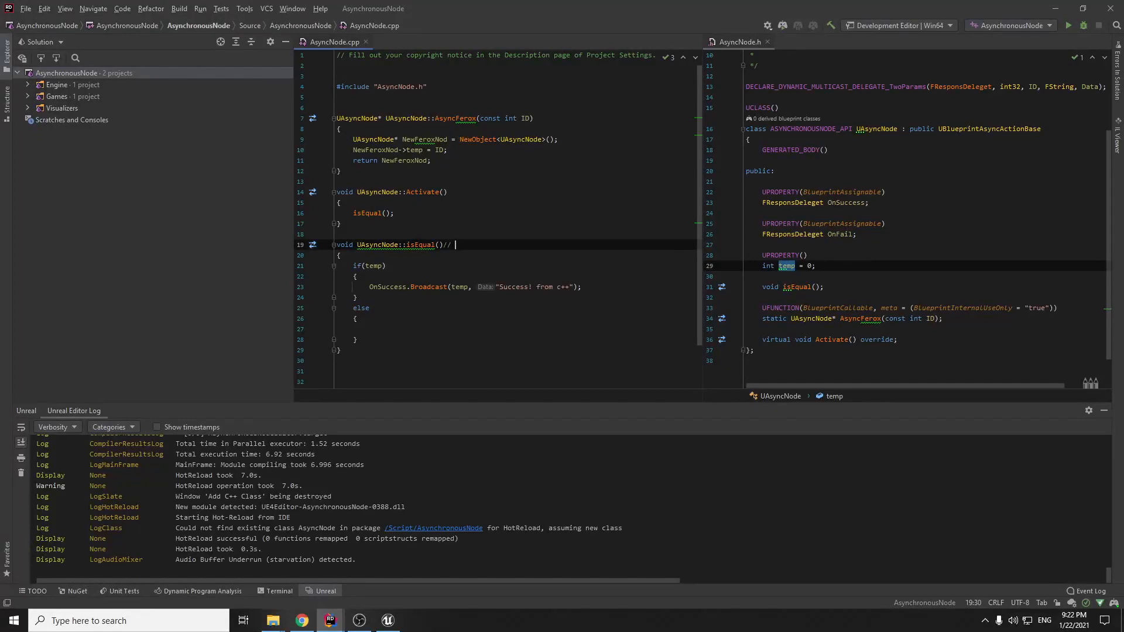
type("ID")
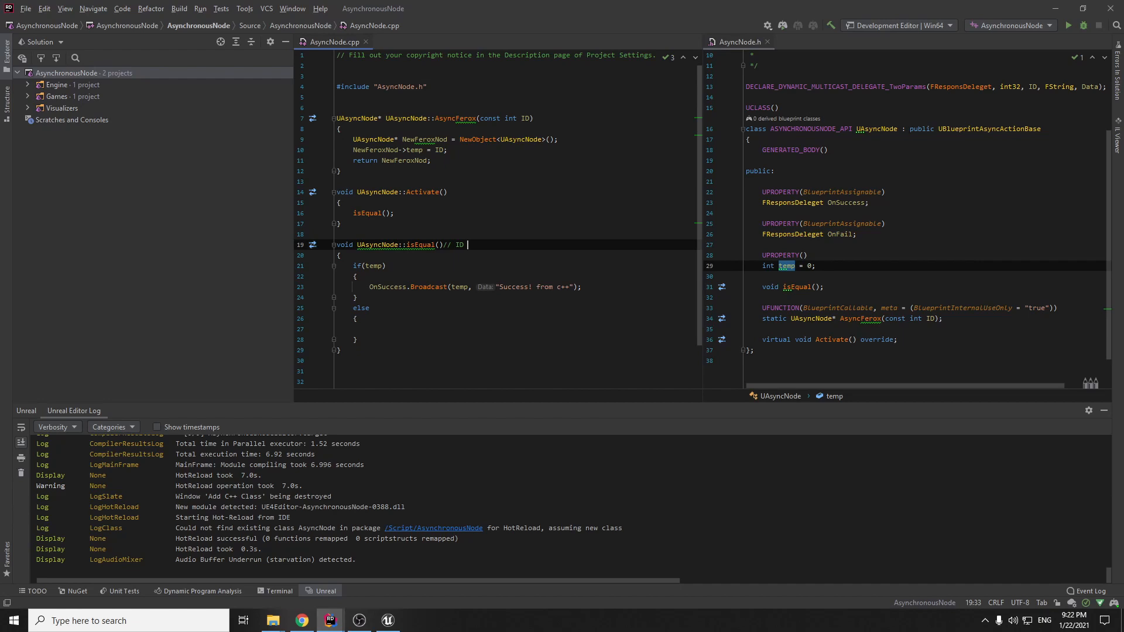
type(">")
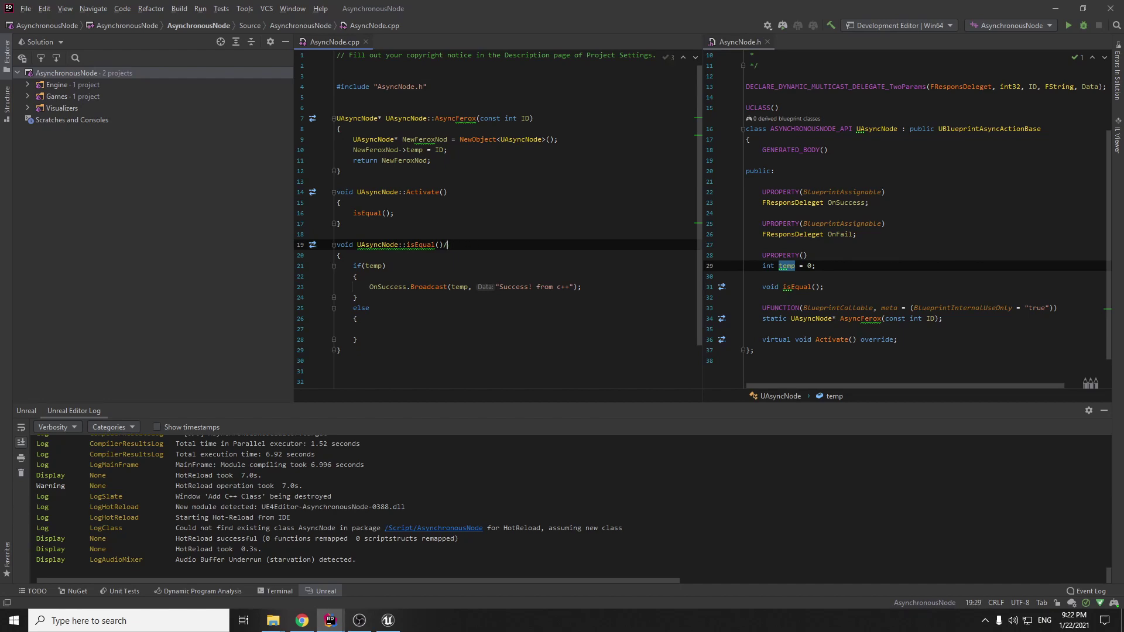
left_click(355, 318)
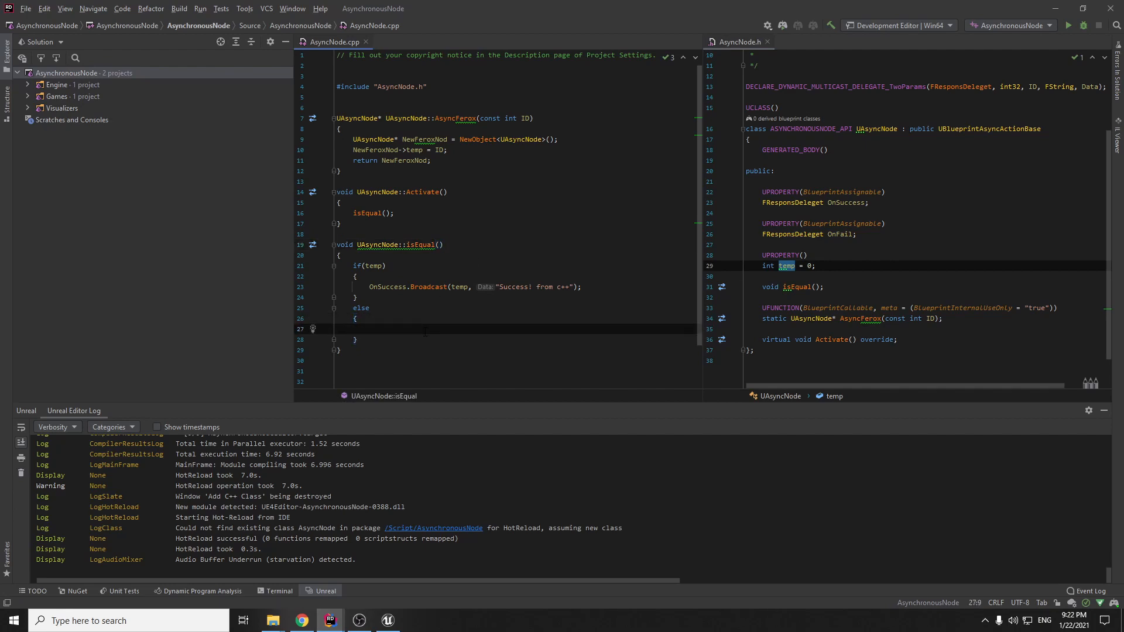
type("OnFail.Broadcast(")
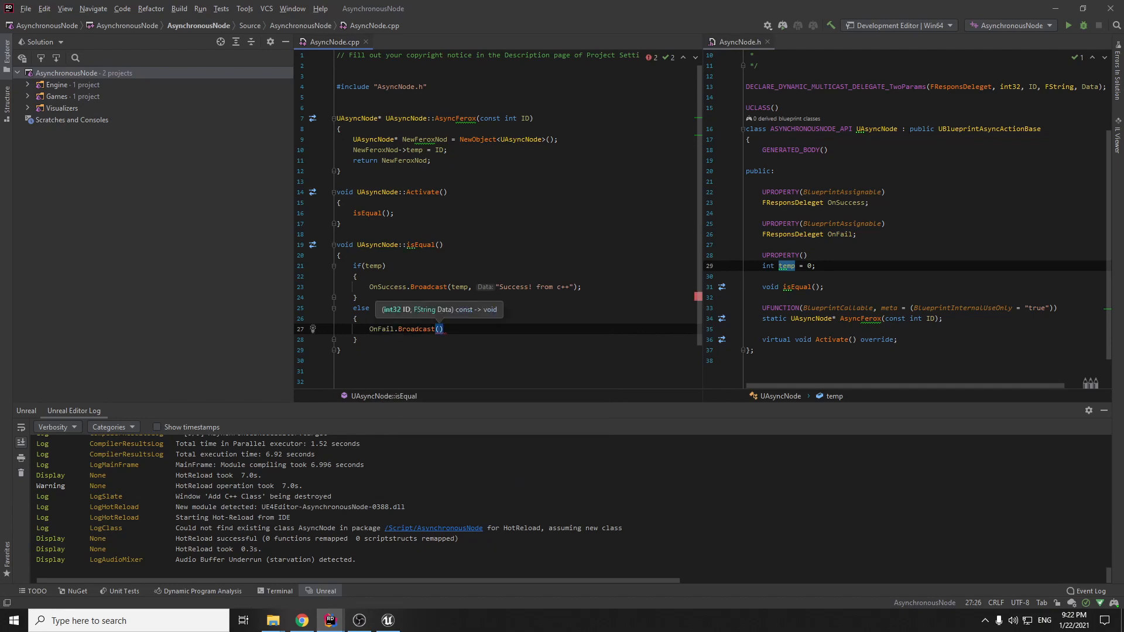
type("-1")
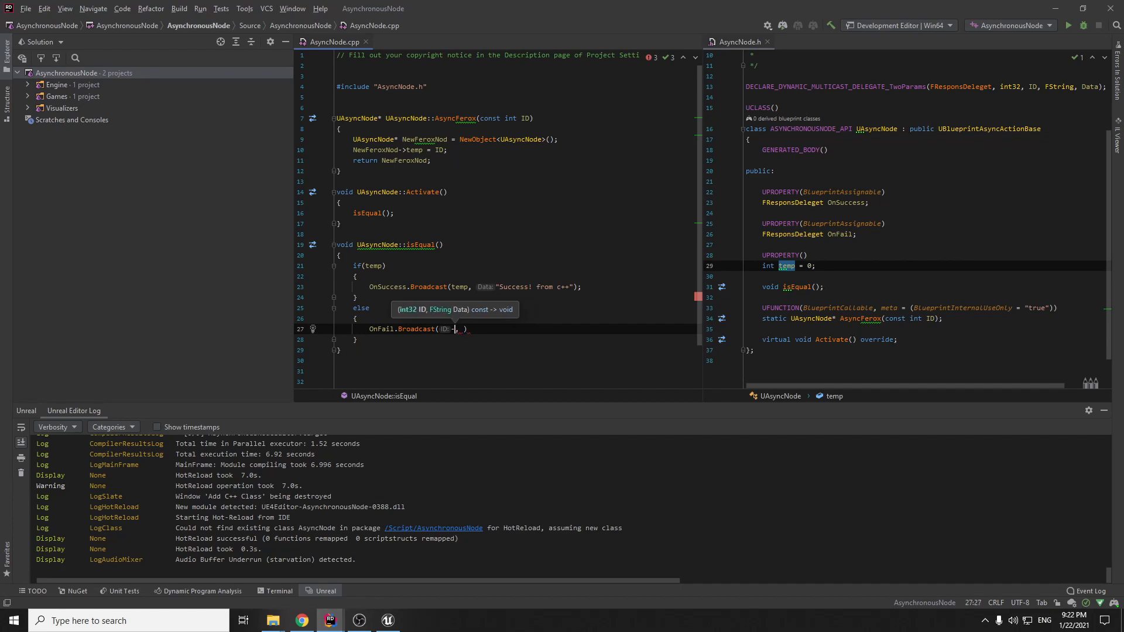
type("-228,")
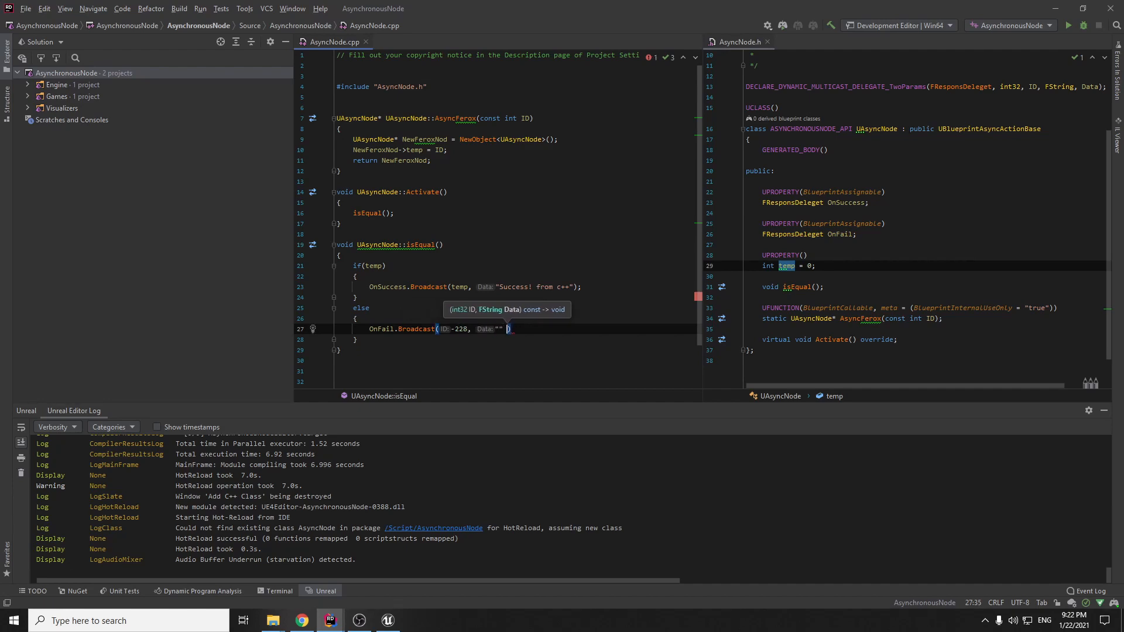
left_click(500, 328)
type("Fail")
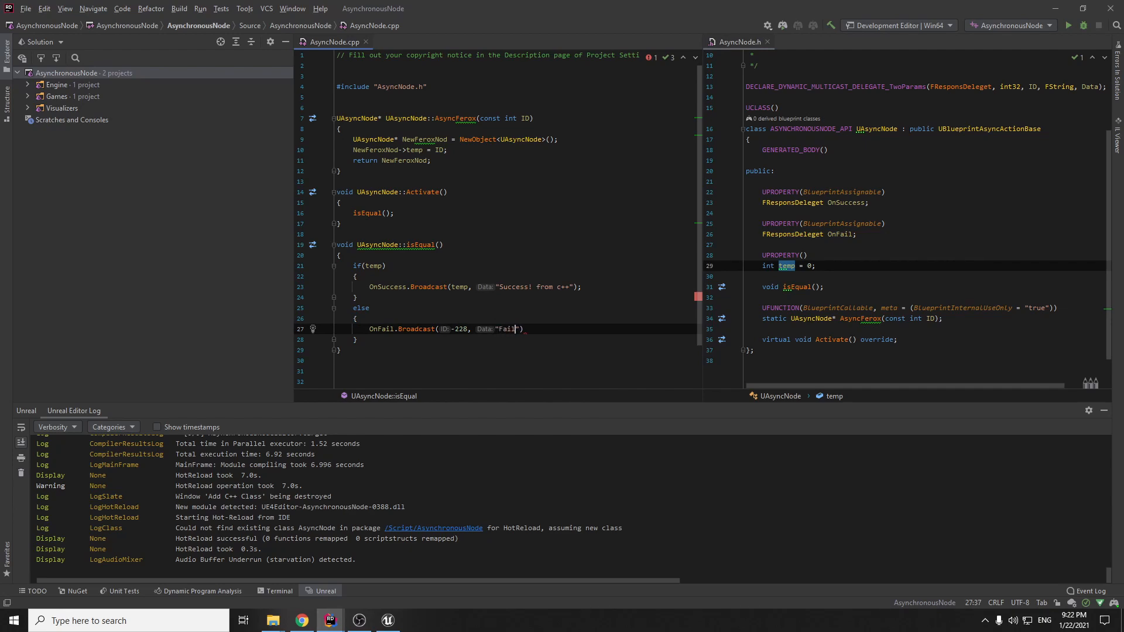
type(";")
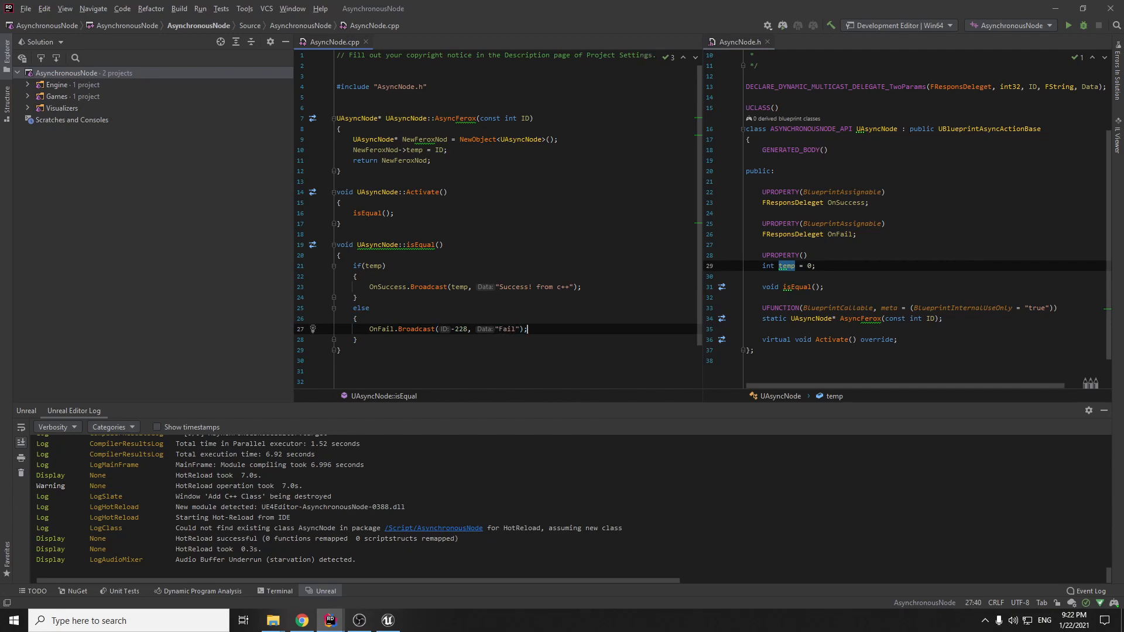
Call RemoveFromRoot(); after the else block and start building the project.
key("enter")
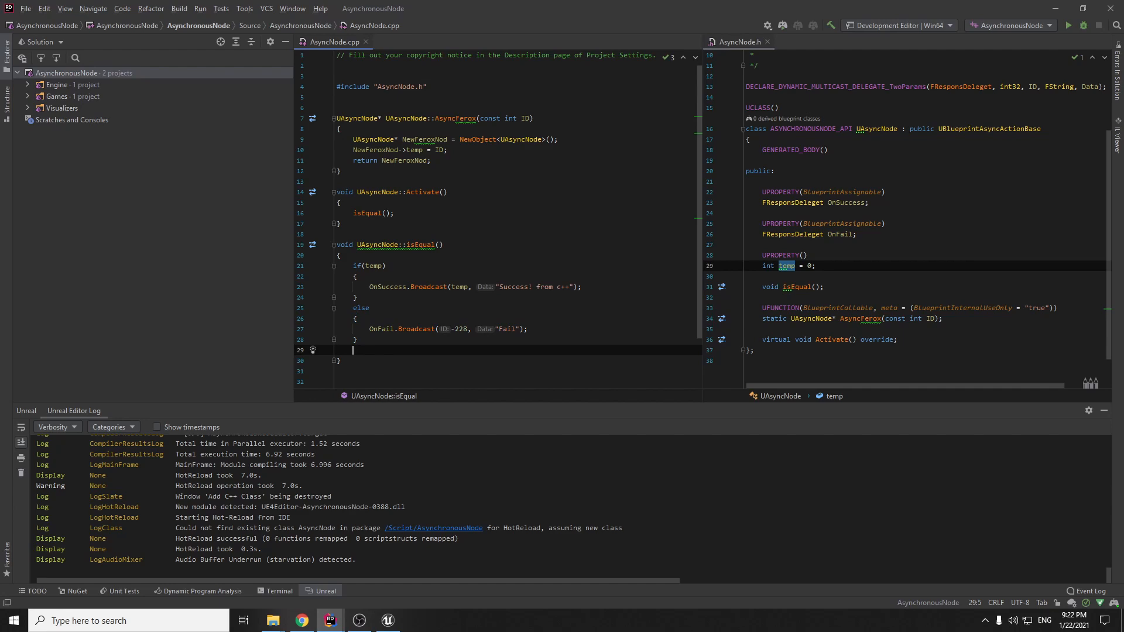
type("Relov")
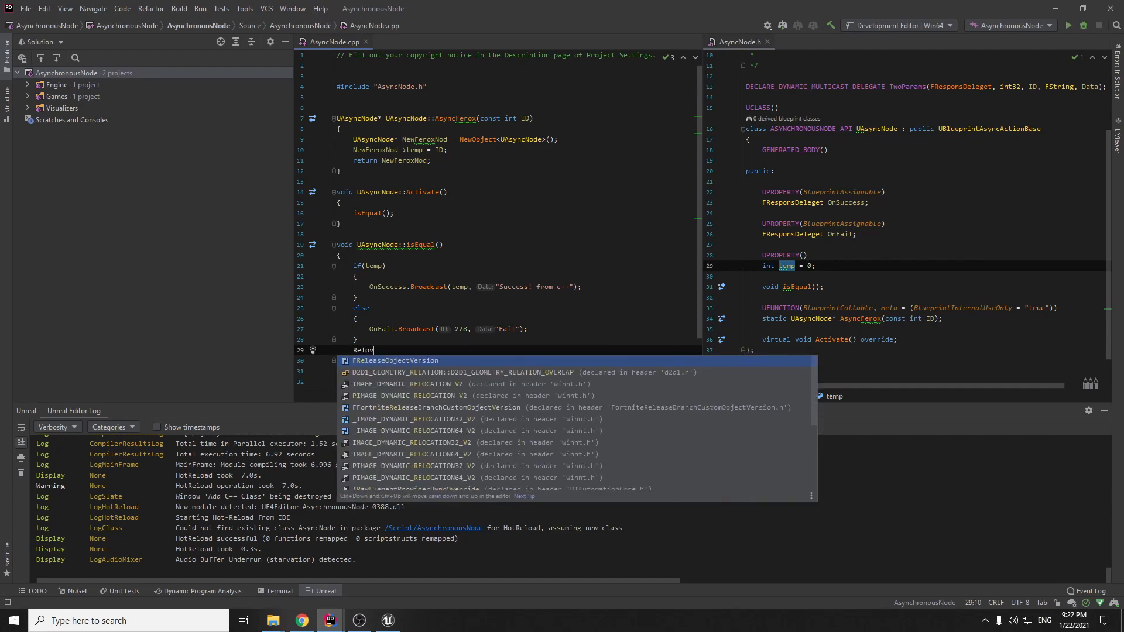
type("e")
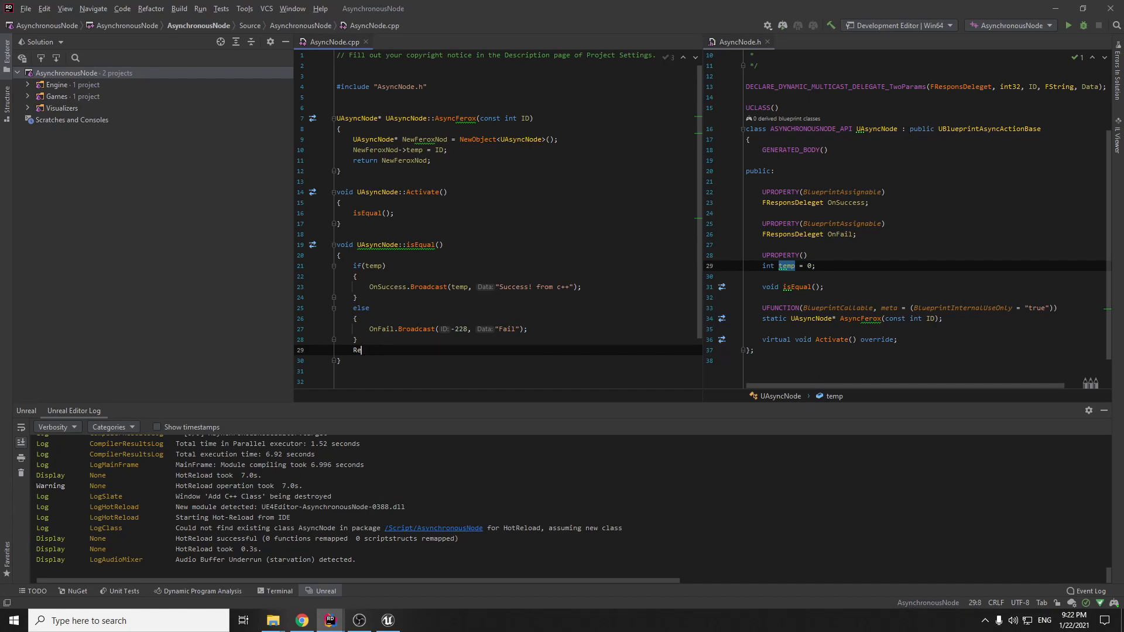
type("moveFrom")
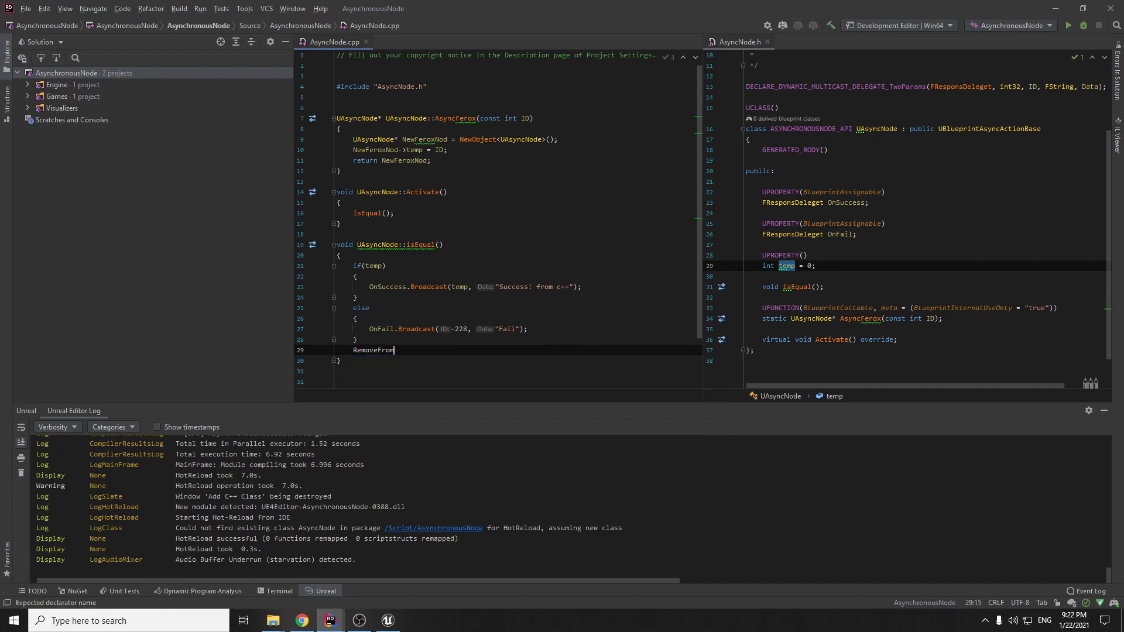
type("Root();")
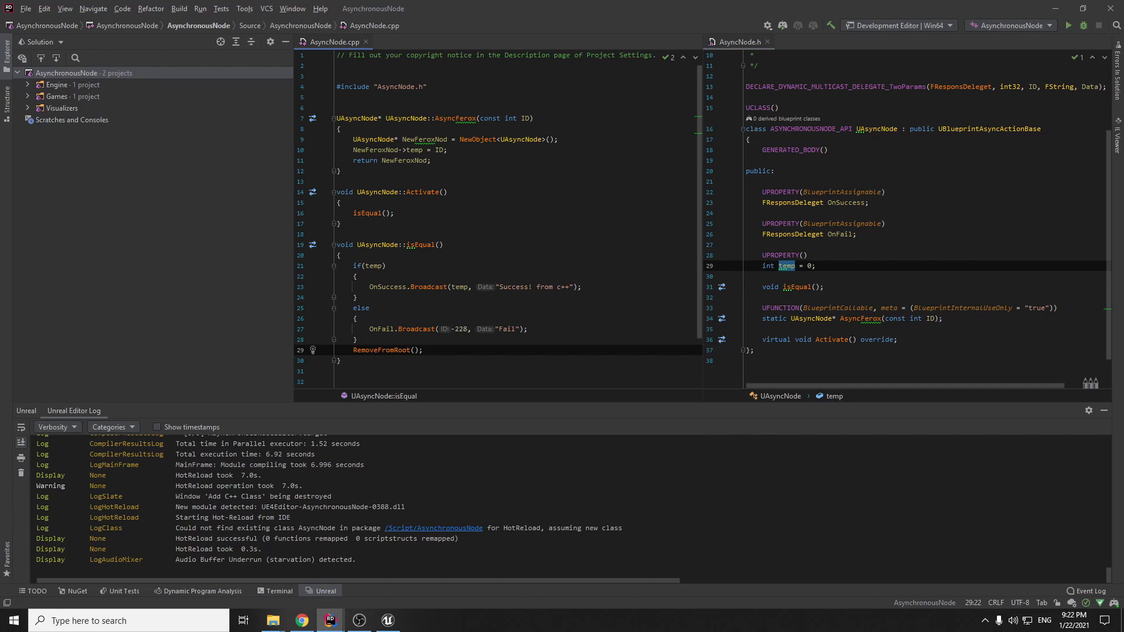
left_click(422, 350)
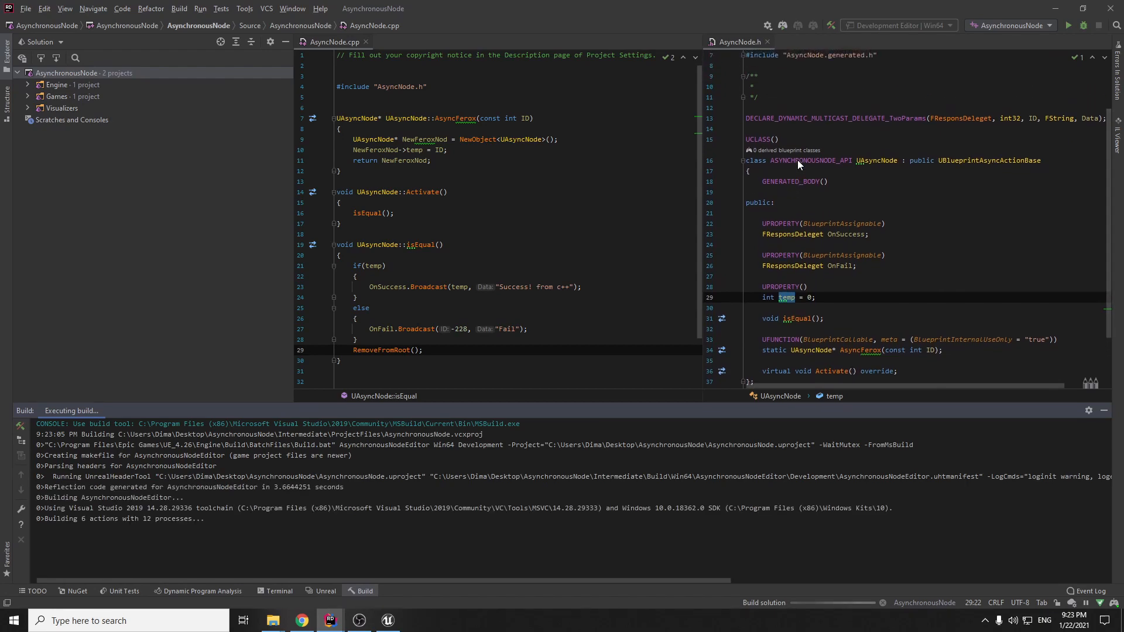
mouse_move(388, 621)
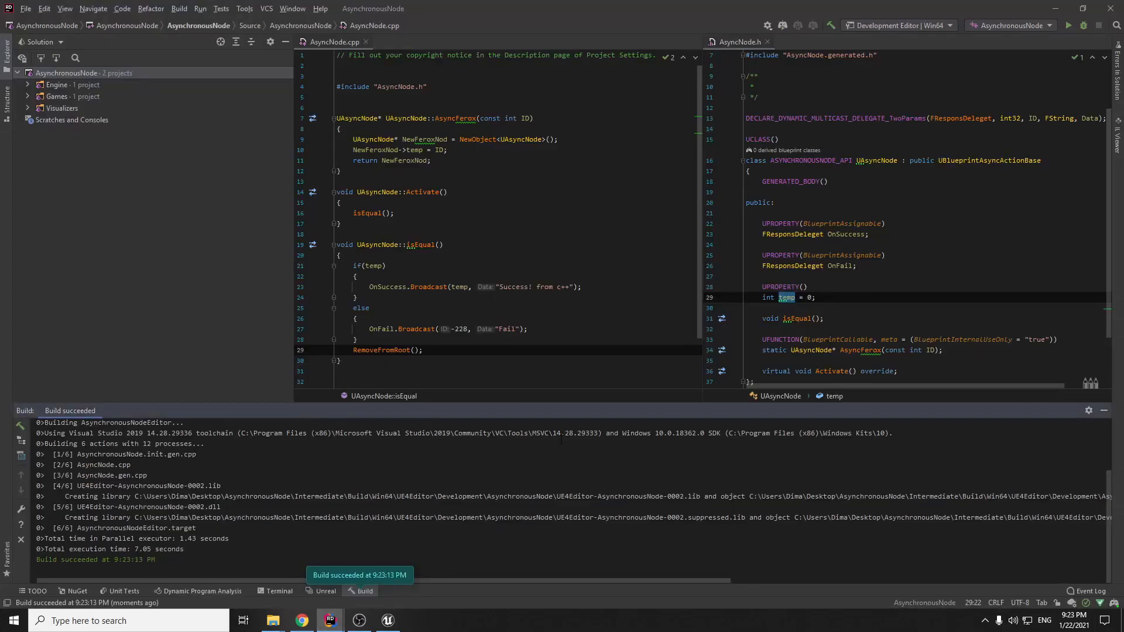
Wait for the Rider build to succeed, scrolling the build output.
scroll("up", 3)
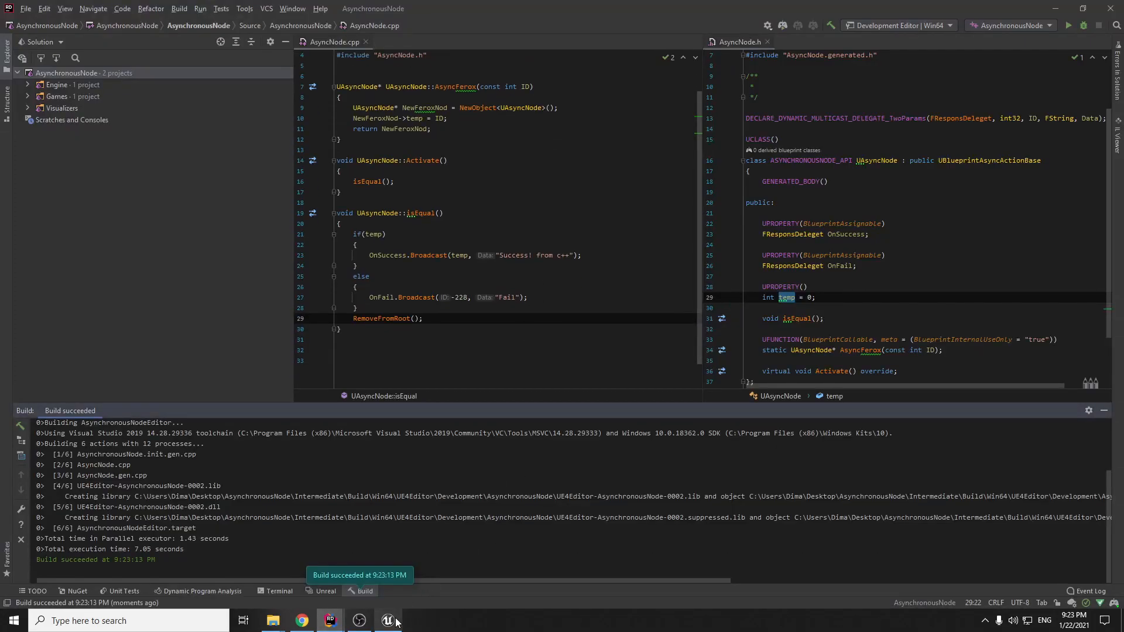
Save the current level as NewMap in the Assets folder.
left_click(387, 621)
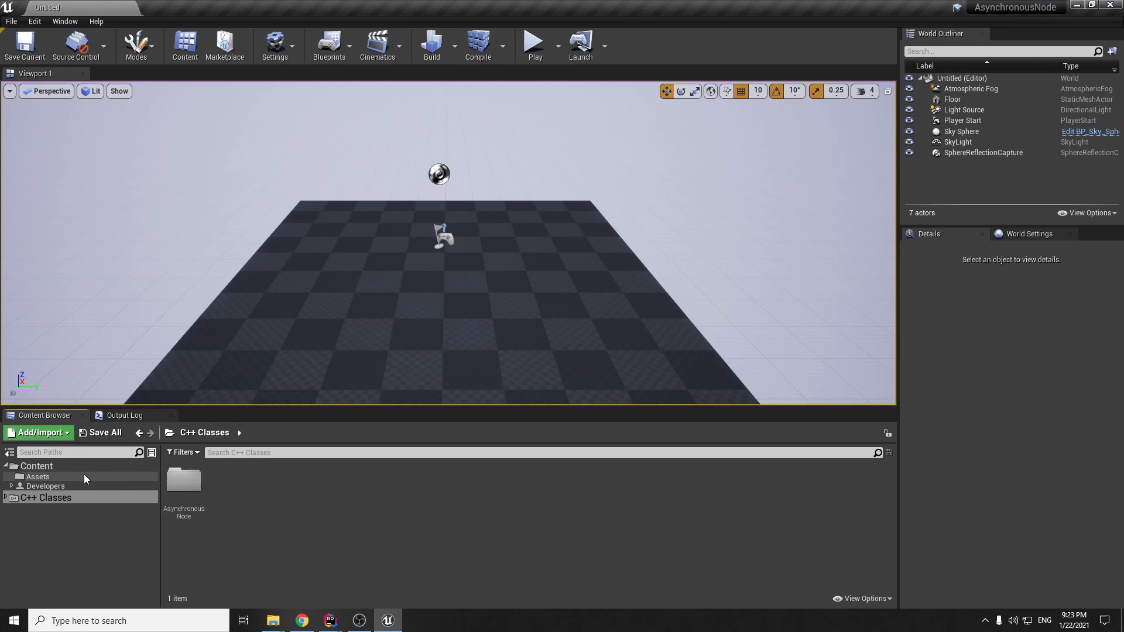
left_click(38, 476)
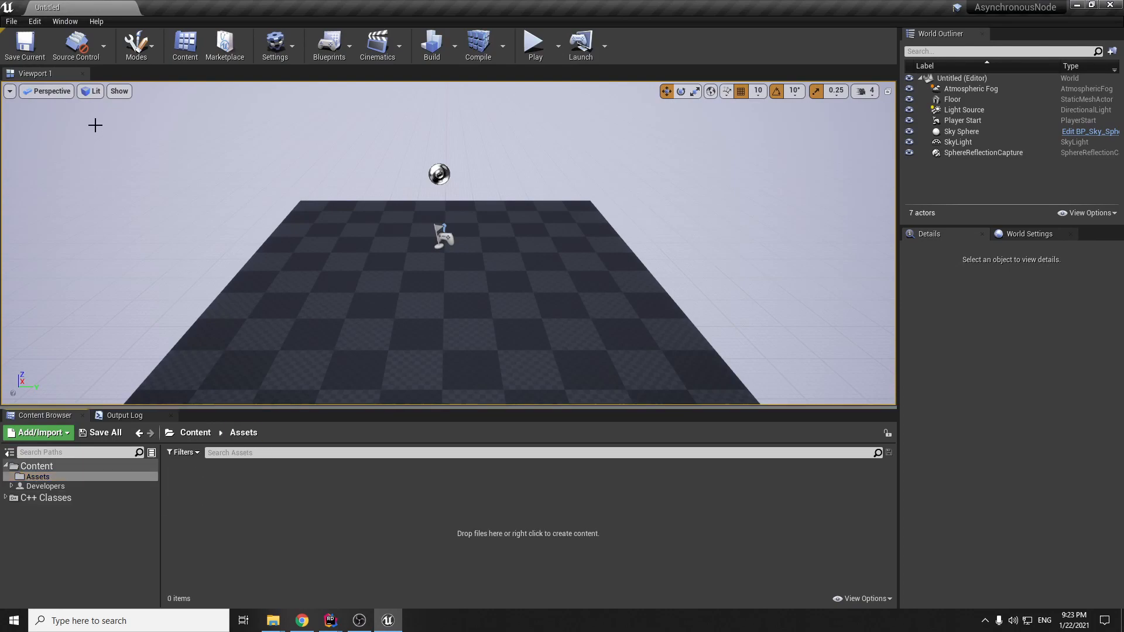
left_click(25, 46)
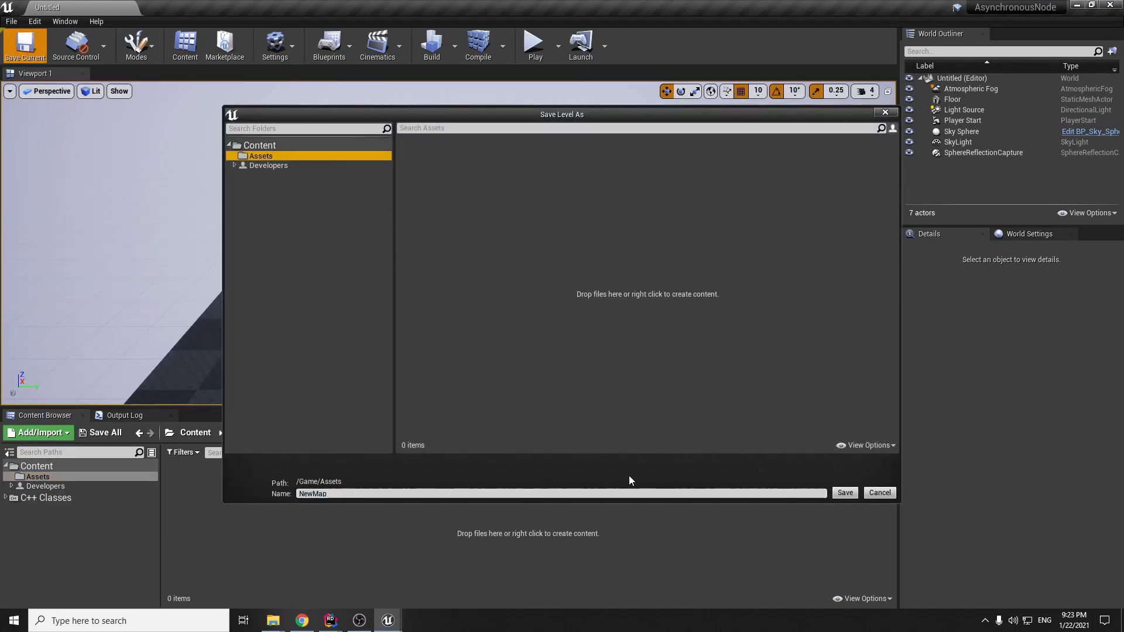
left_click(844, 493)
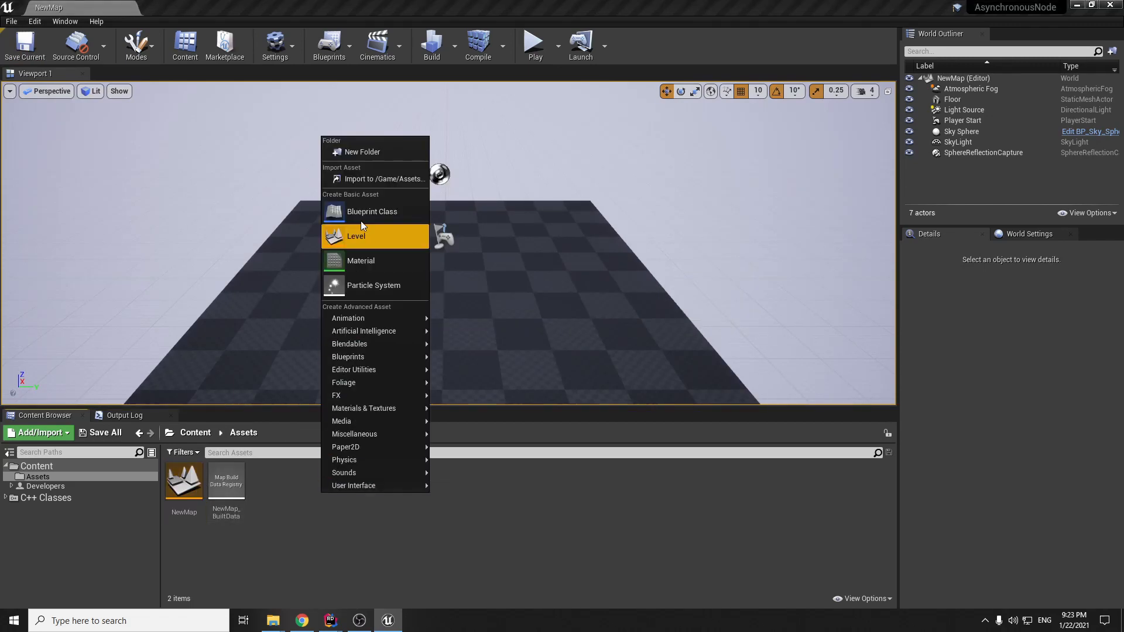
Create an Actor blueprint named TestActor in the Content Browser and open it.
left_click(371, 211)
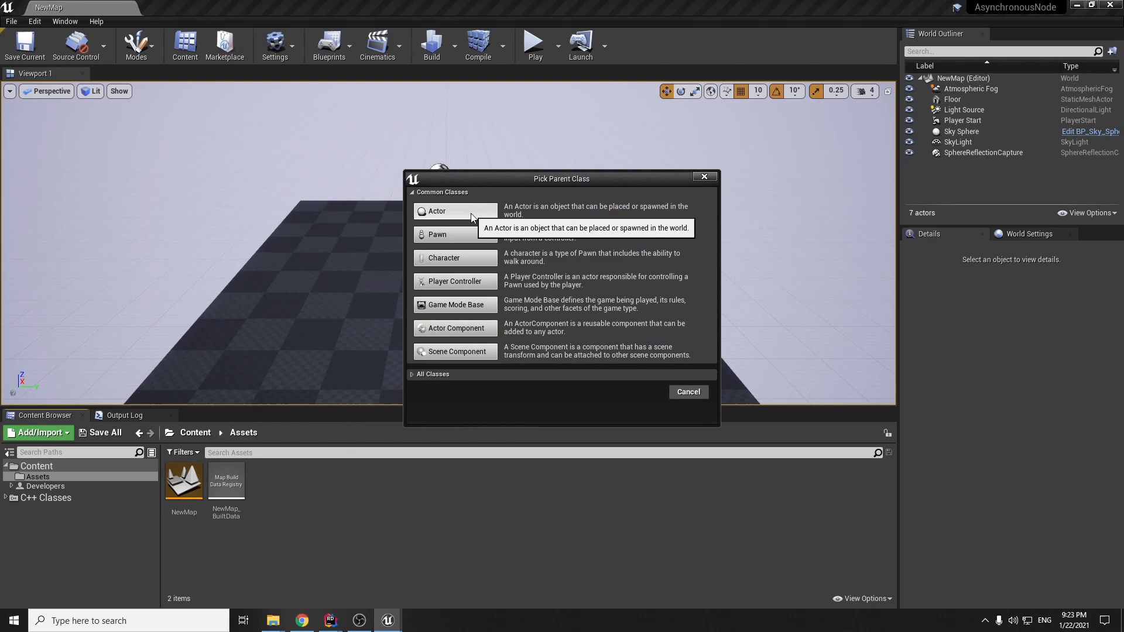
mouse_move(560, 191)
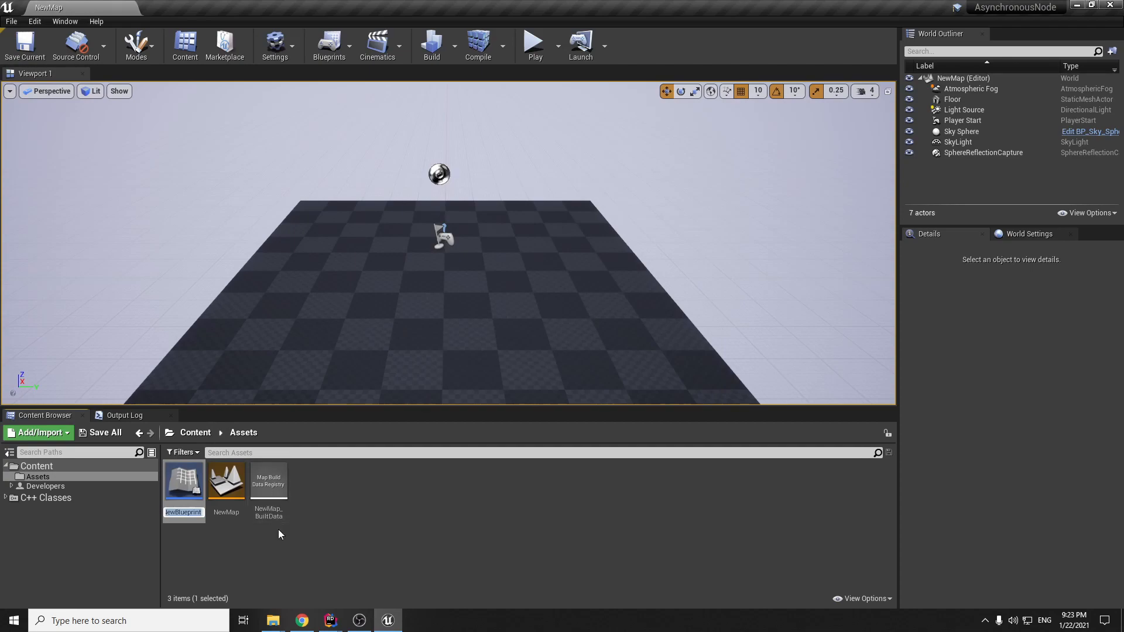
type("TestActor")
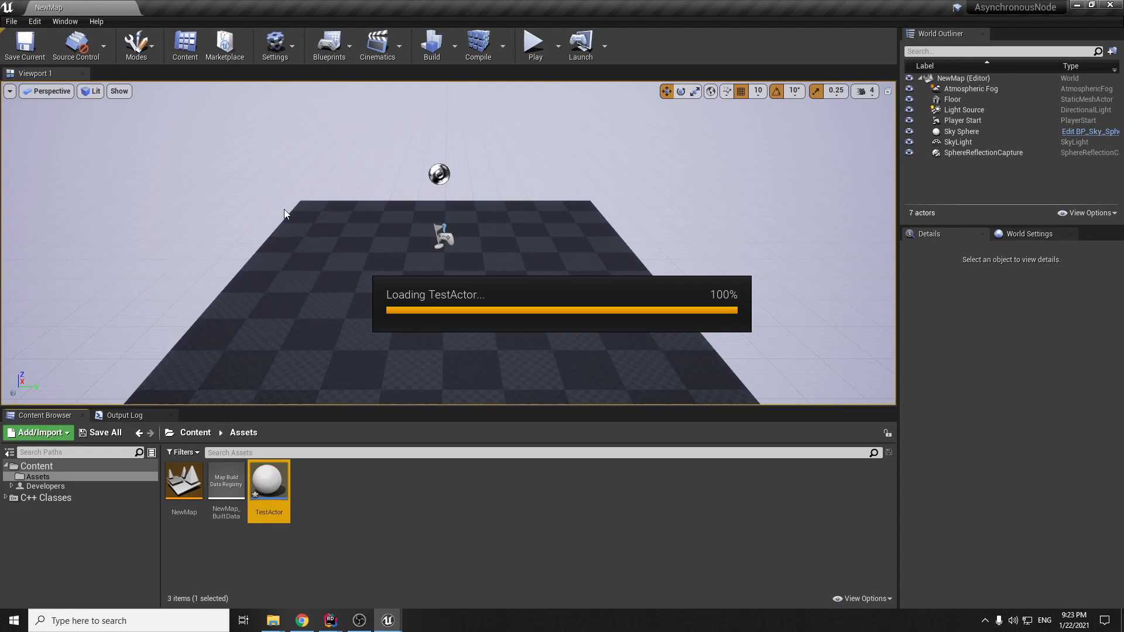
double_click(269, 480)
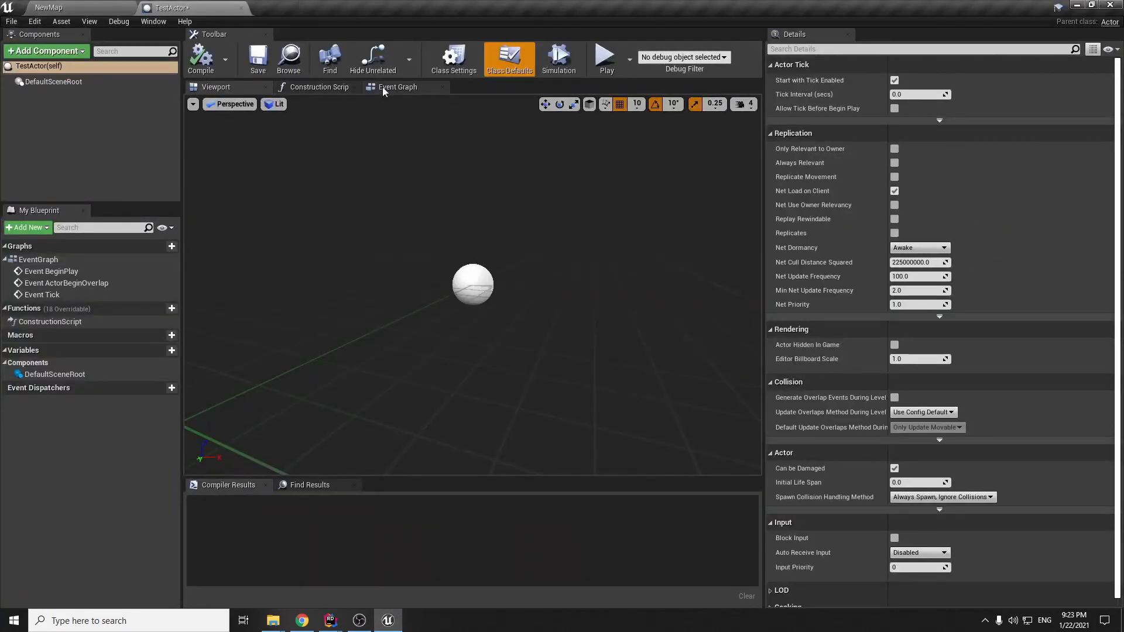
Wire Event BeginPlay into a new Async Ferox node with ID 1 and compile TestActor.
left_click(397, 86)
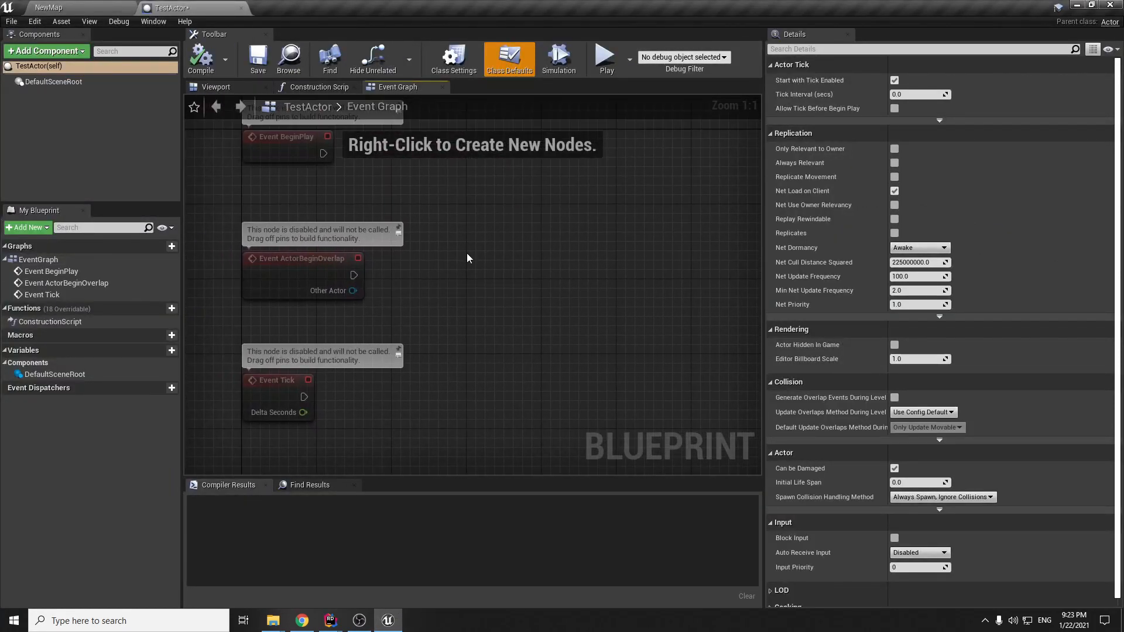
left_click(329, 620)
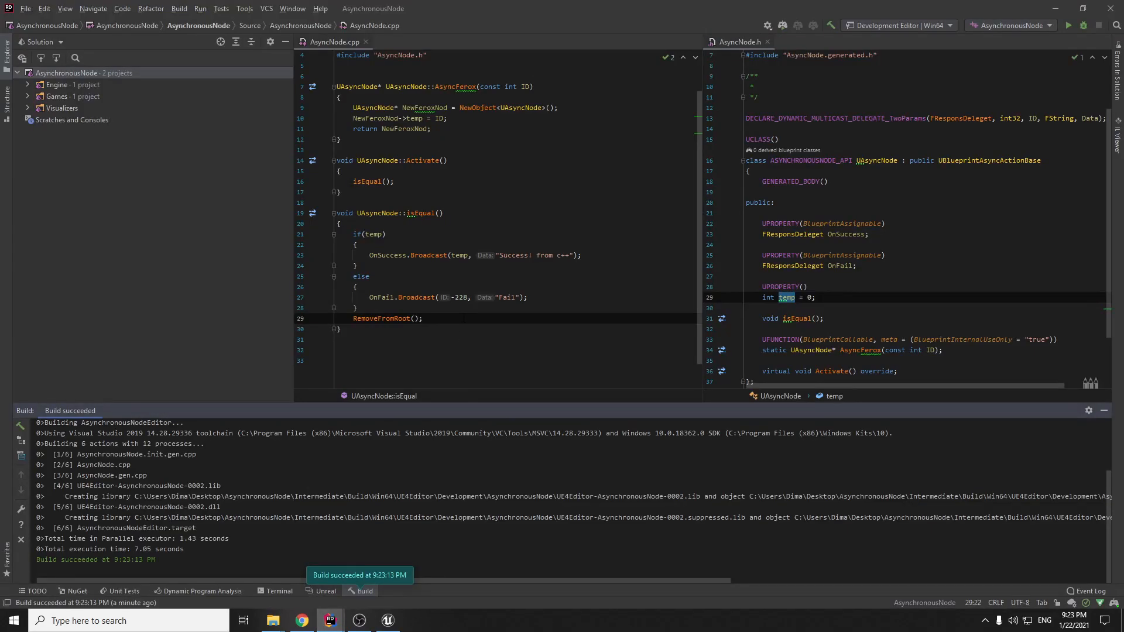
left_click(750, 308)
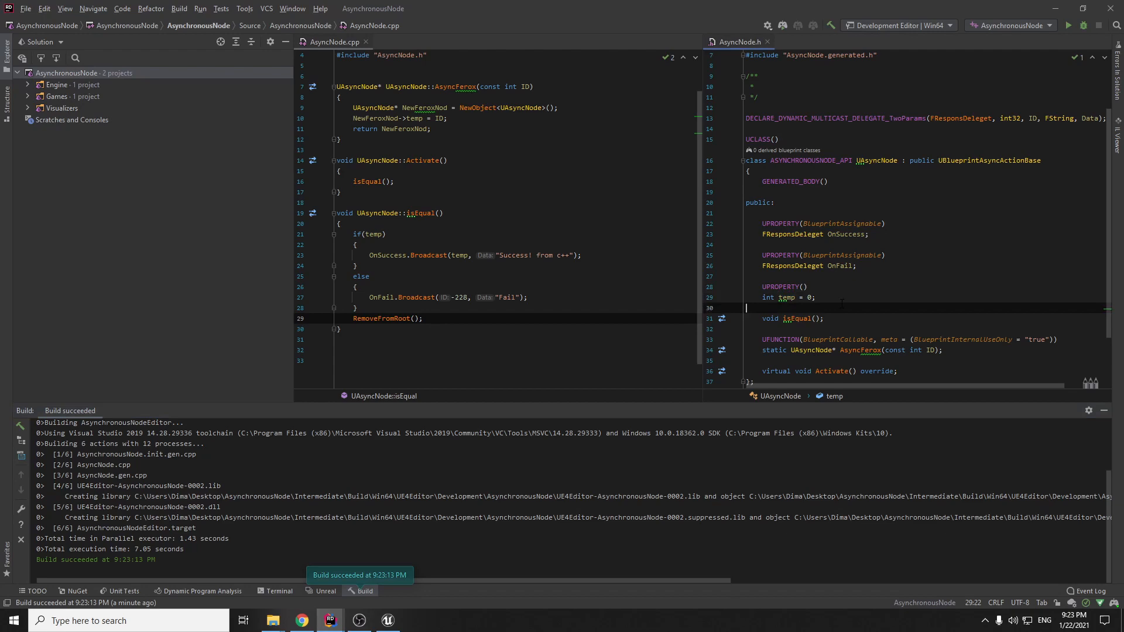
left_click(814, 296)
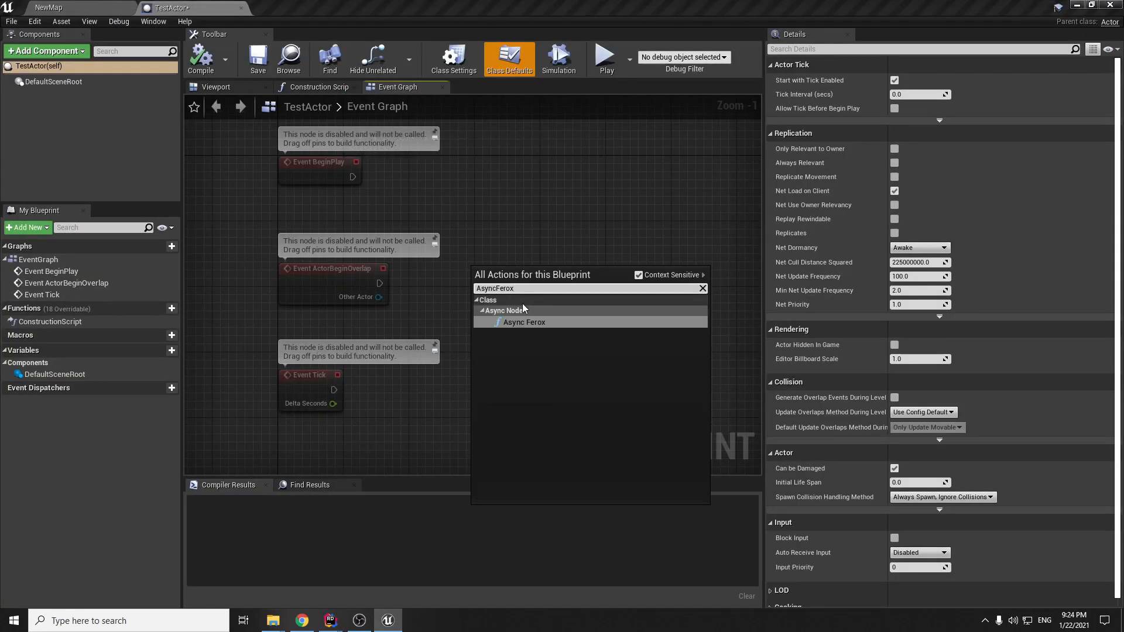
left_click(524, 322)
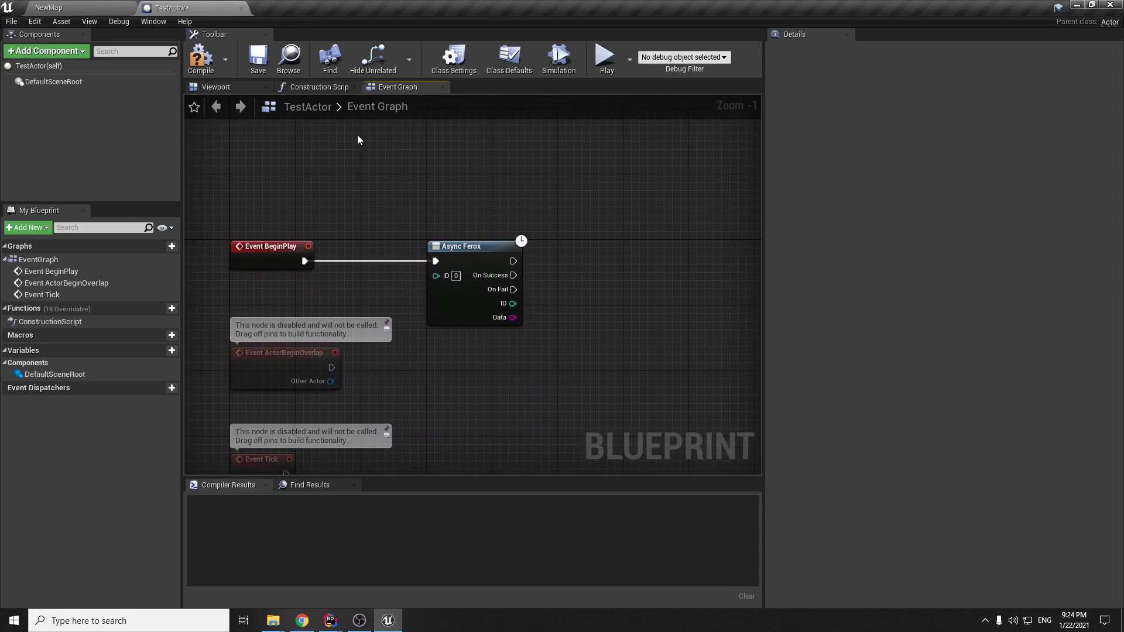
left_click(200, 58)
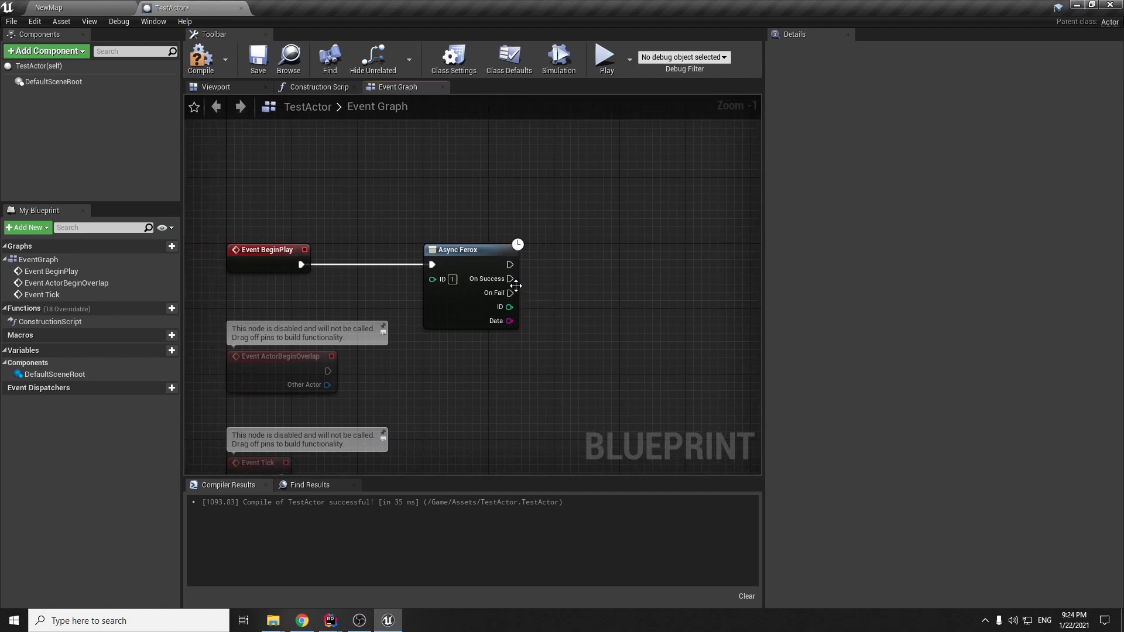
mouse_move(446, 476)
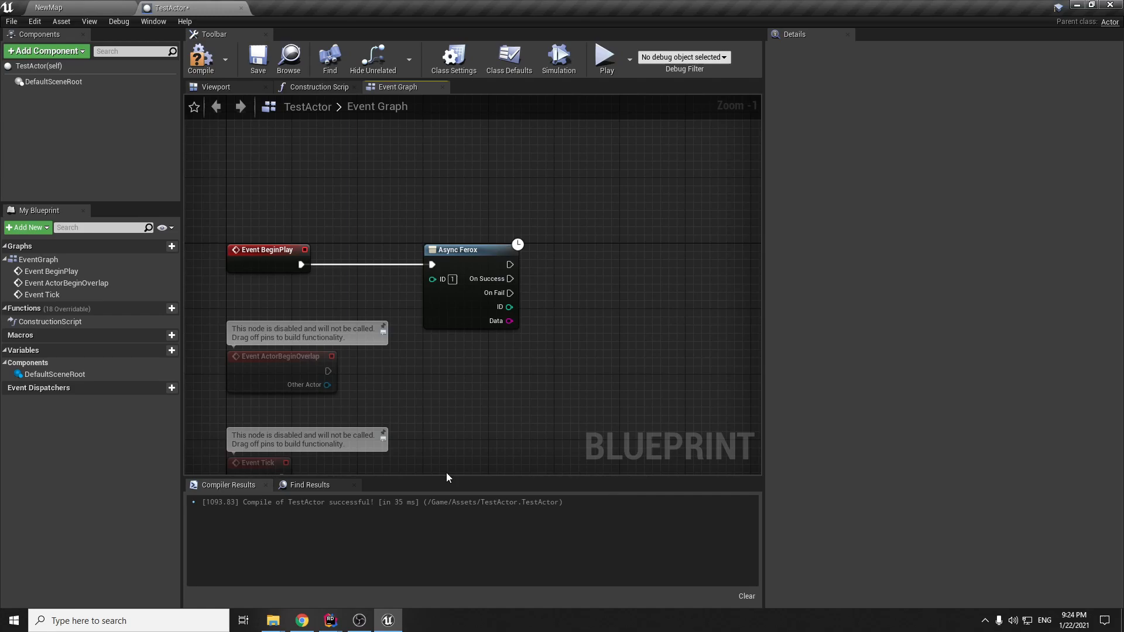
Change isEqual's condition to if(temp > 0), rebuild, and return to the Unreal editor.
left_click(328, 621)
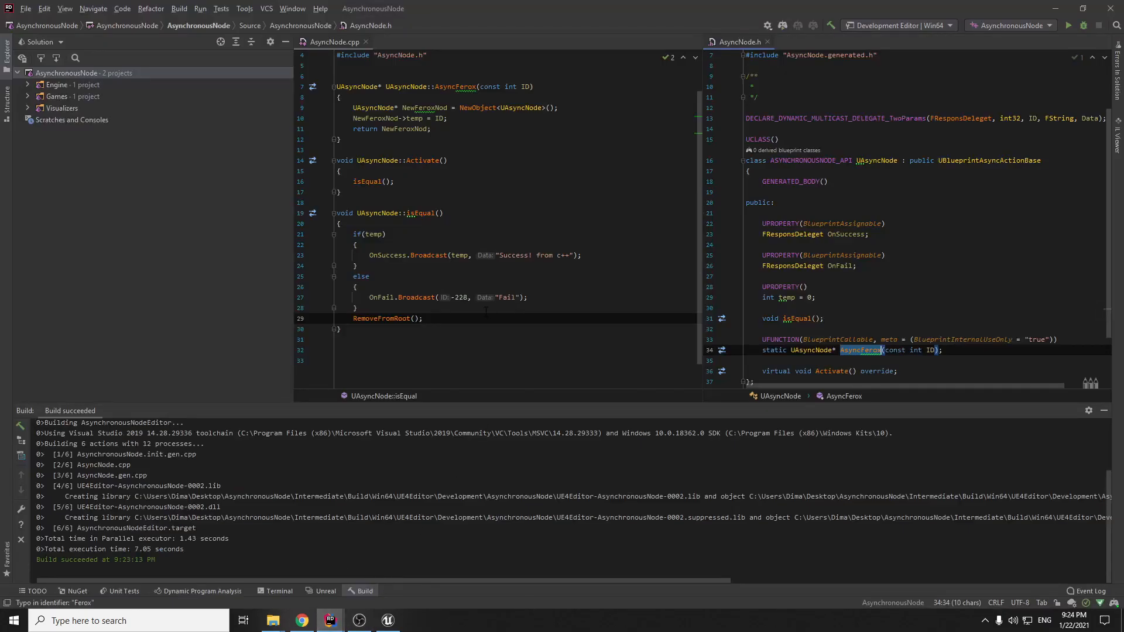
left_click(385, 235)
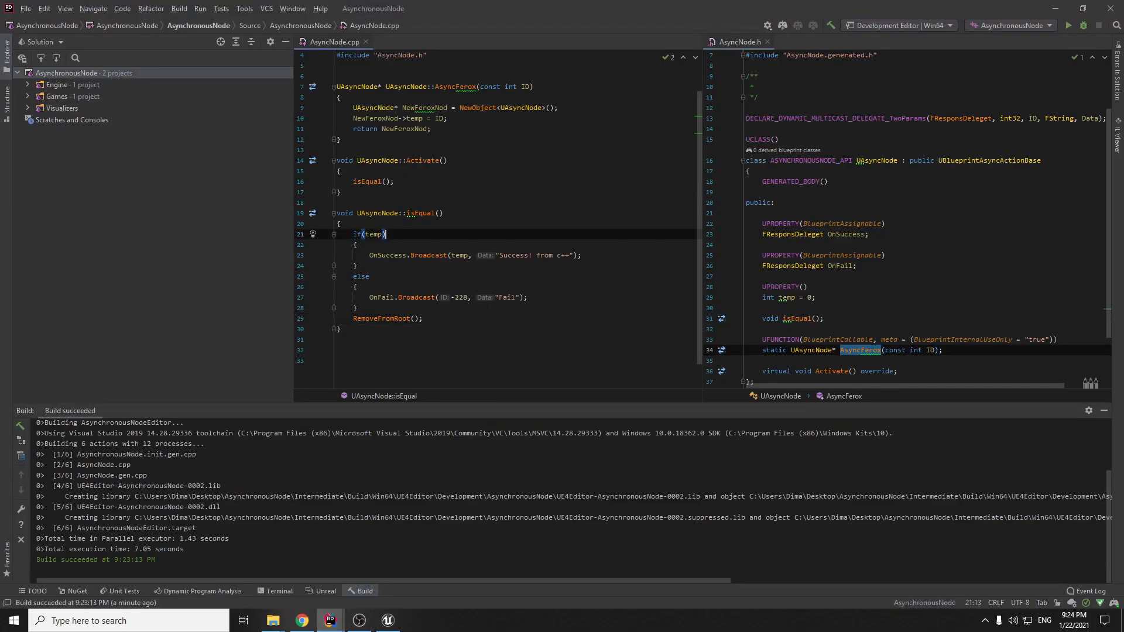
mouse_move(373, 234)
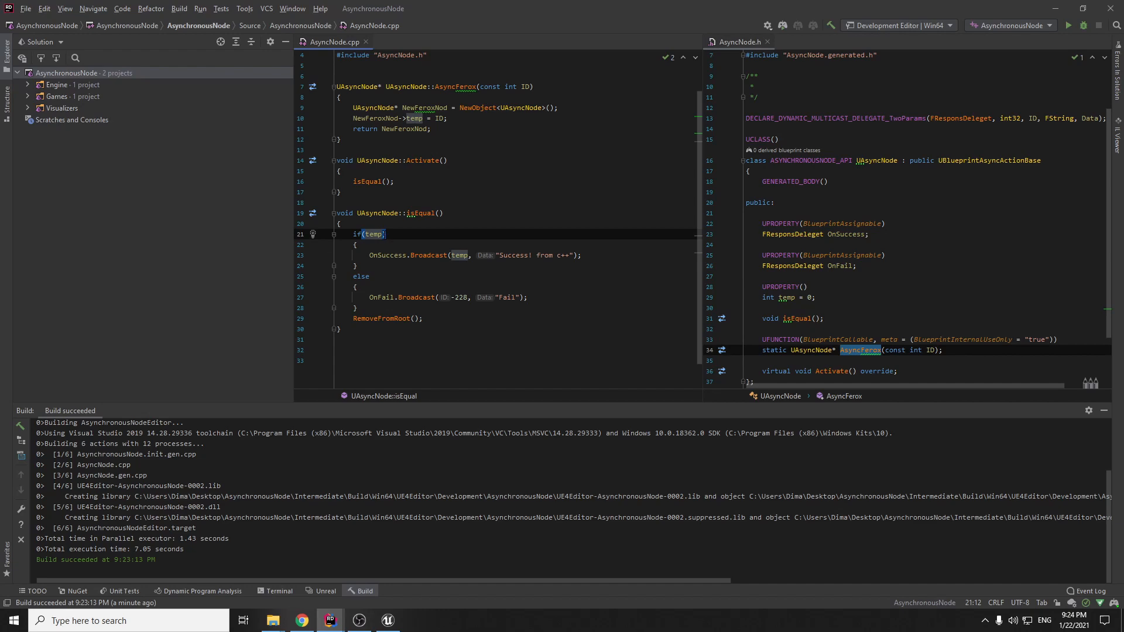
type(">")
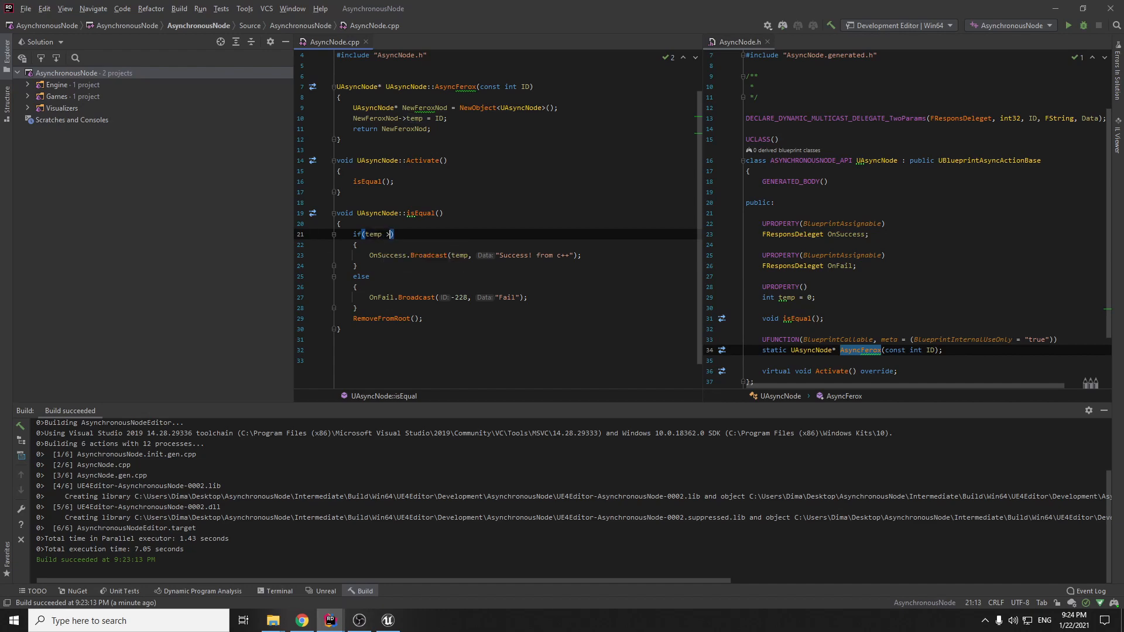
type("0")
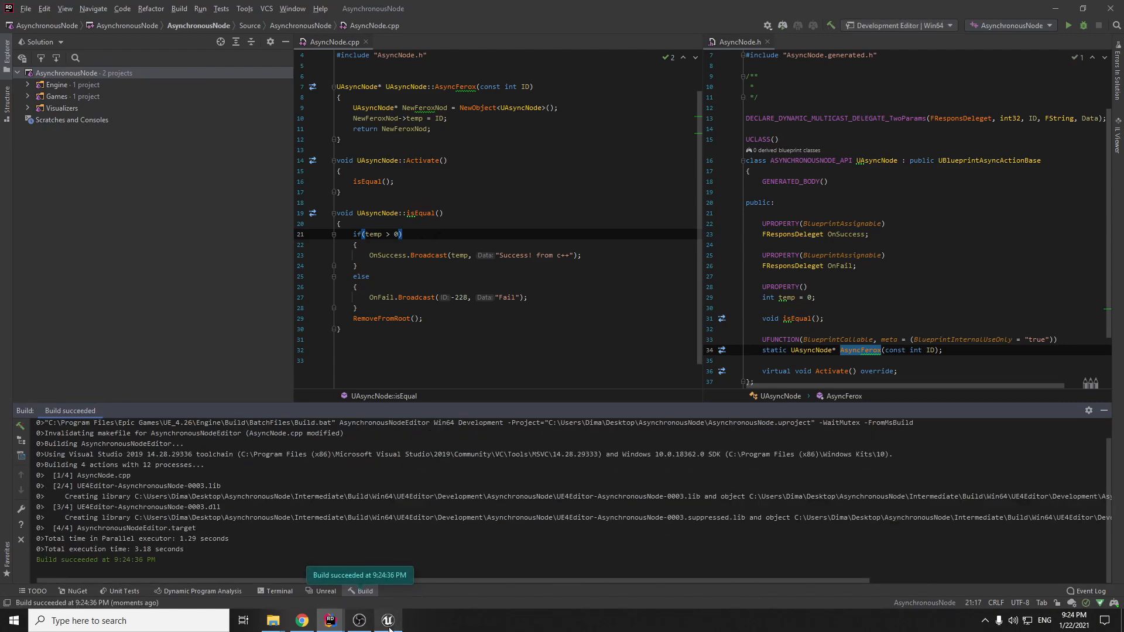
left_click(388, 621)
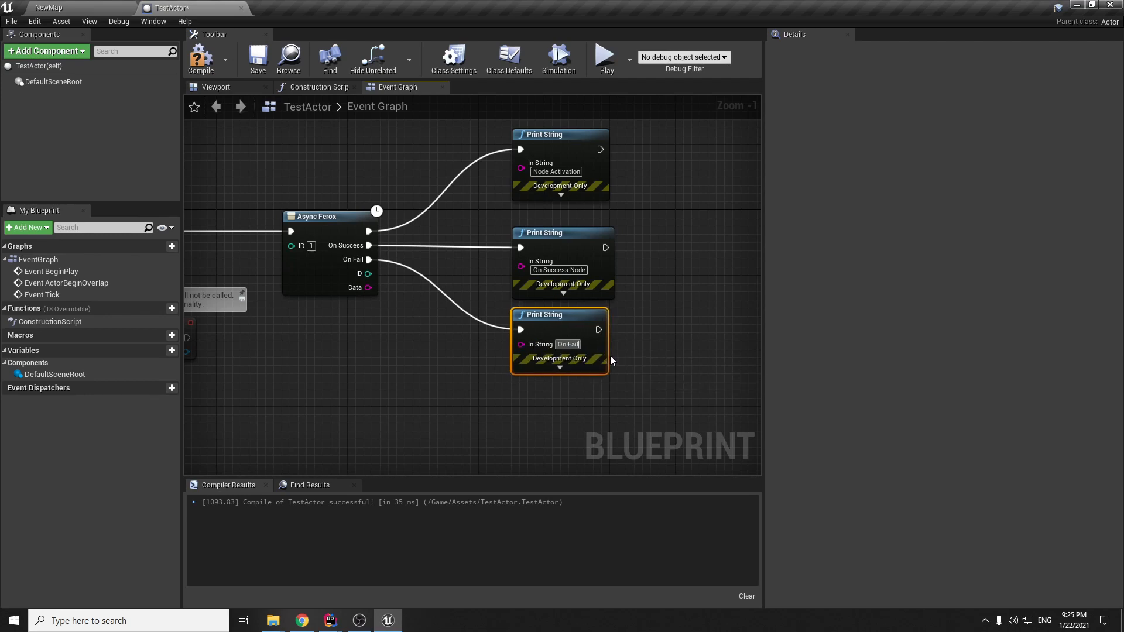
Place TestActor in NewMap and return to its blueprint for editing.
scroll("down", 3)
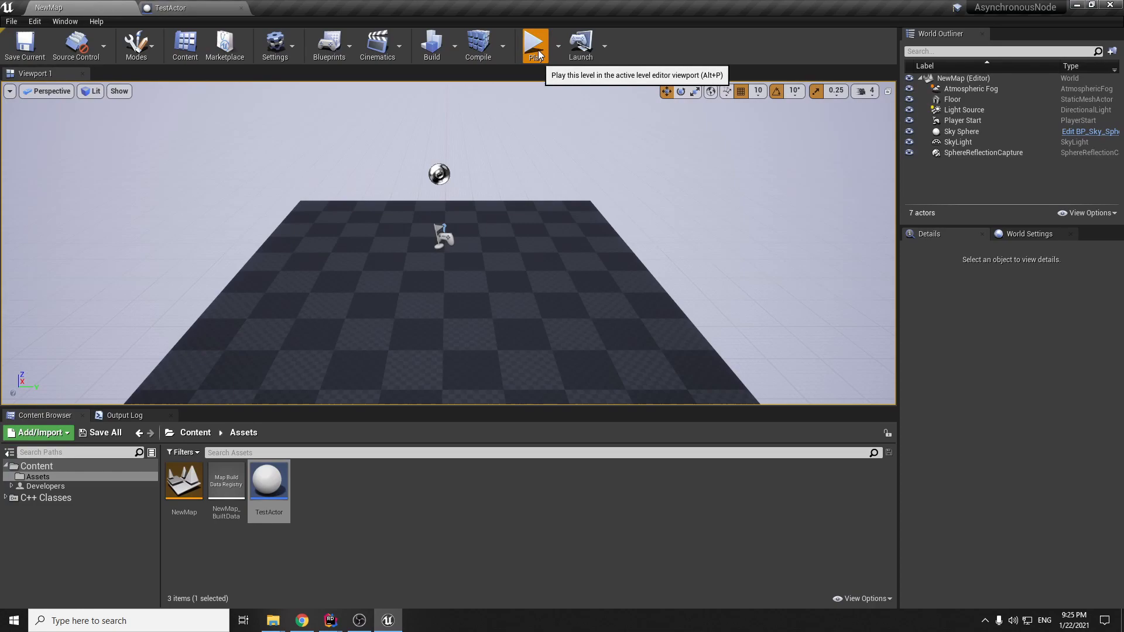
left_click(535, 45)
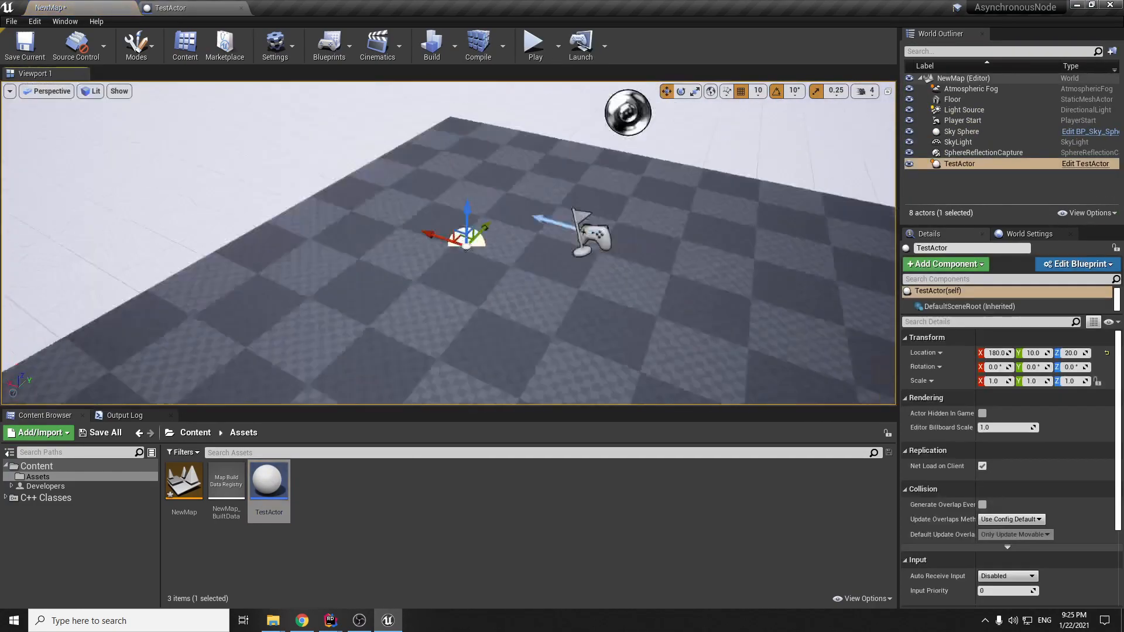
left_click(534, 43)
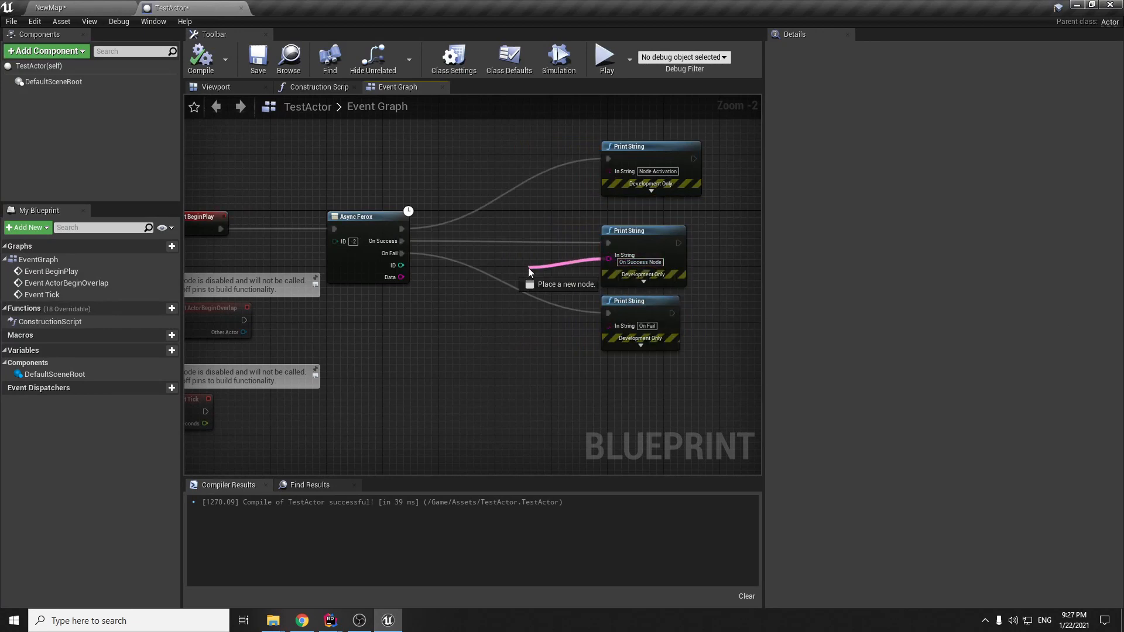
Insert an Append node before the success Print String with extra pins for ID and Data, then compile.
left_click(528, 272)
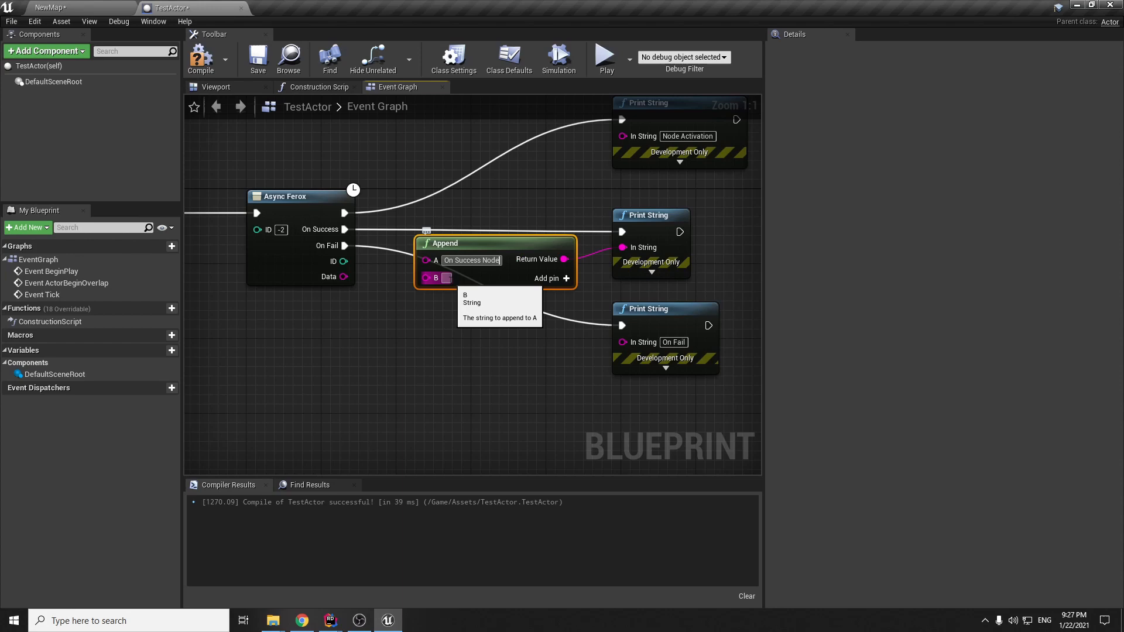
left_click(566, 279)
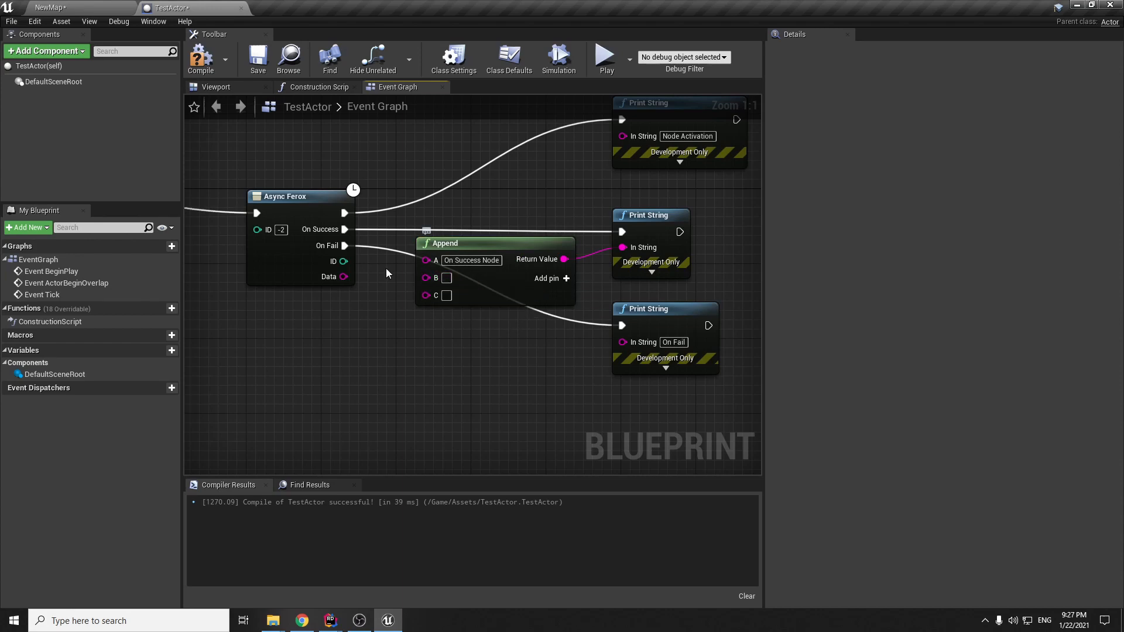
mouse_move(462, 305)
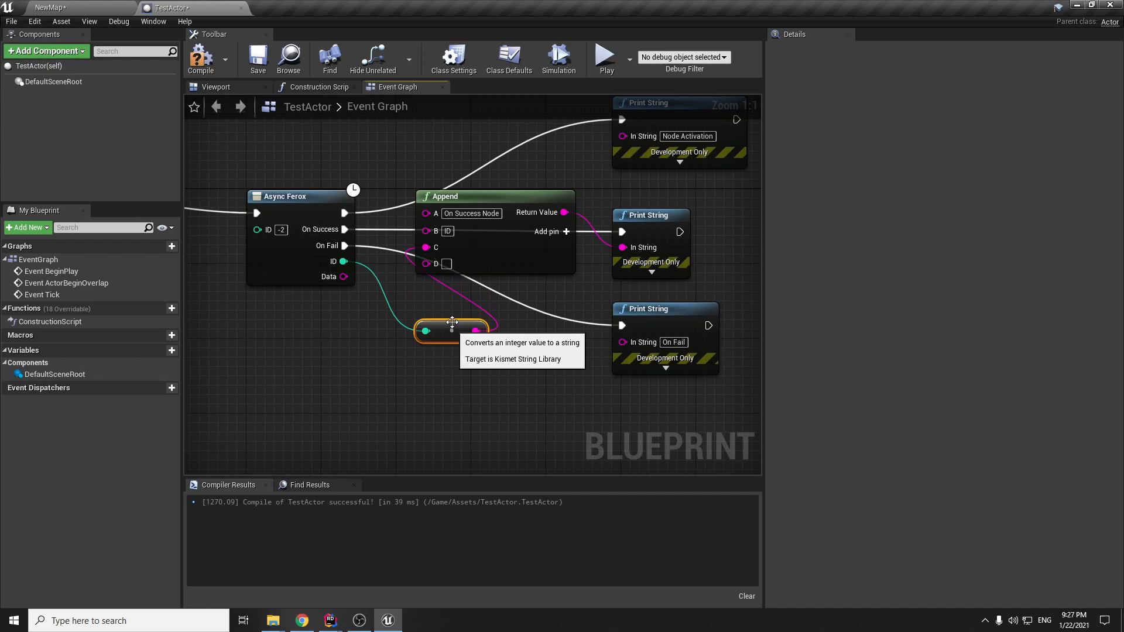
mouse_move(485, 293)
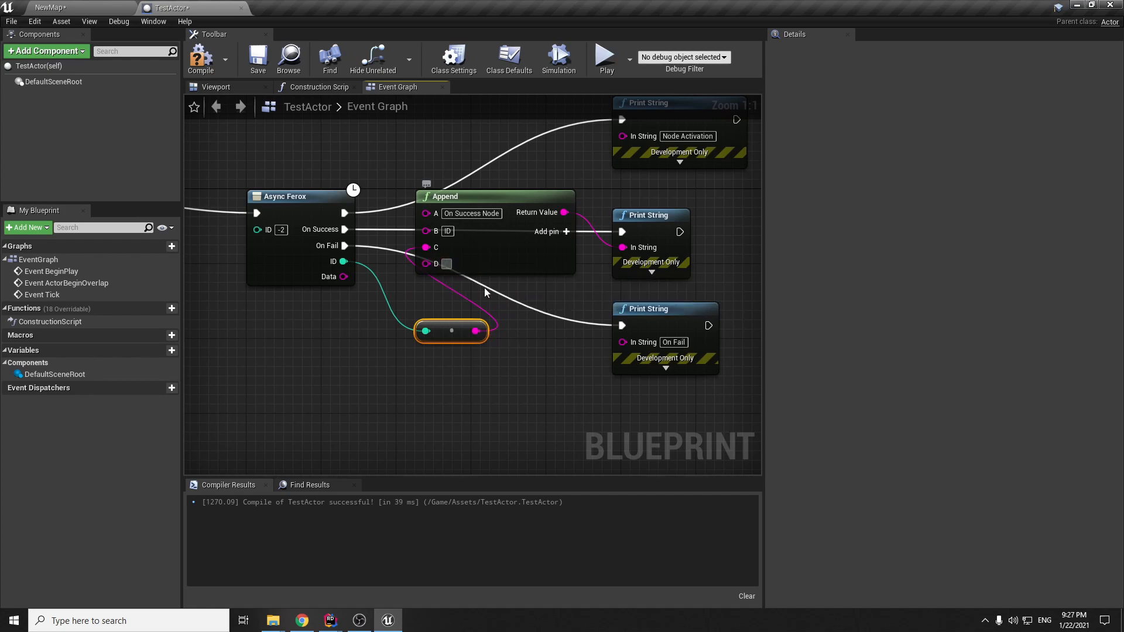
mouse_move(440, 299)
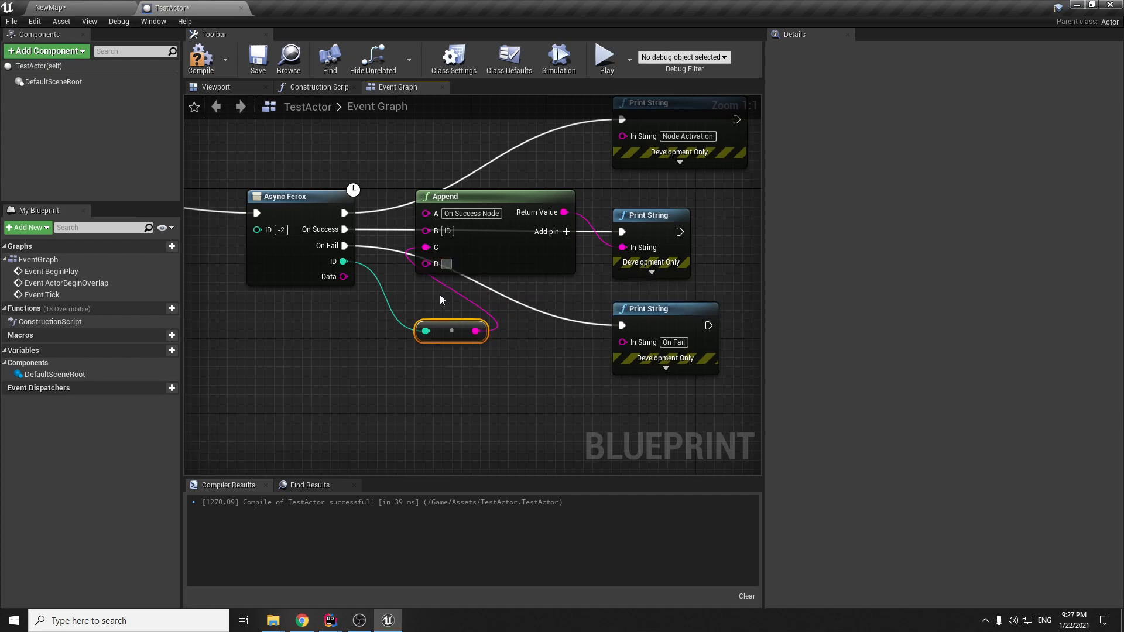
mouse_move(565, 232)
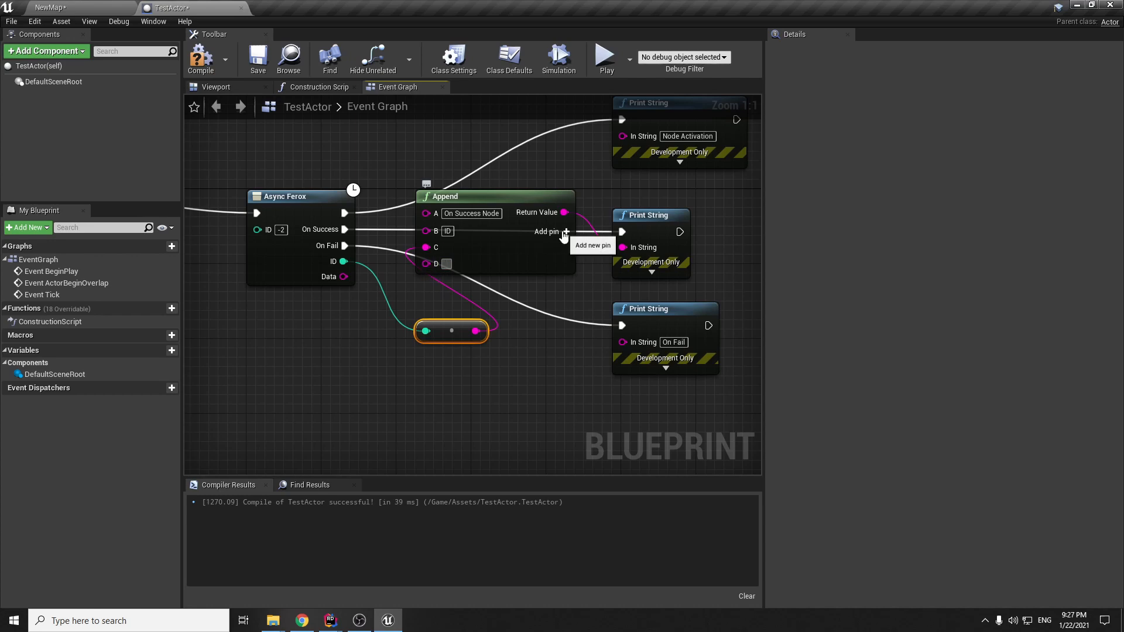
left_click(566, 231)
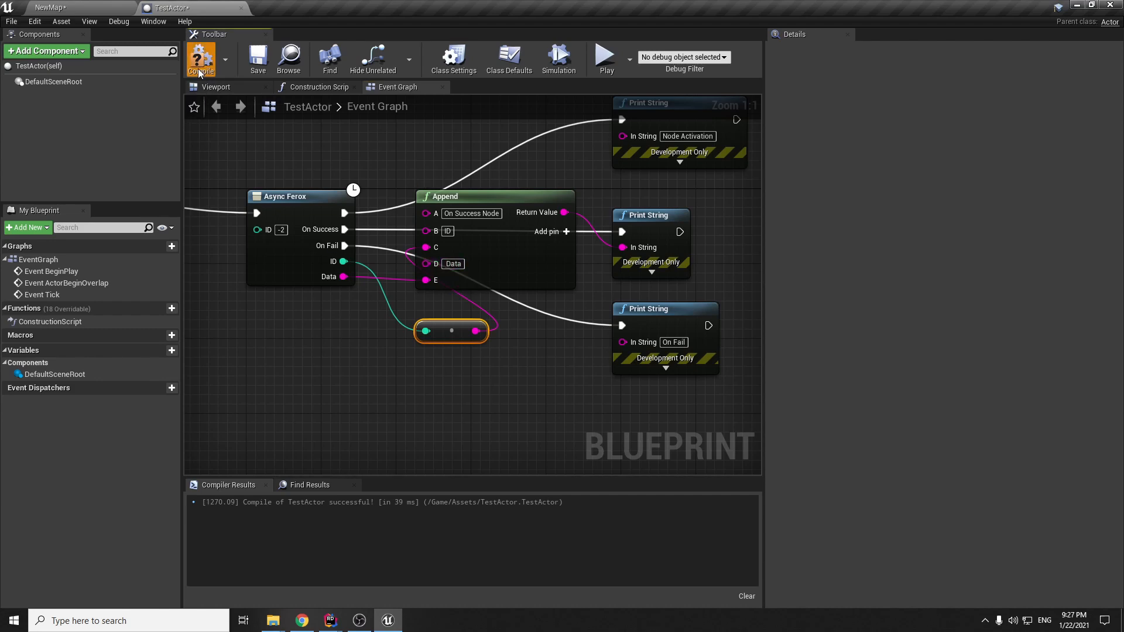
left_click(200, 59)
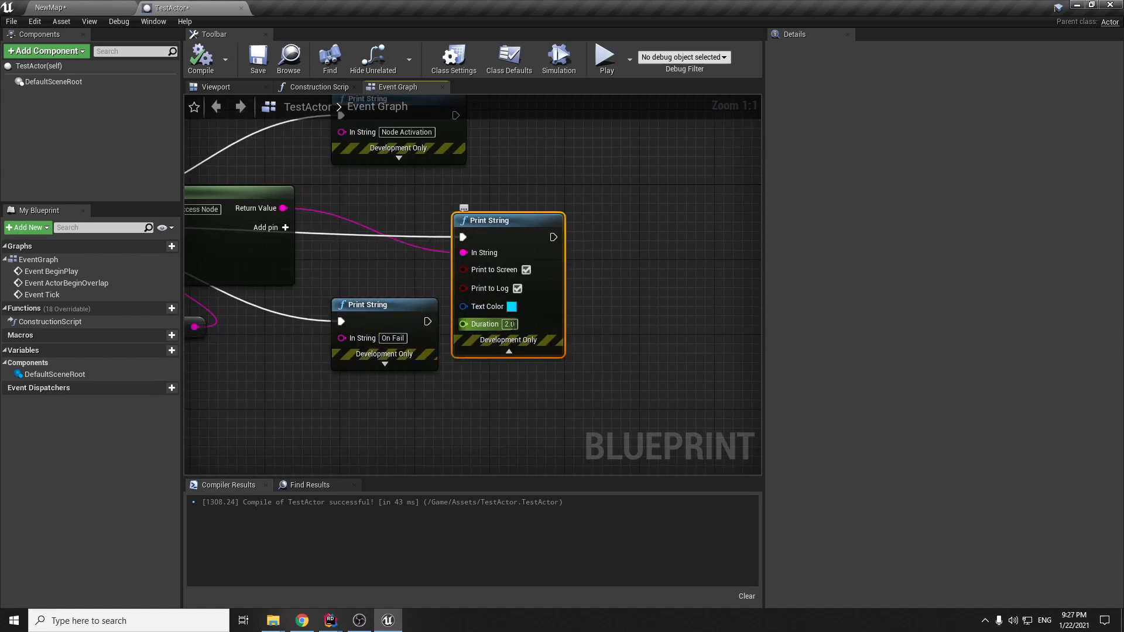
mouse_move(491, 234)
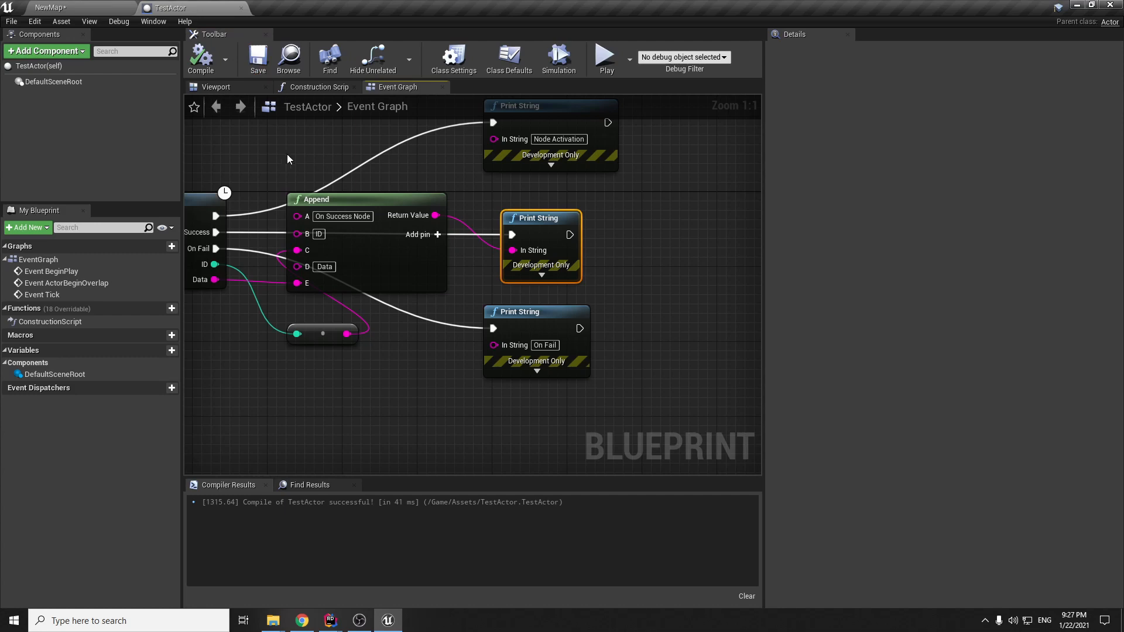
Set the Async Ferox ID to 2 and return to the level editor to test.
left_click(605, 54)
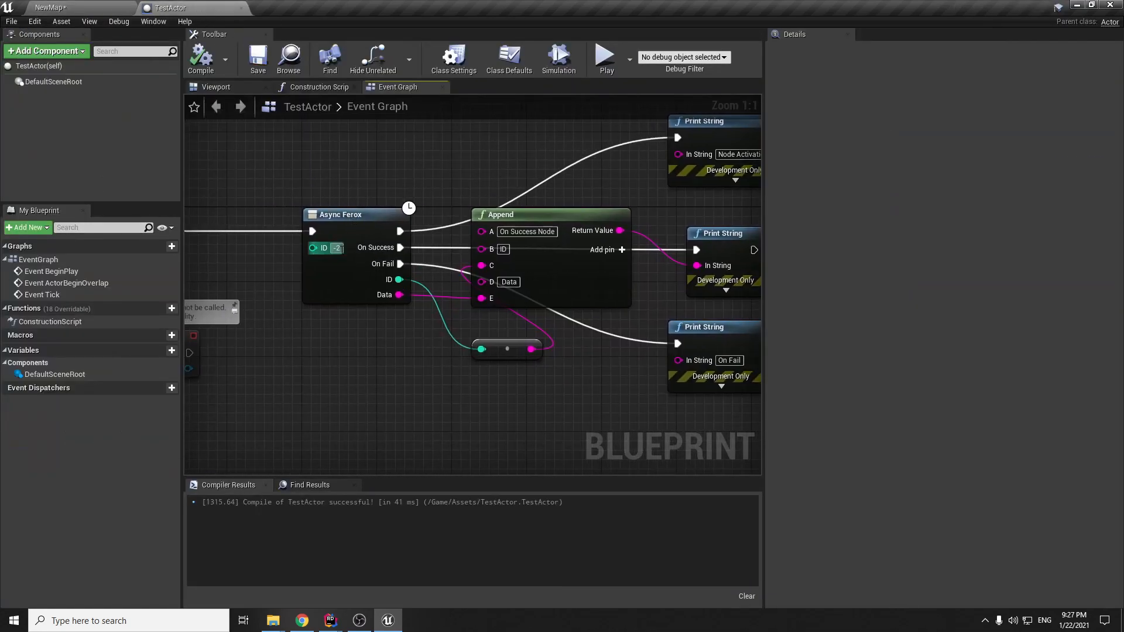
left_click(258, 59)
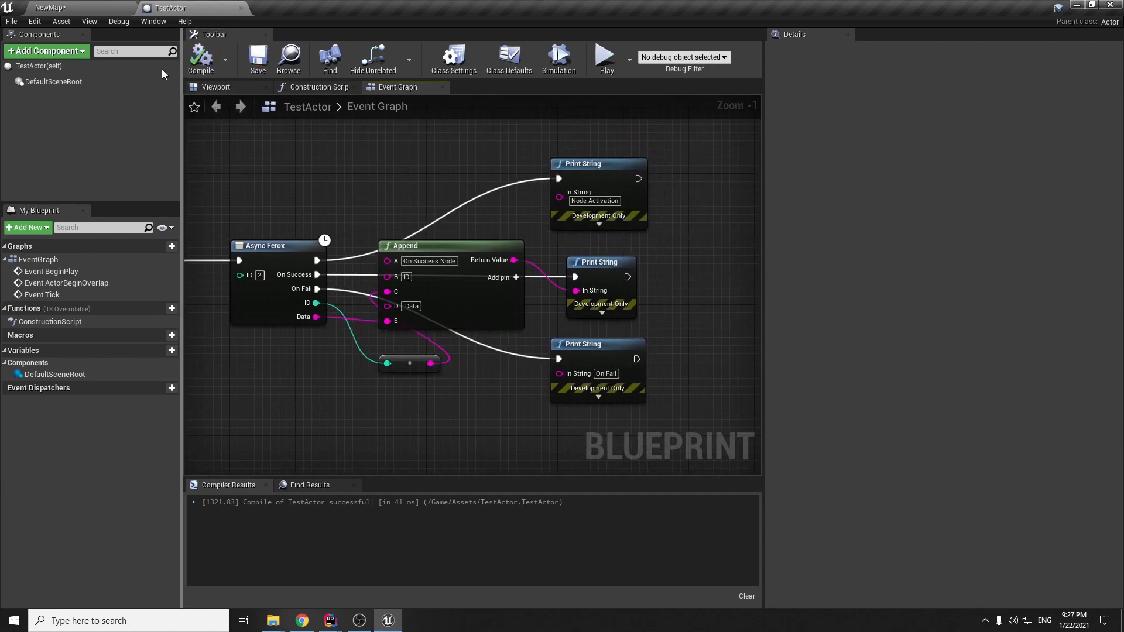
left_click(605, 57)
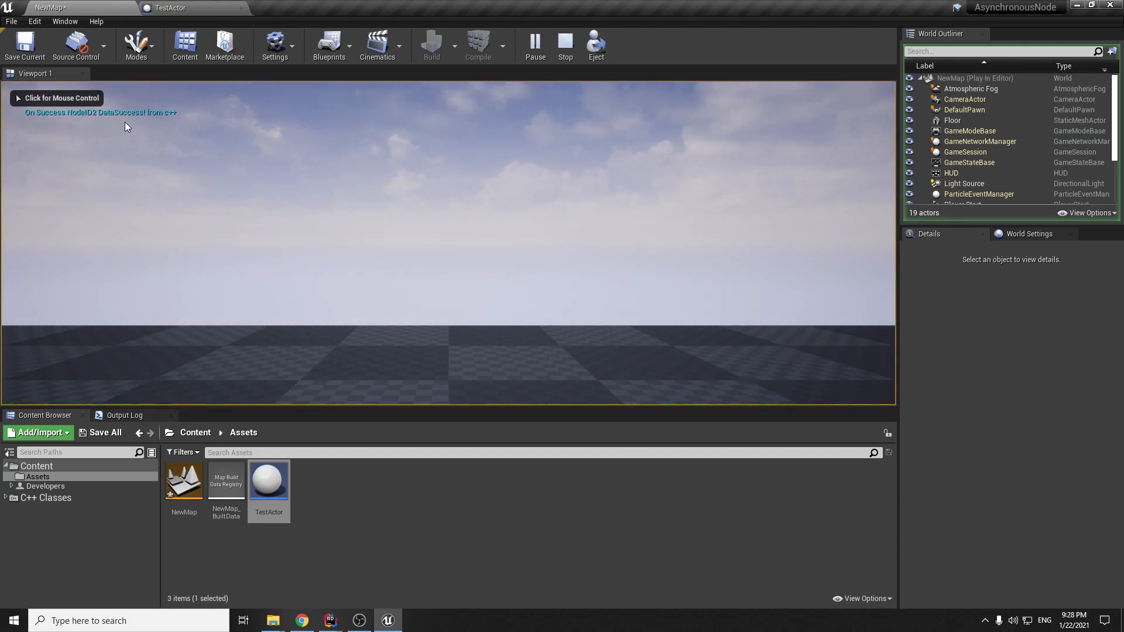
mouse_move(162, 121)
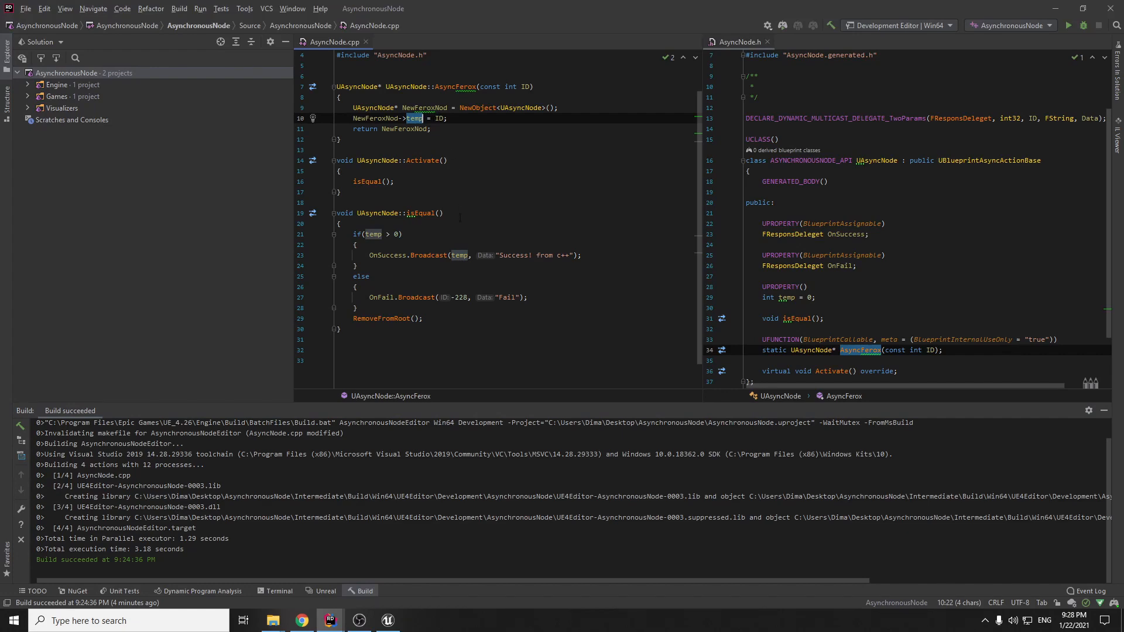
left_click(582, 255)
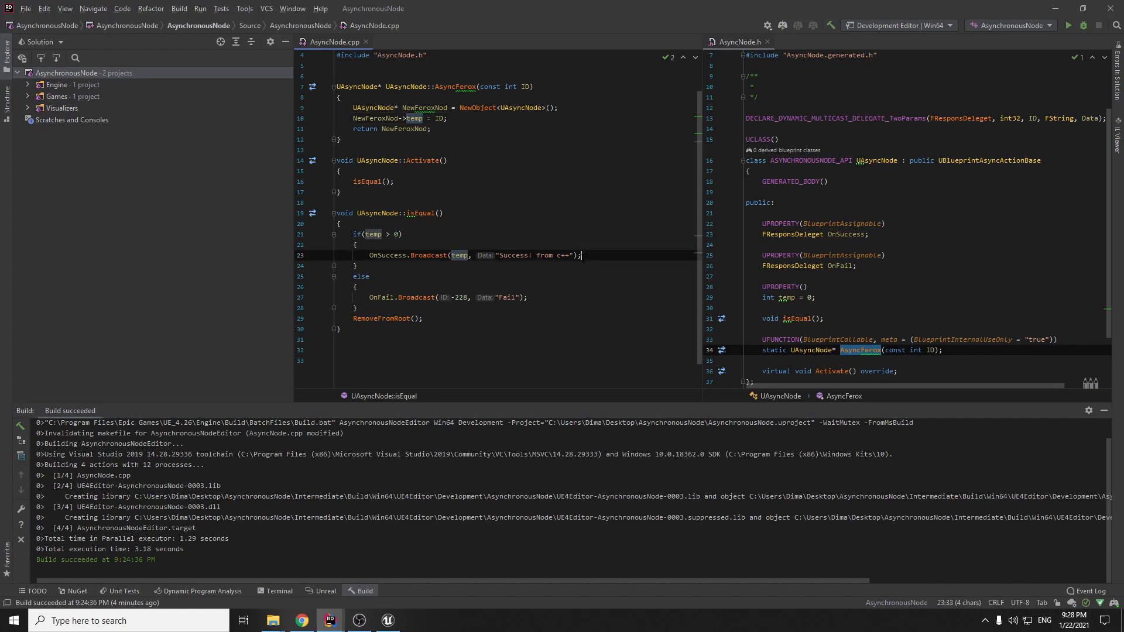